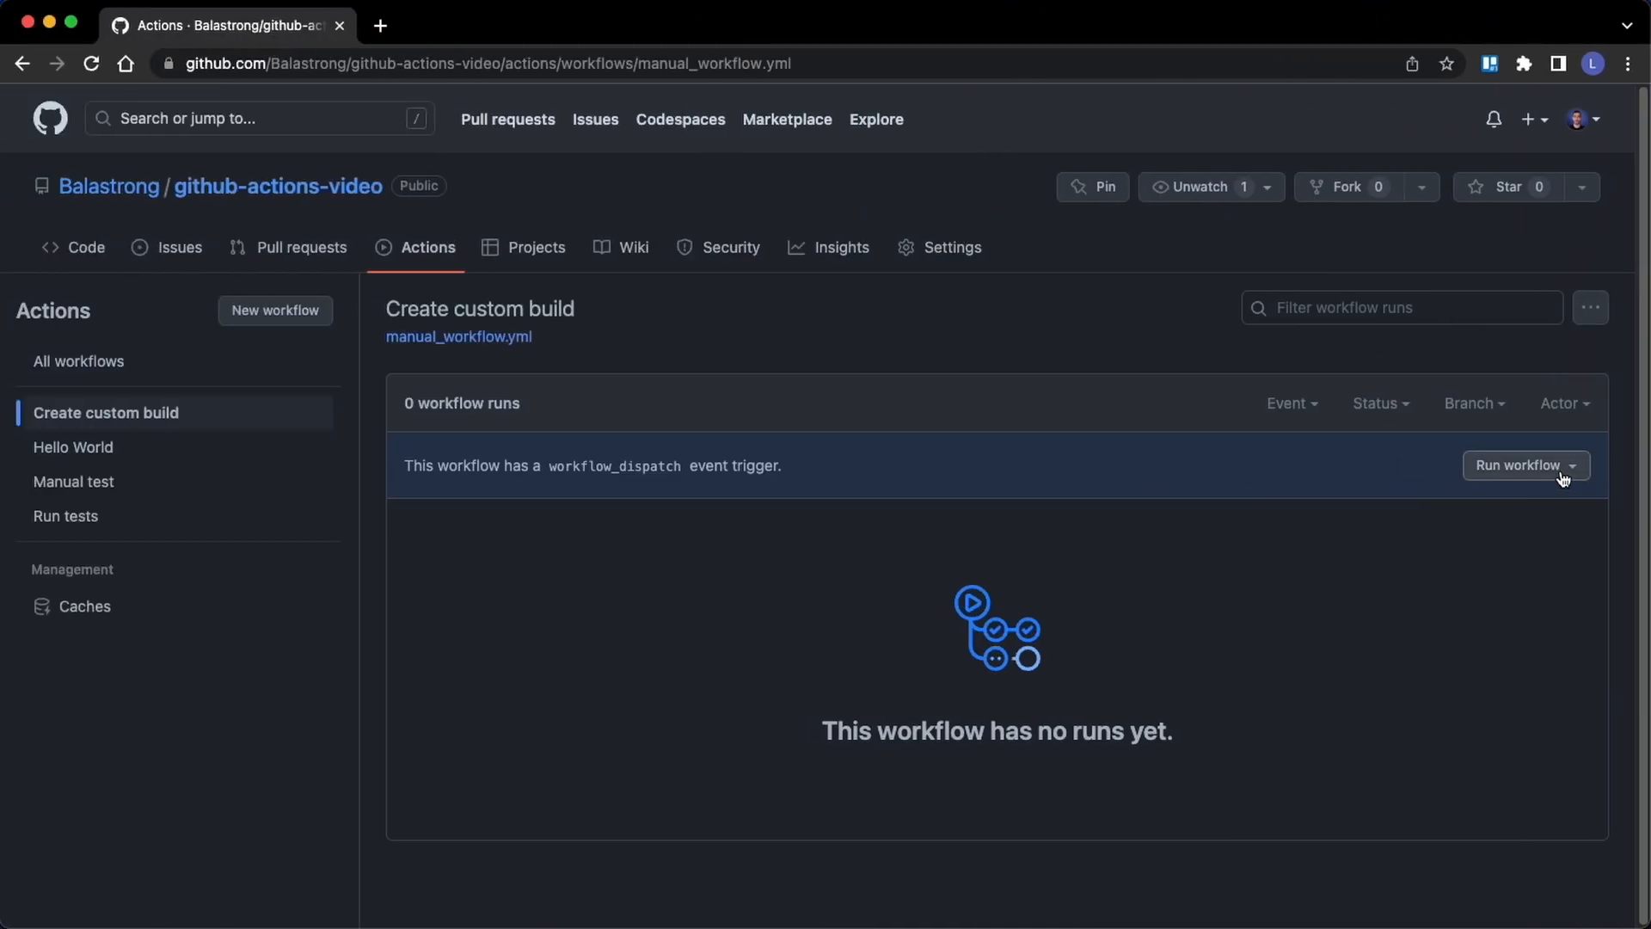
Open manual_simple.yml and highlight its workflow_dispatch trigger
click(1519, 464)
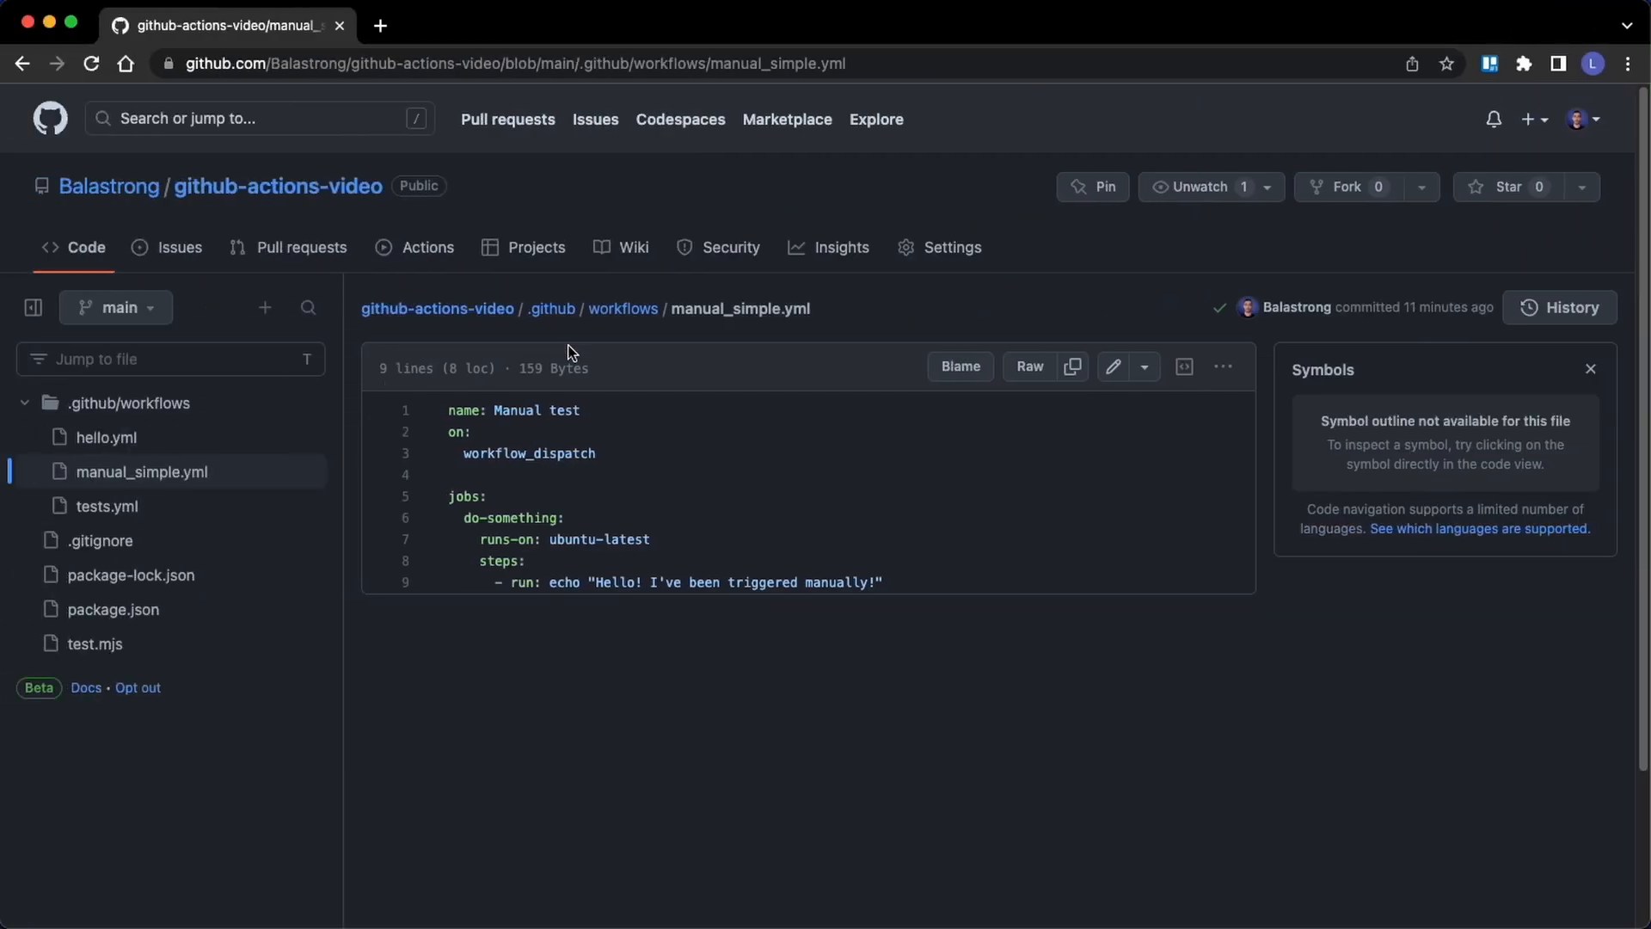
mouse_move(616, 657)
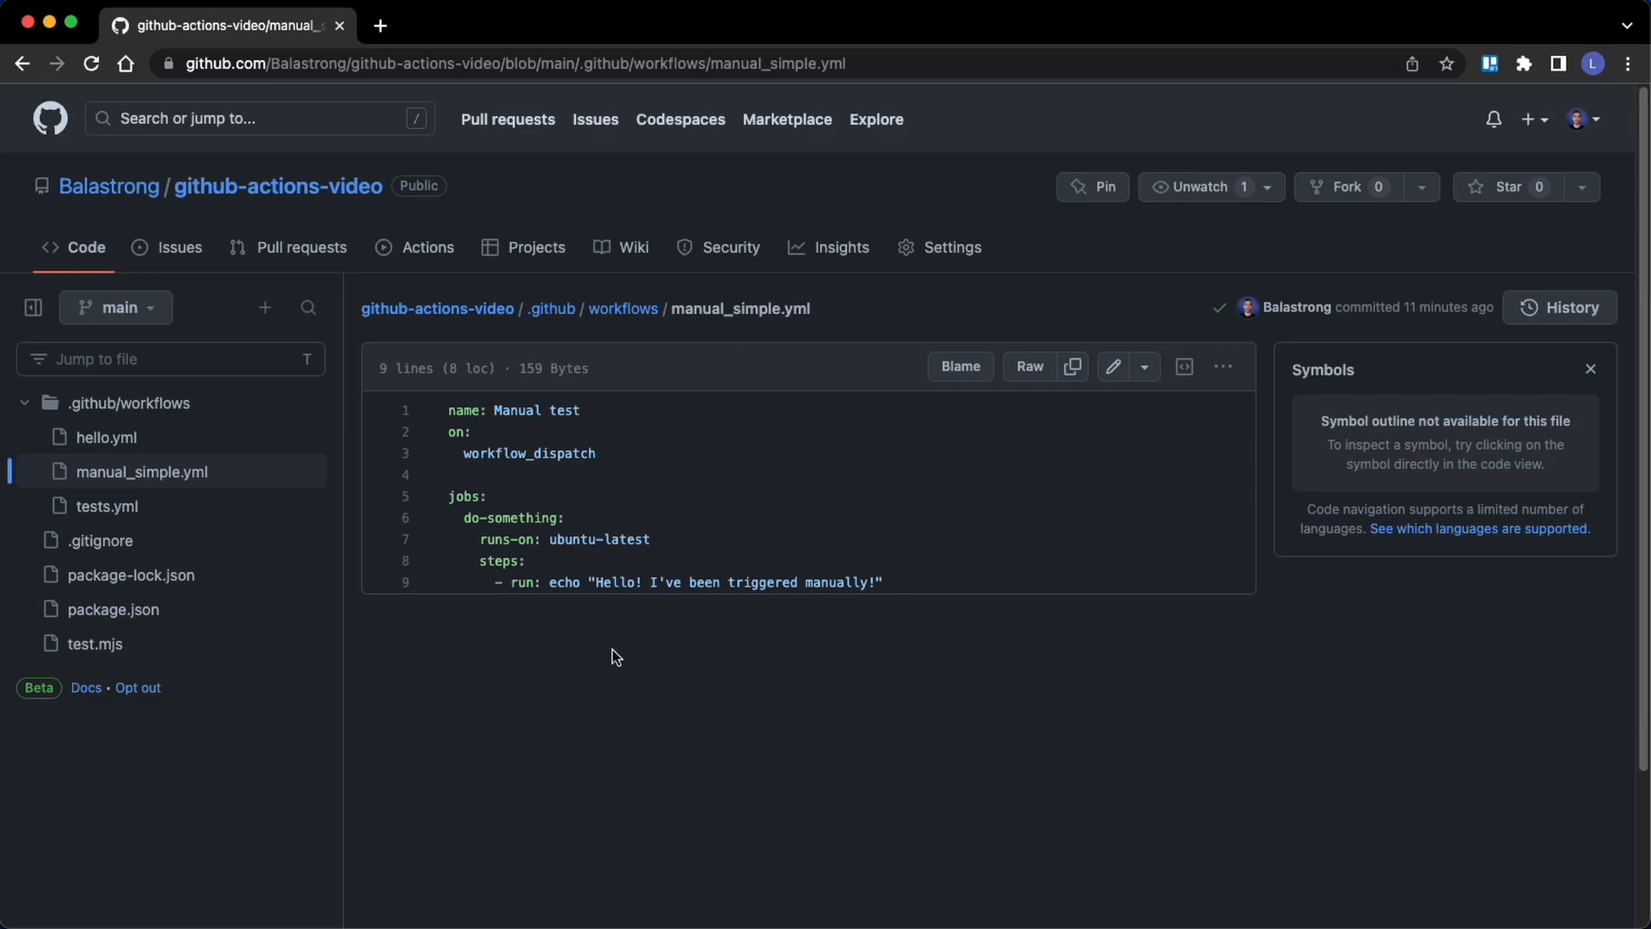
mouse_move(467, 457)
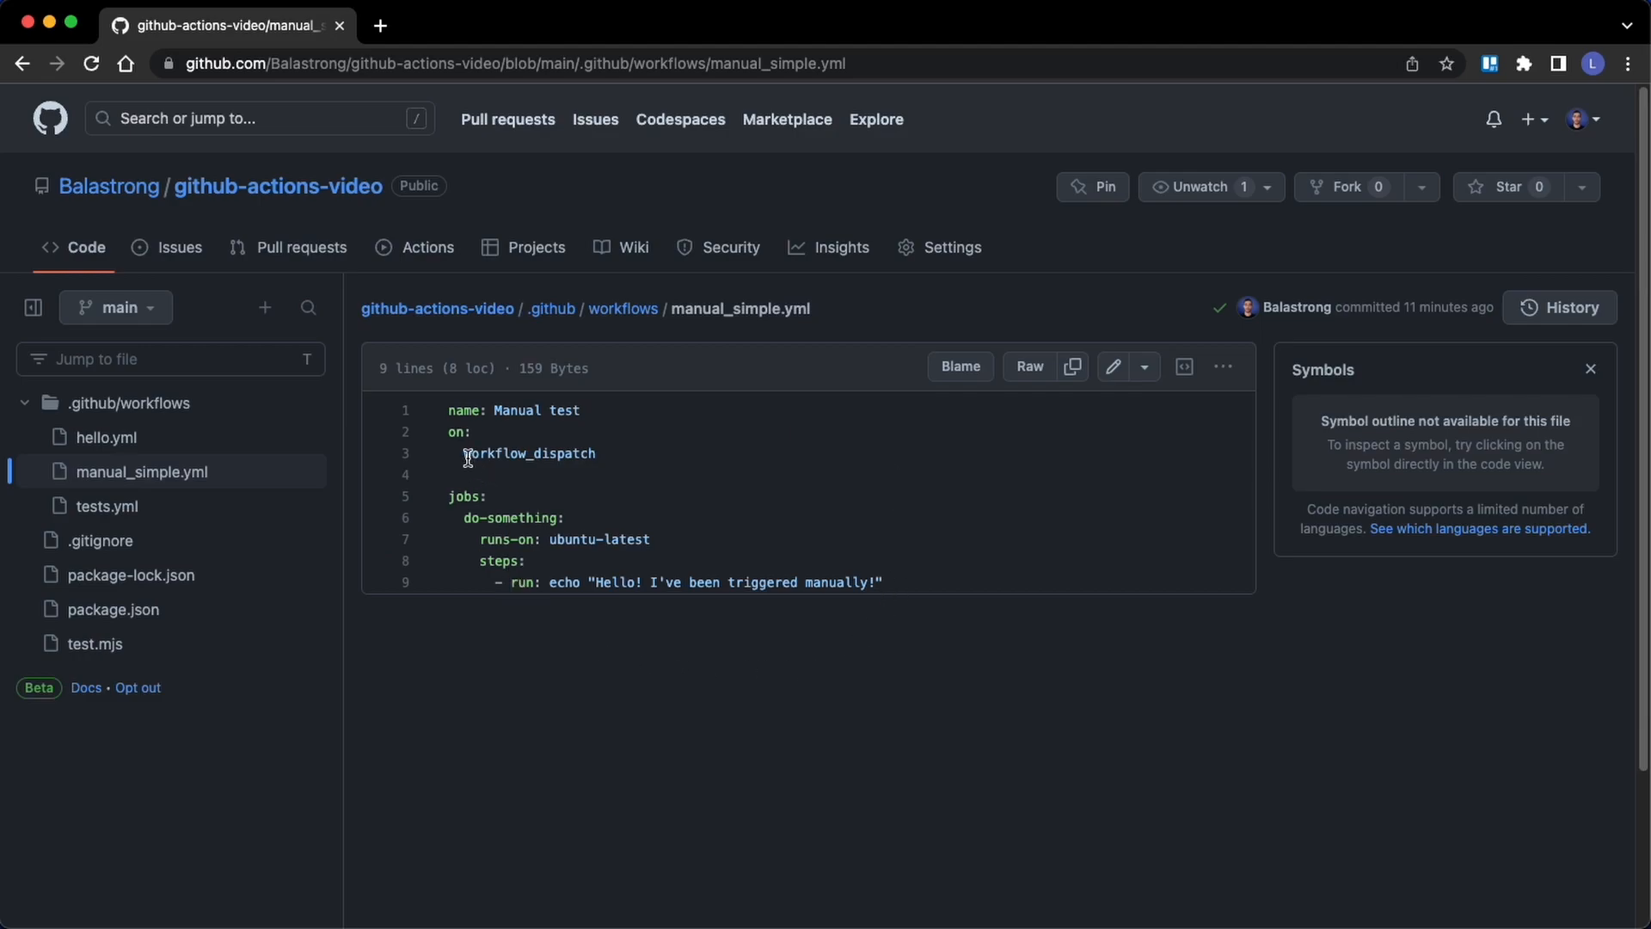
double_click(528, 452)
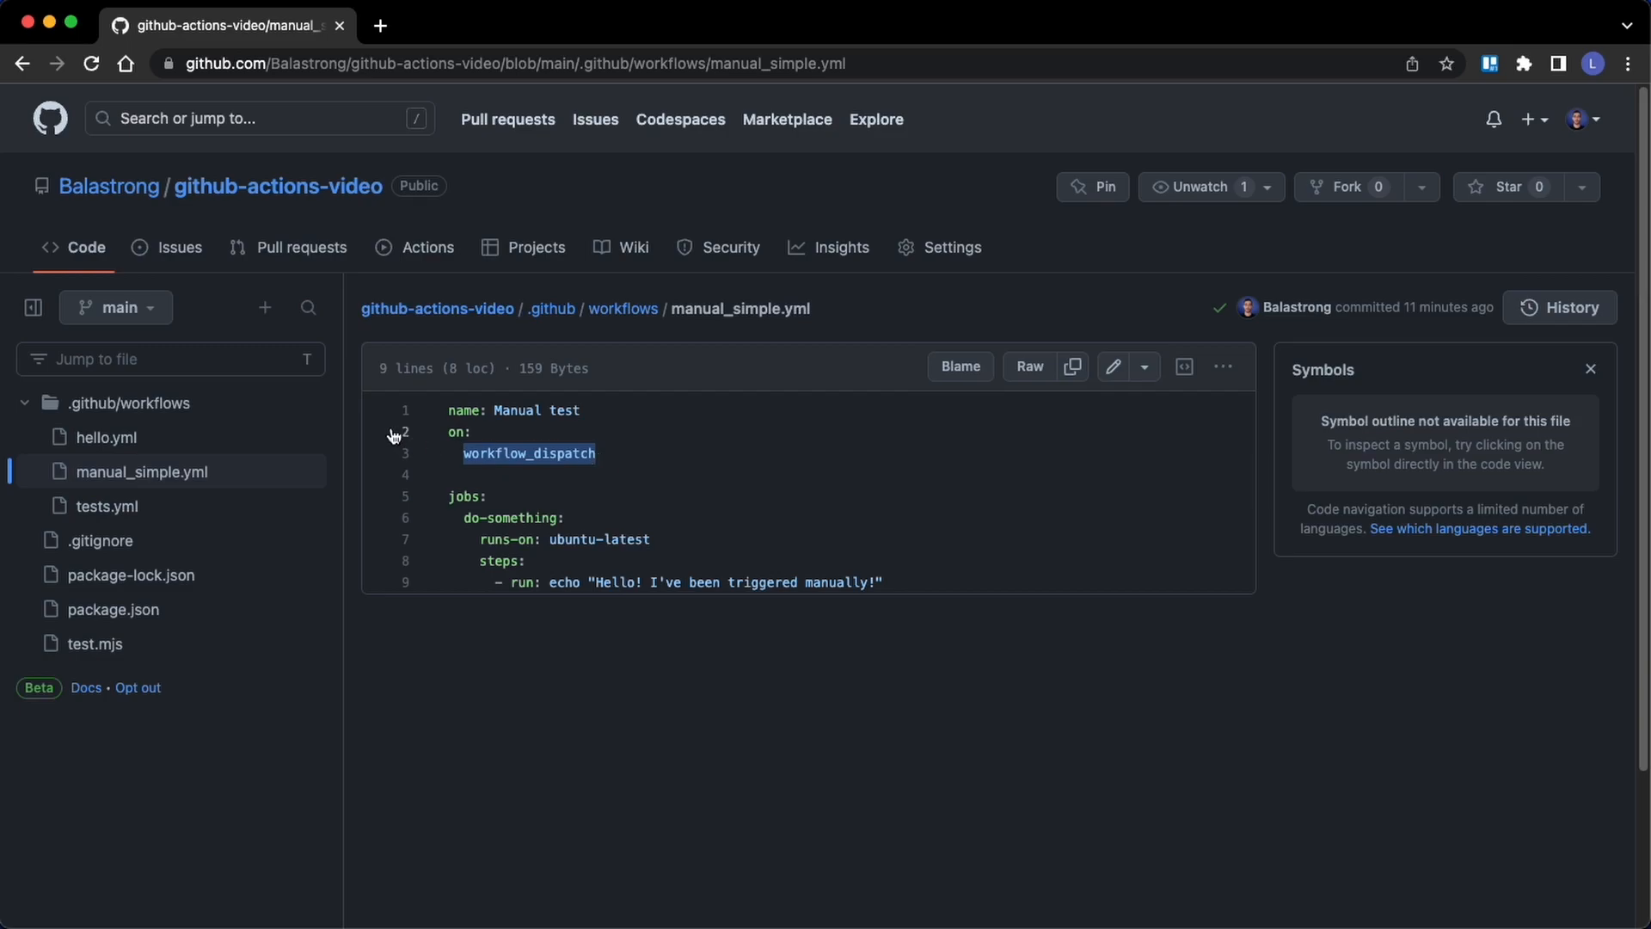
mouse_move(650, 475)
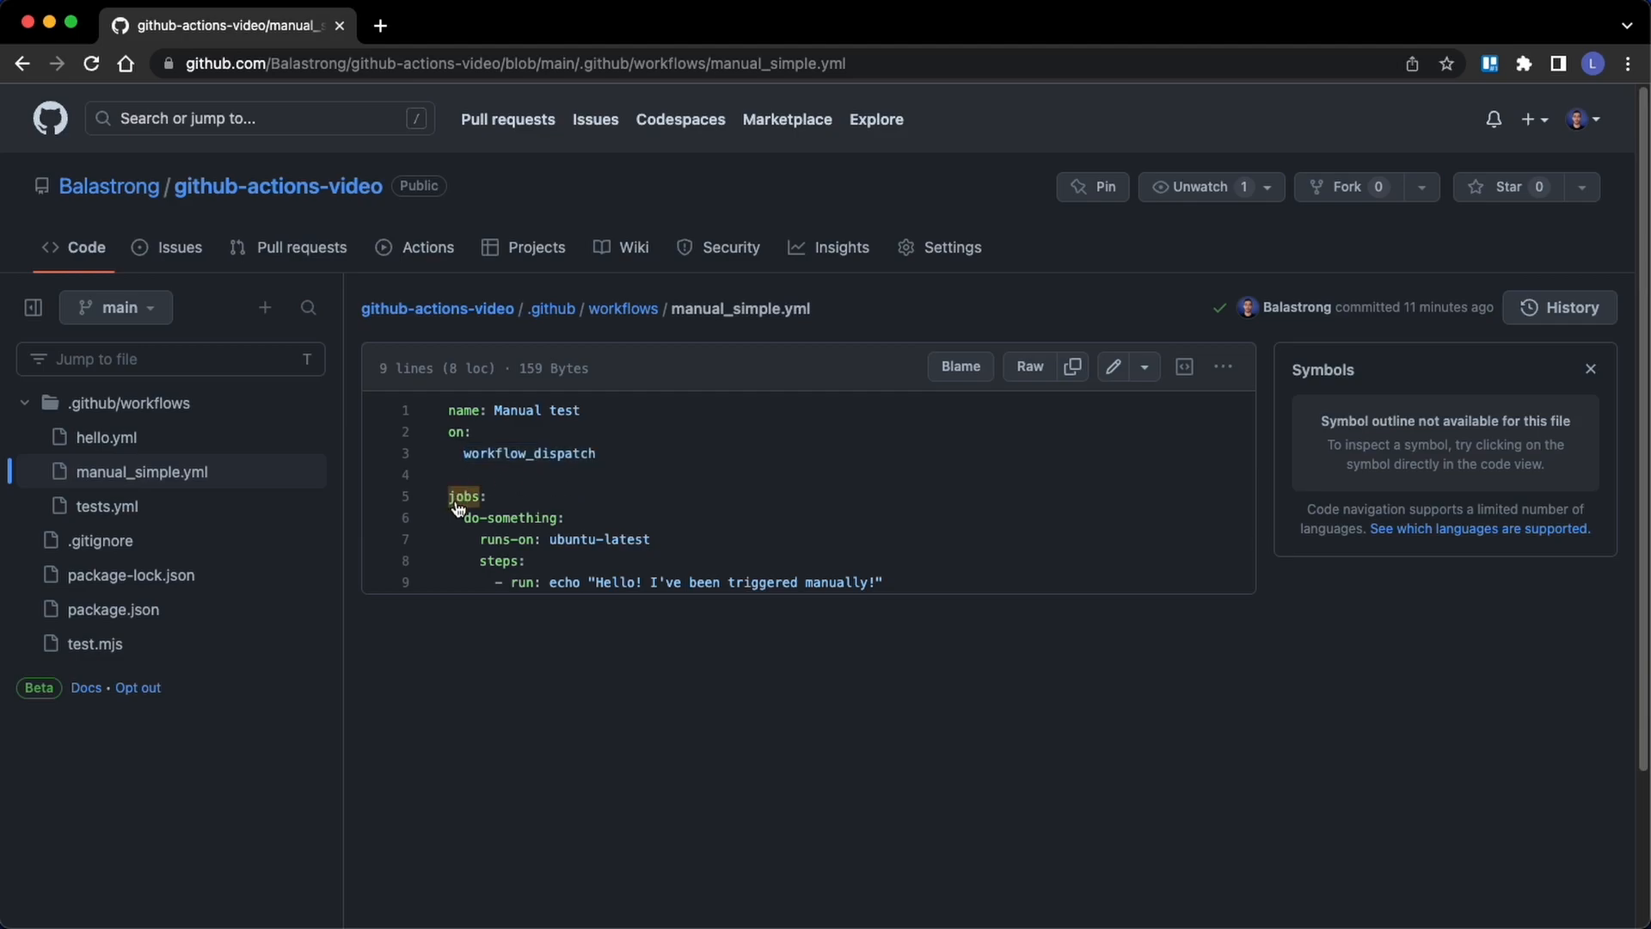
mouse_move(623, 518)
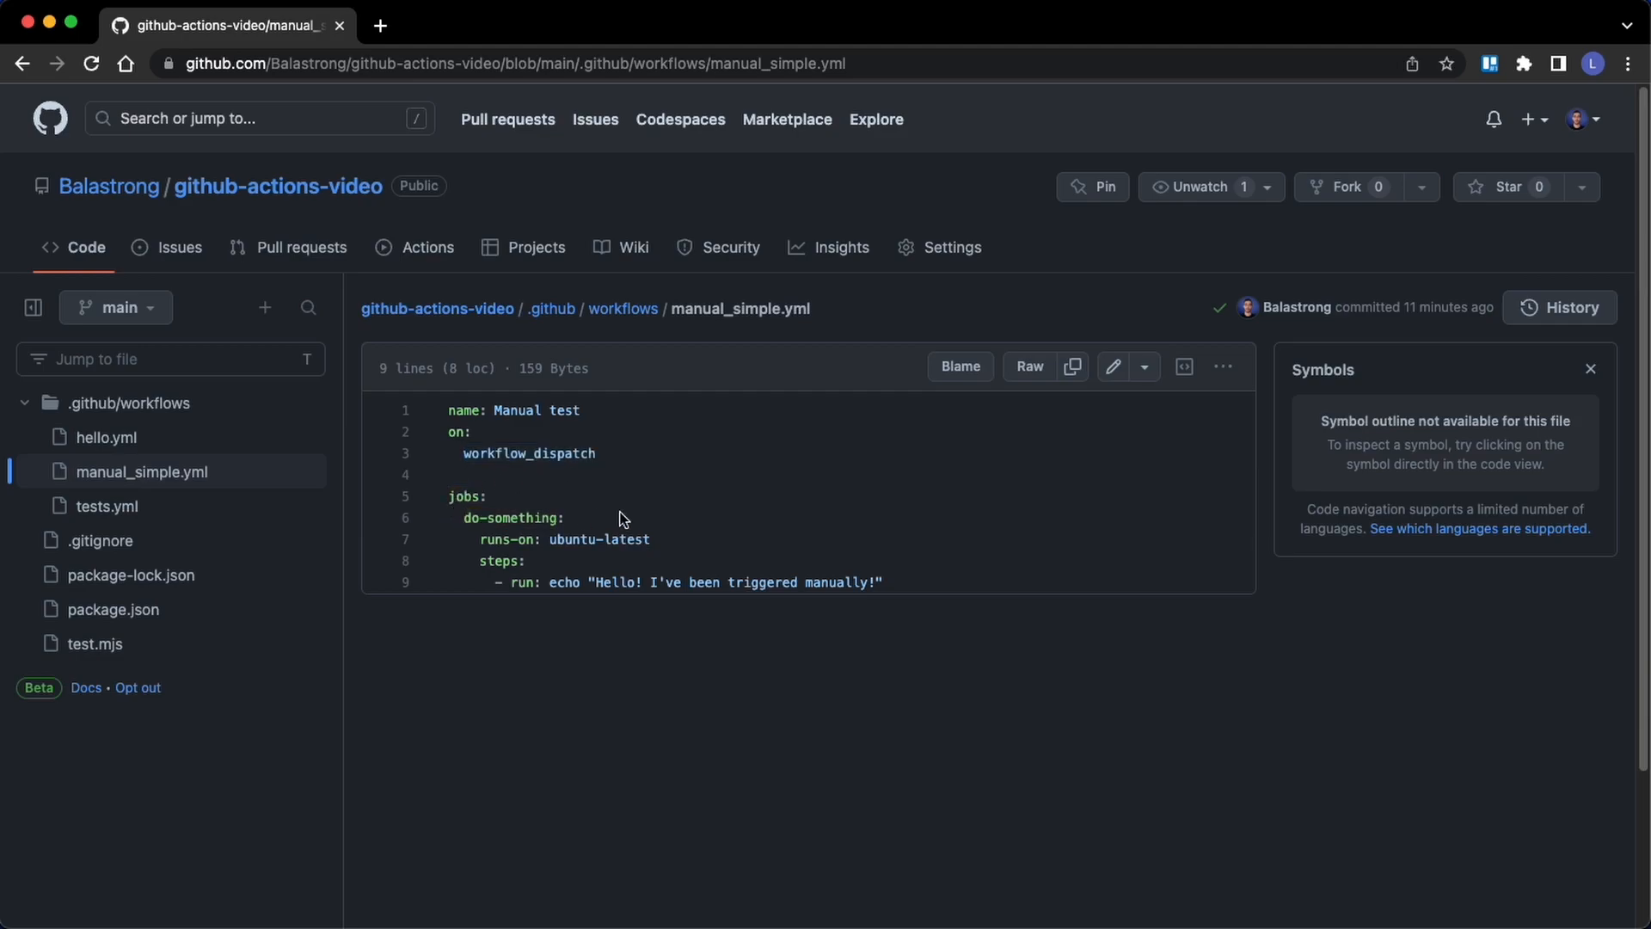
mouse_move(760, 614)
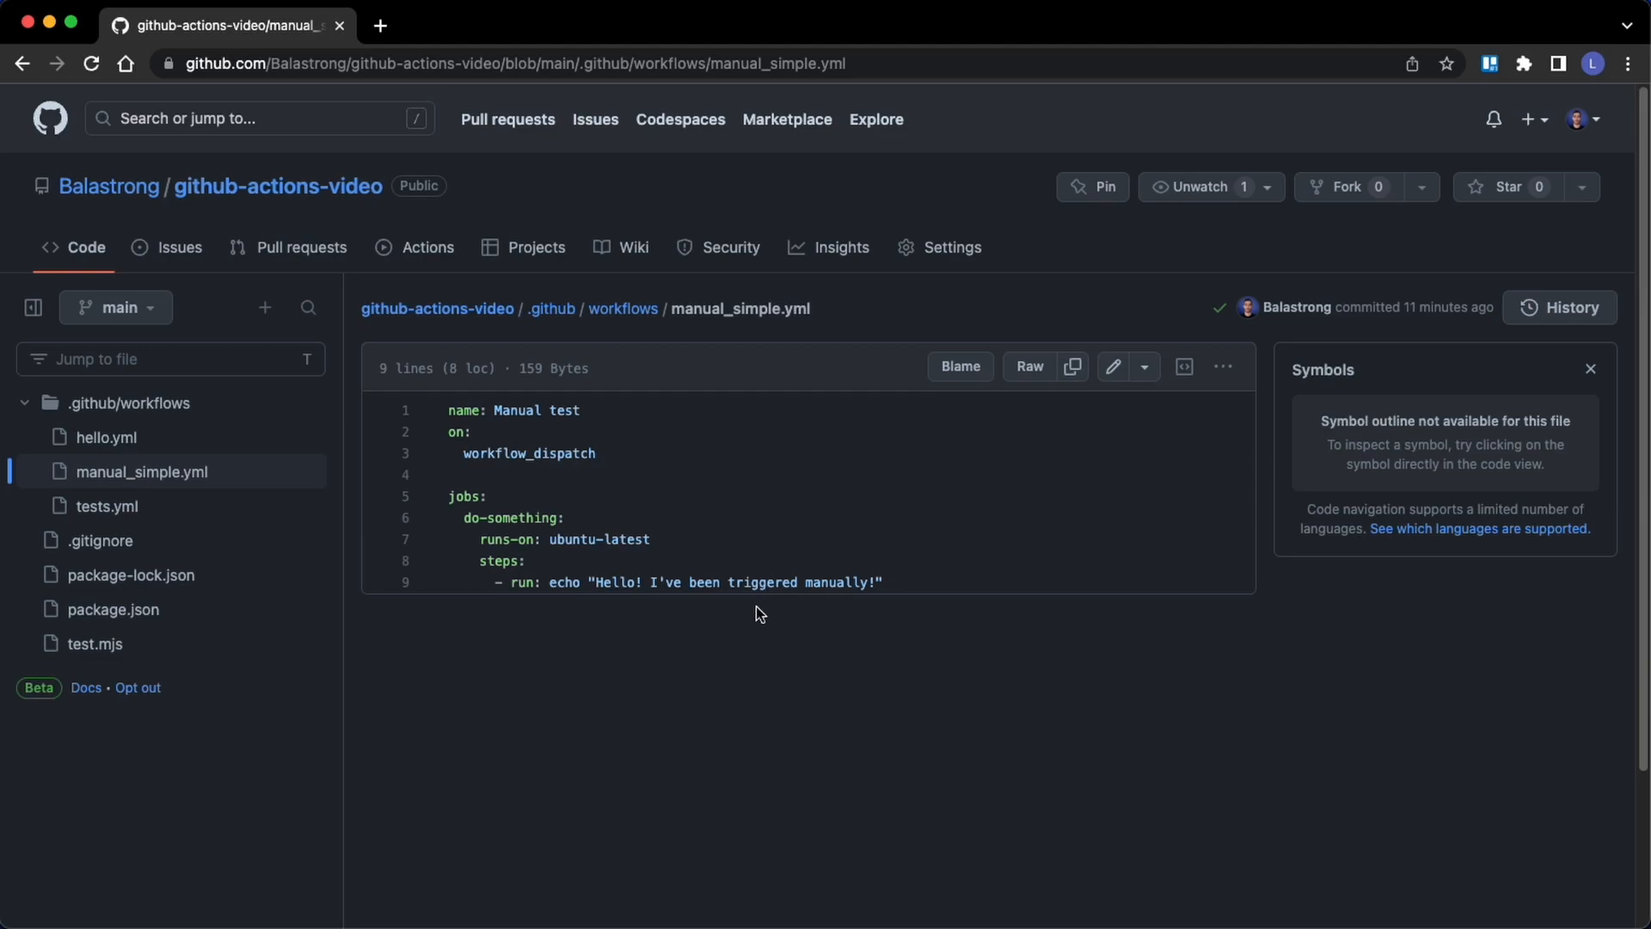
mouse_move(476, 308)
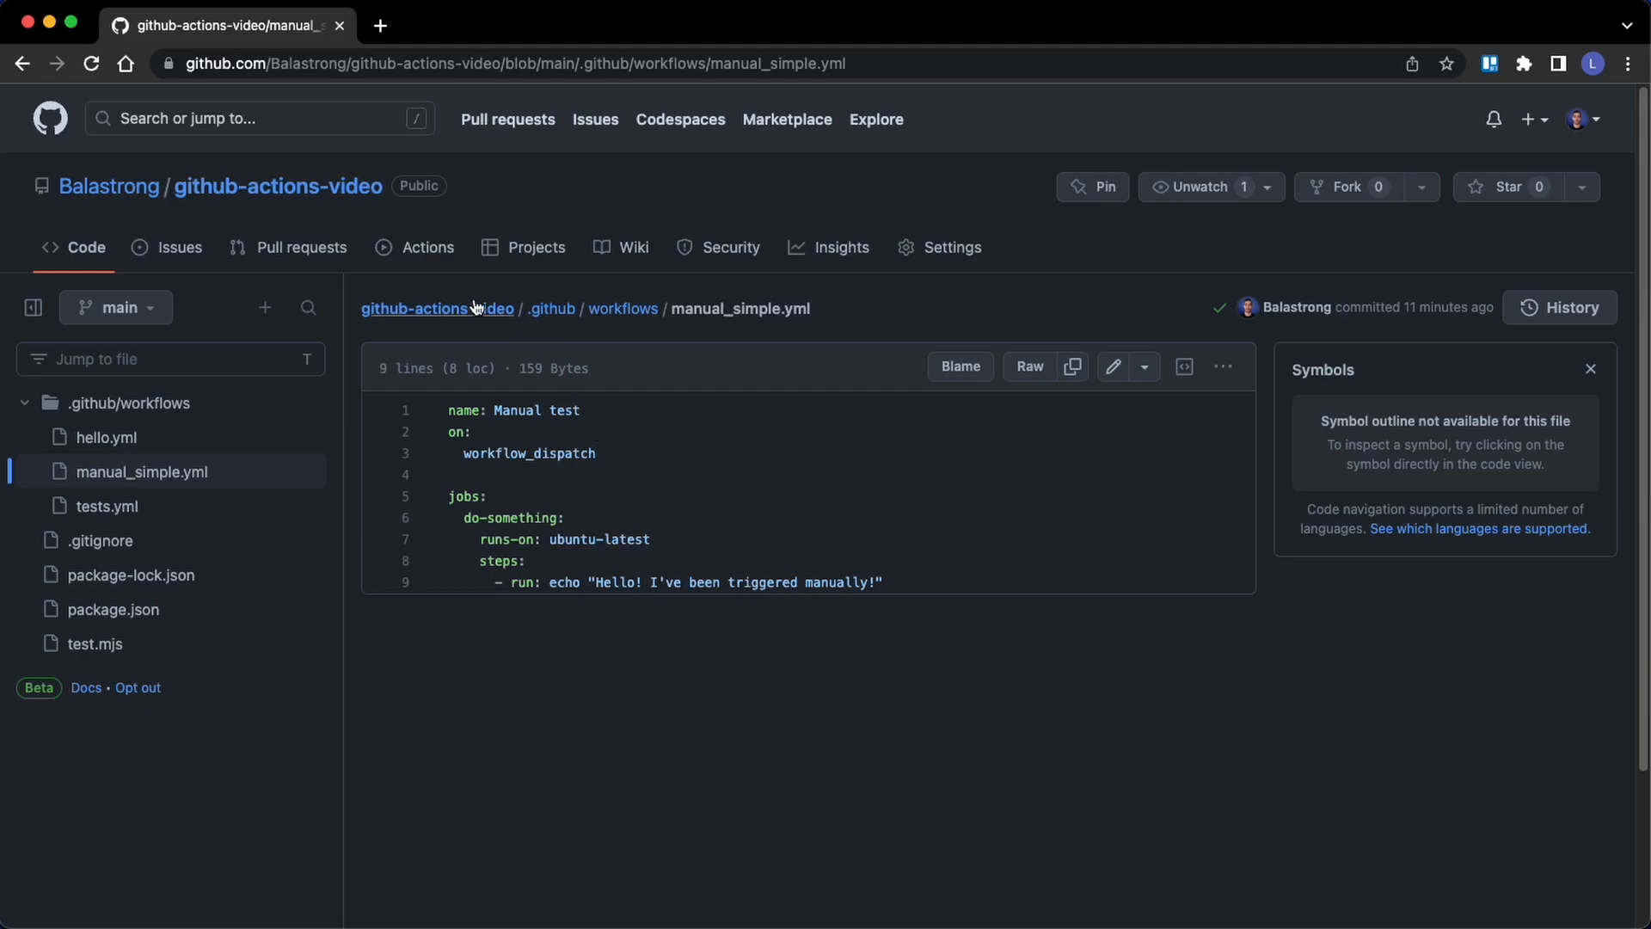
Show the Manual test workflow's empty run history from the Actions list
click(427, 248)
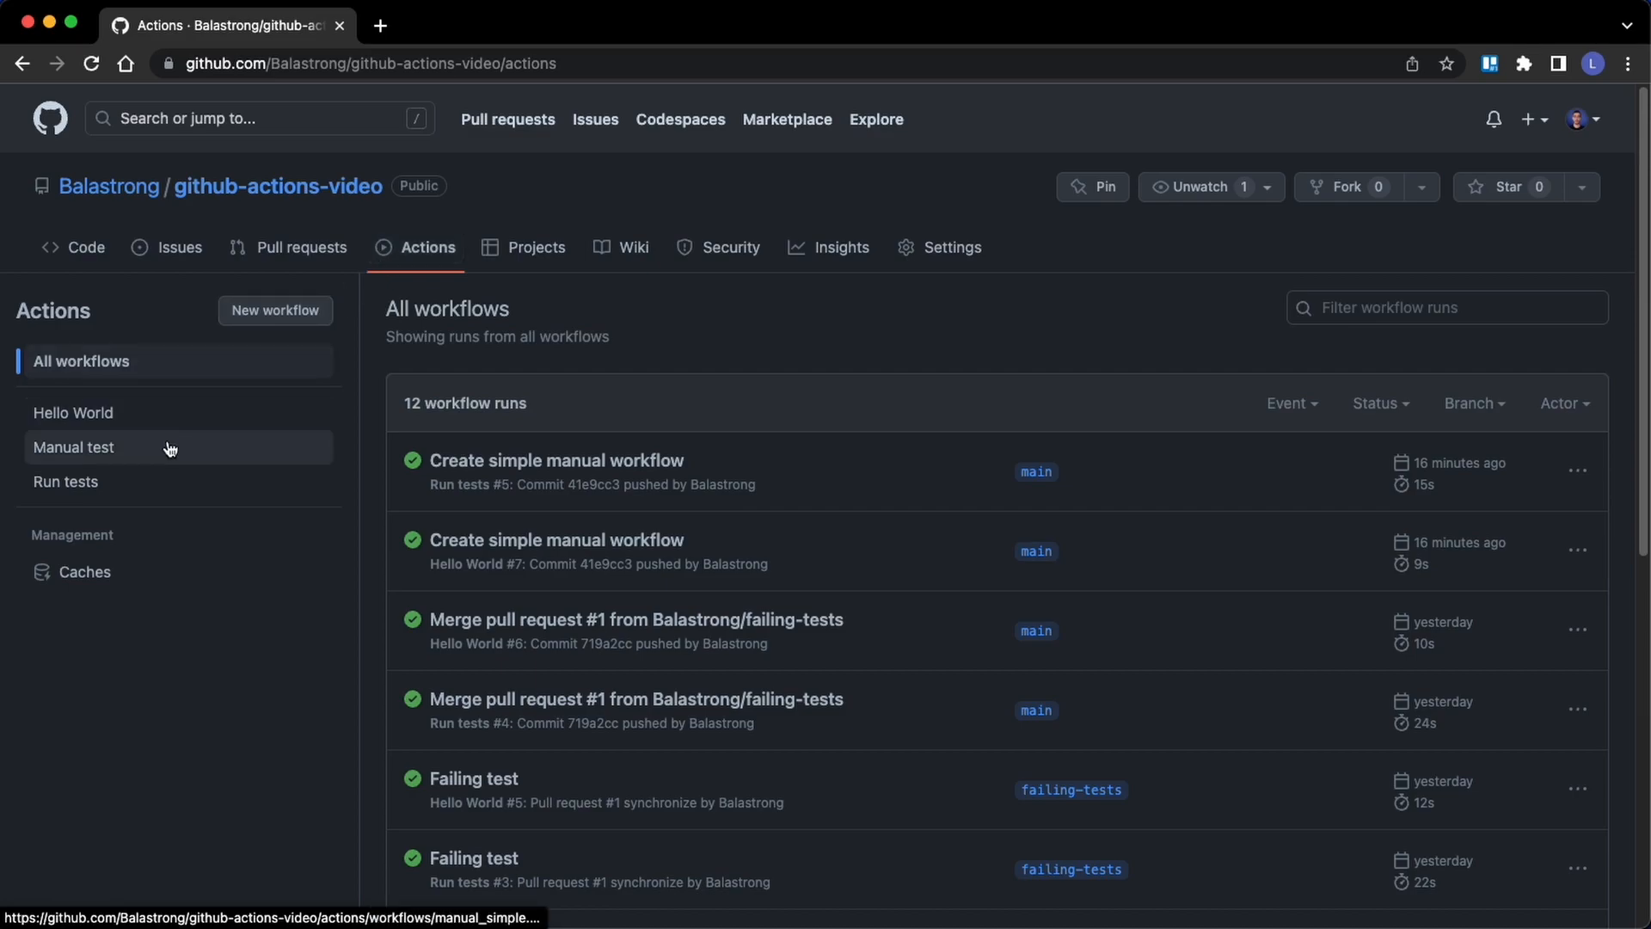
click(74, 447)
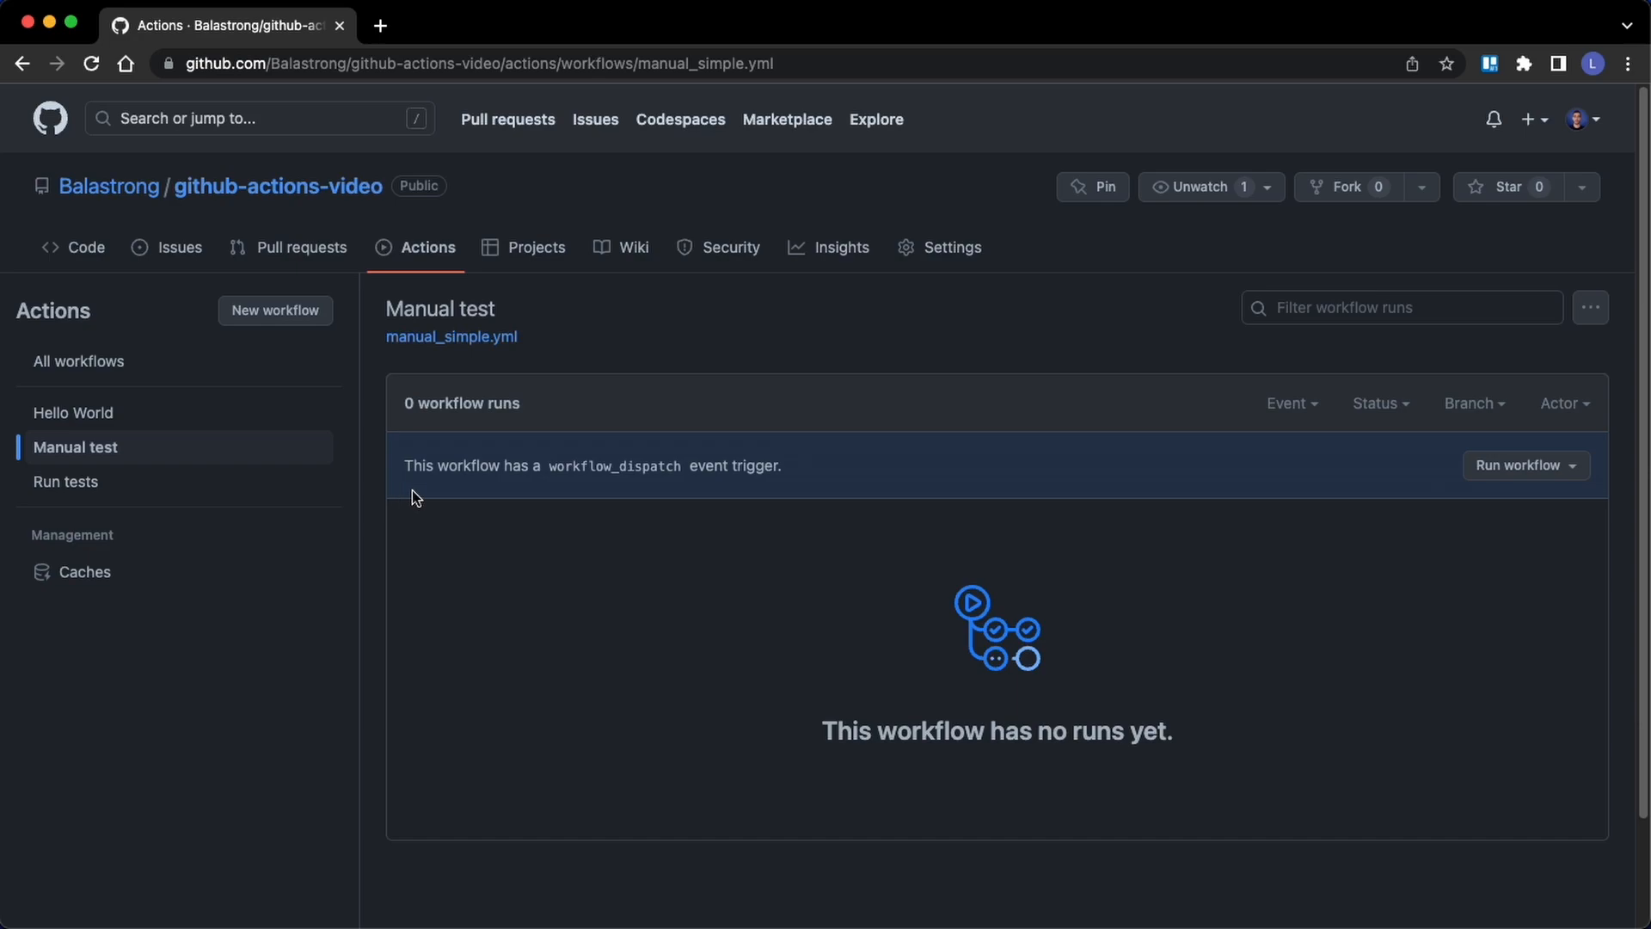
drag(403, 466, 536, 466)
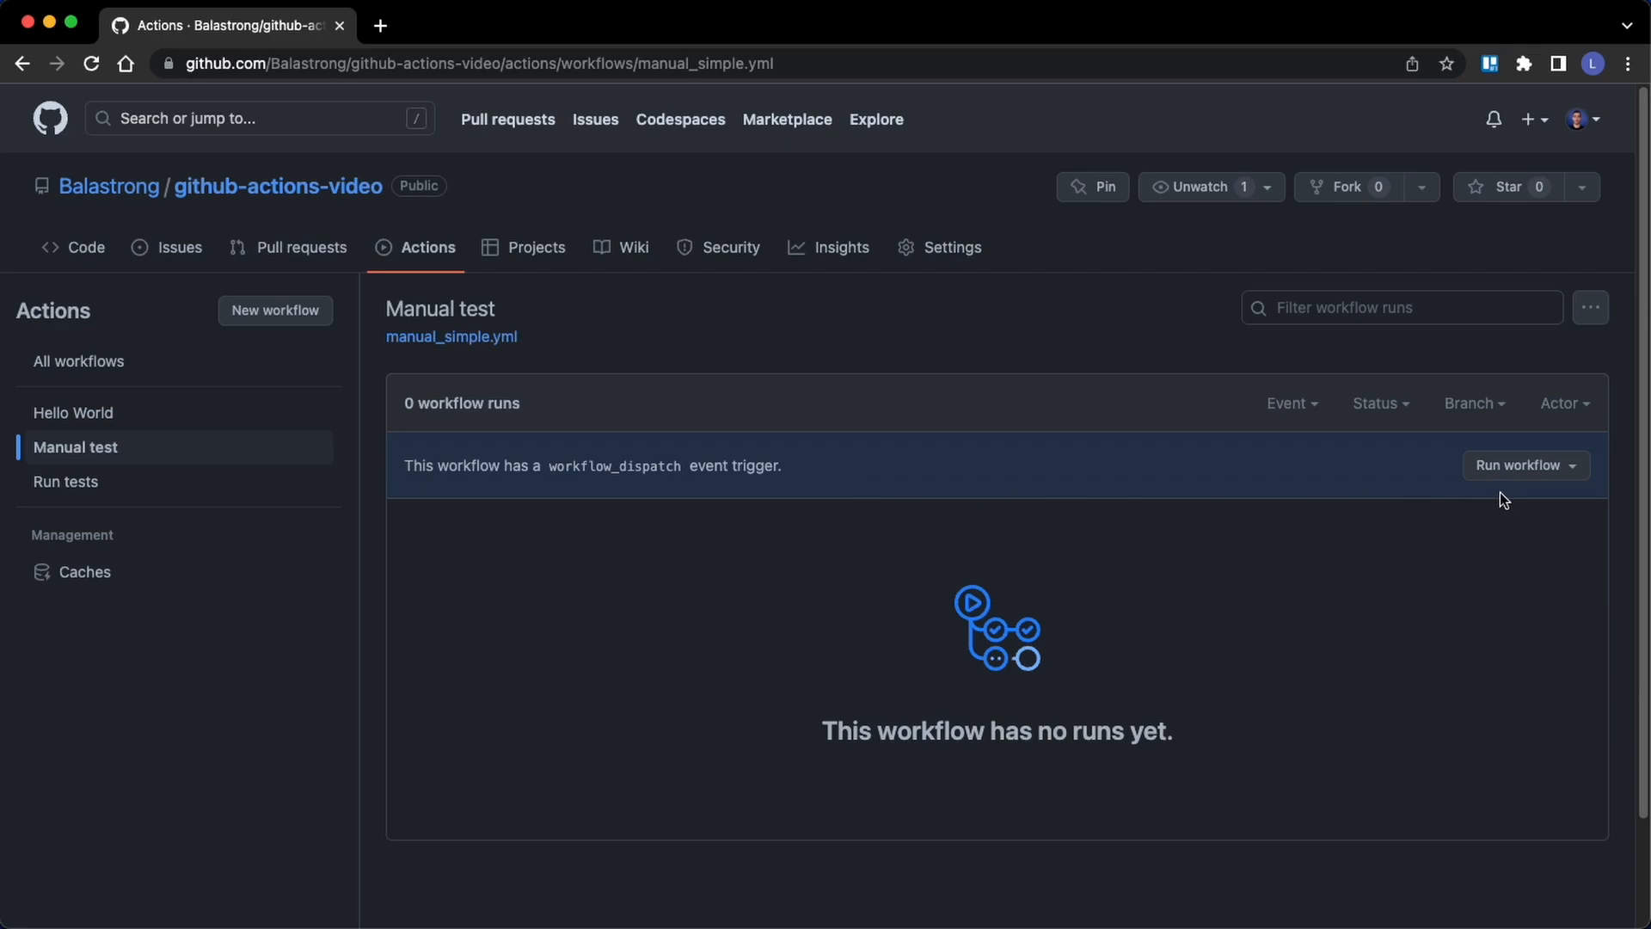
mouse_move(1541, 486)
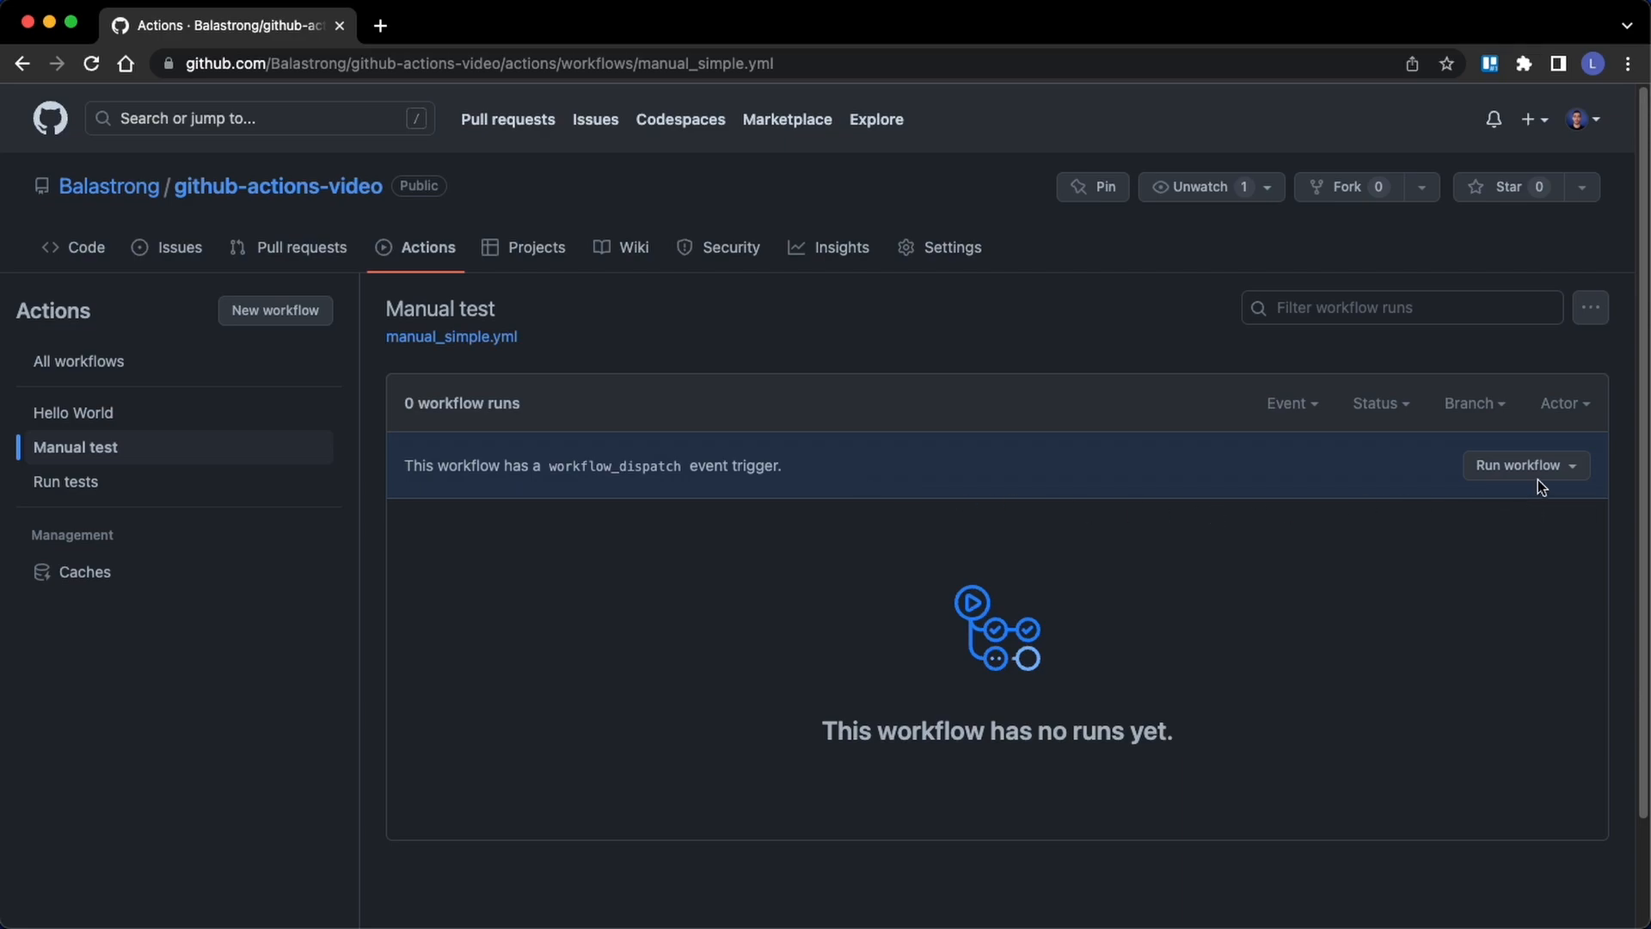
Start a manual run, try the failing-tests branch, then choose main instead
click(1518, 466)
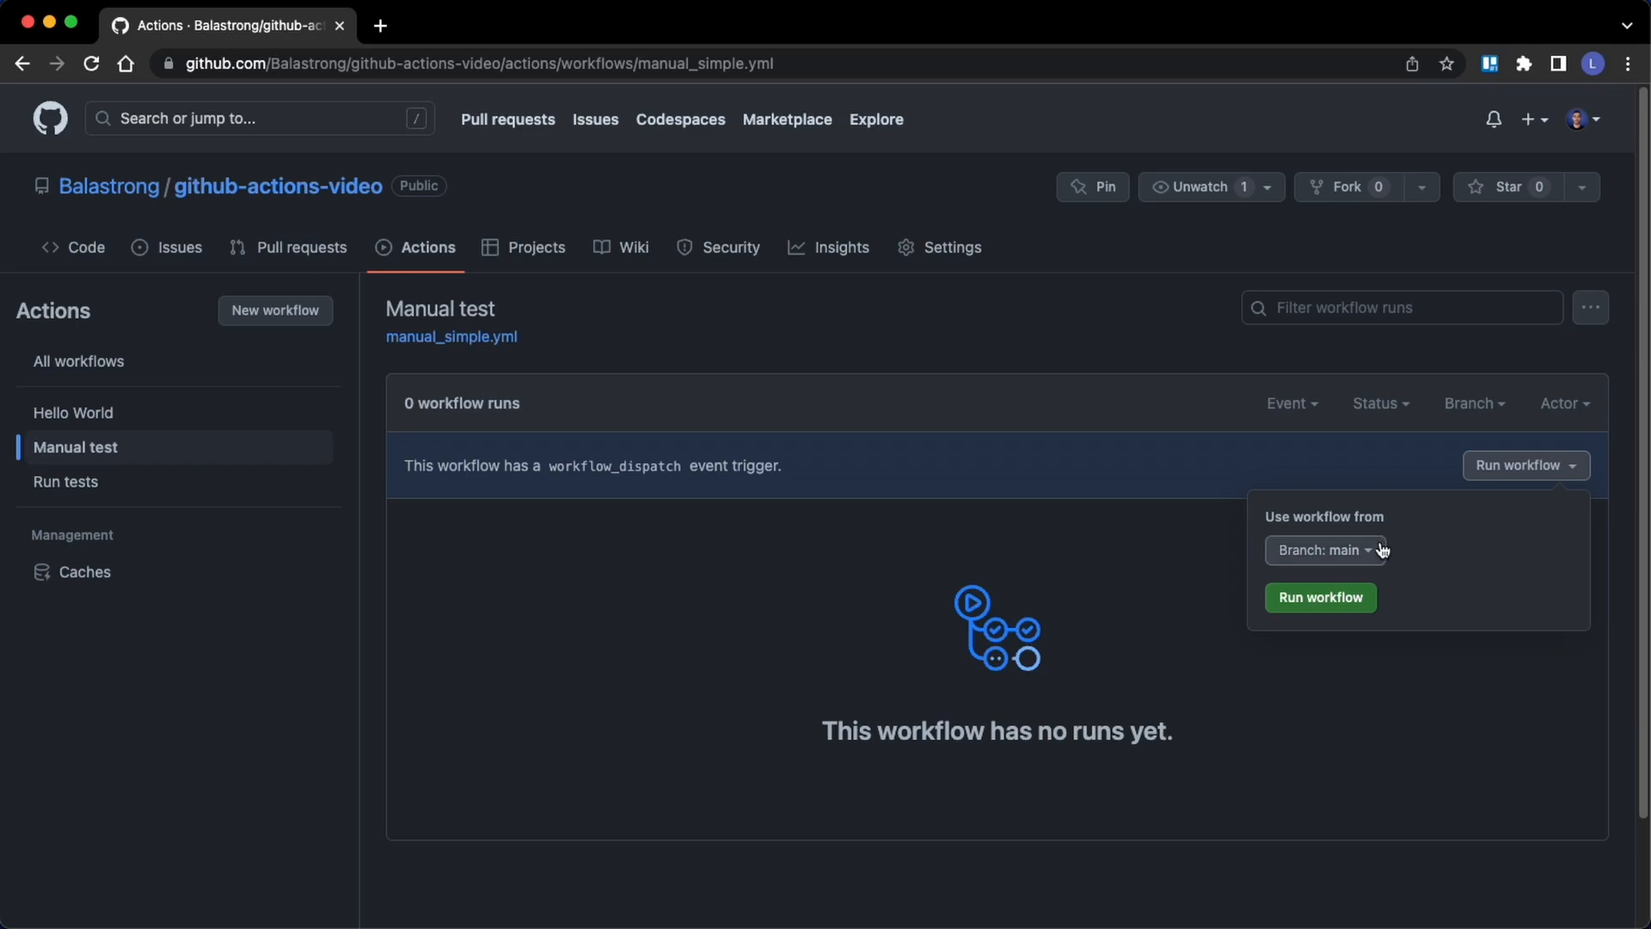
click(1324, 550)
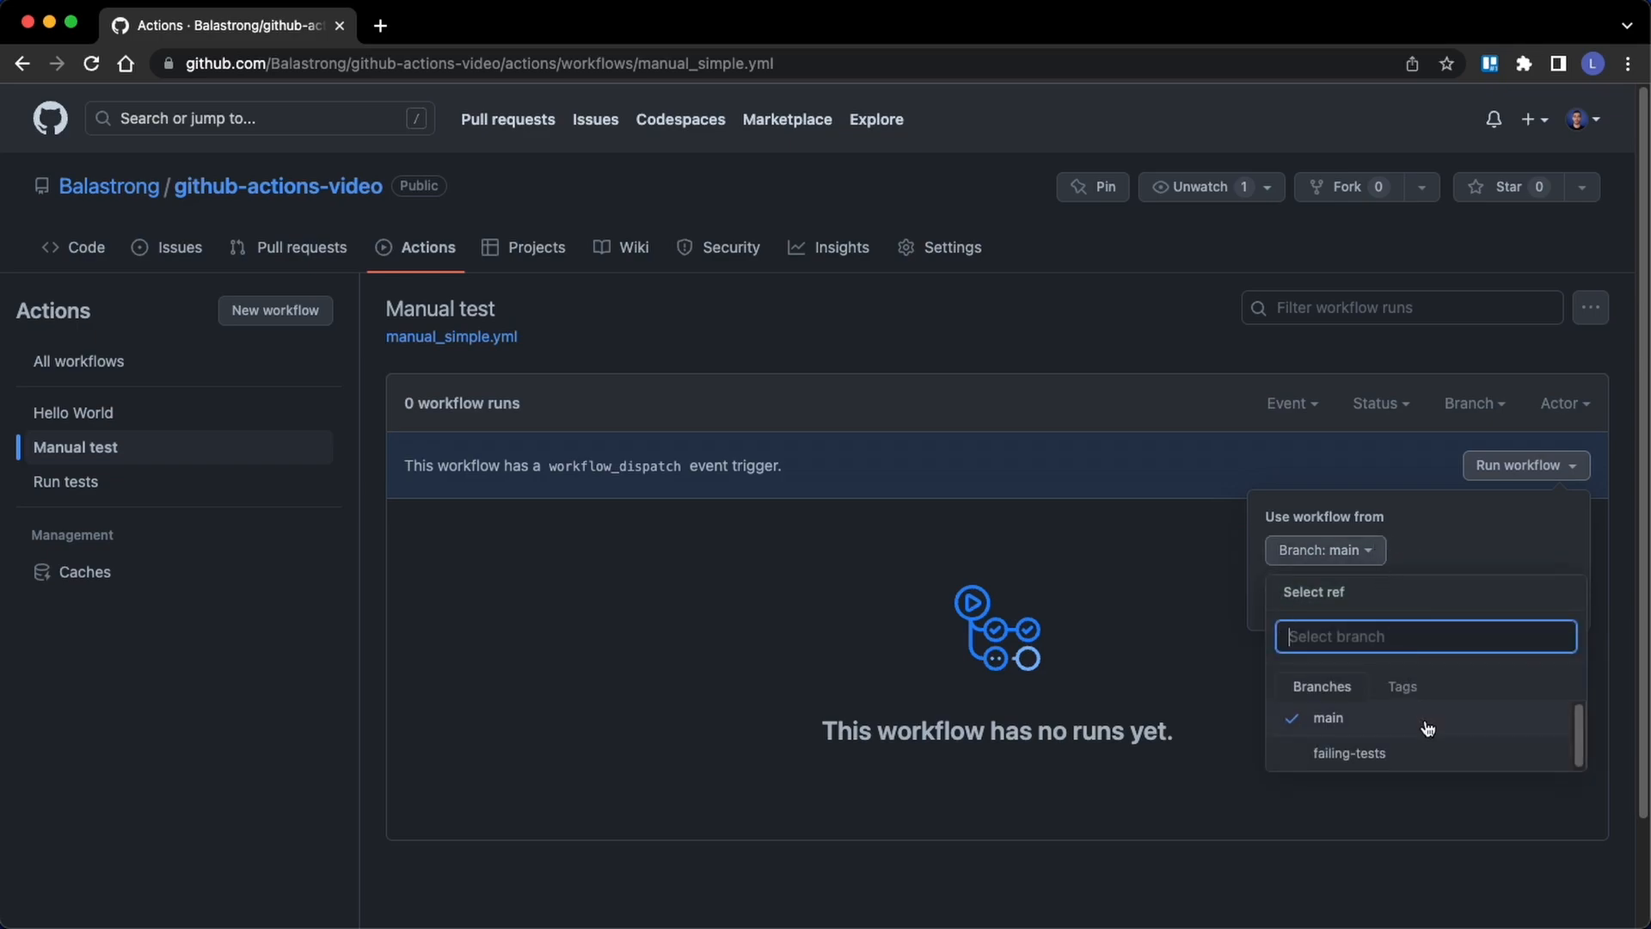
click(1348, 753)
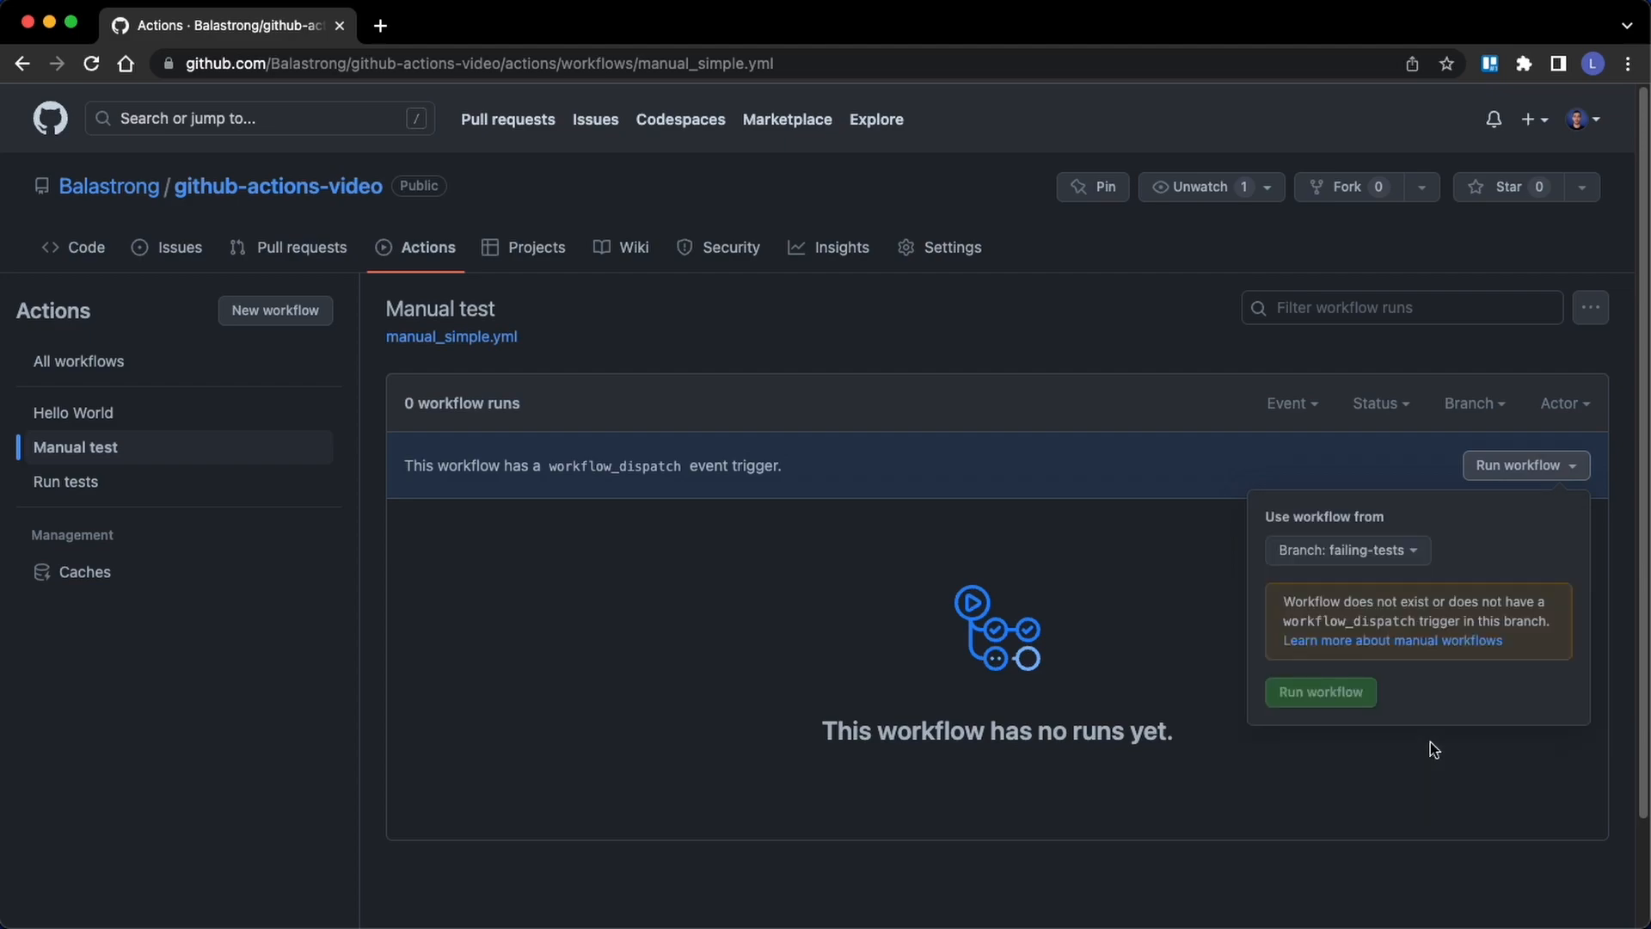
mouse_move(1535, 658)
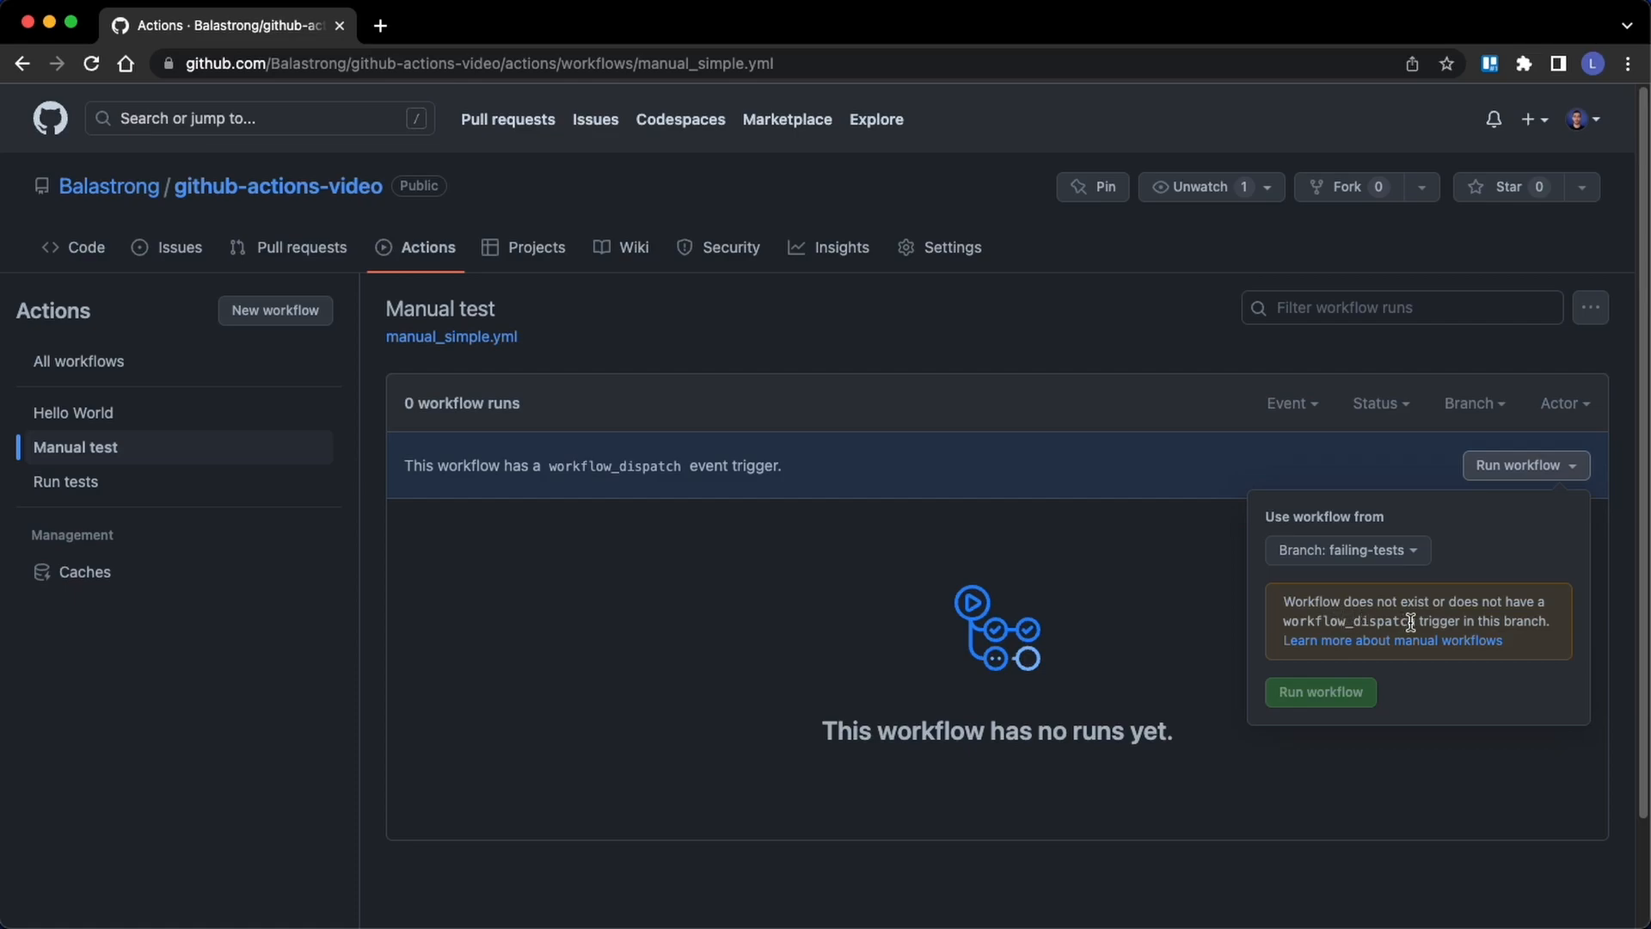
mouse_move(1415, 623)
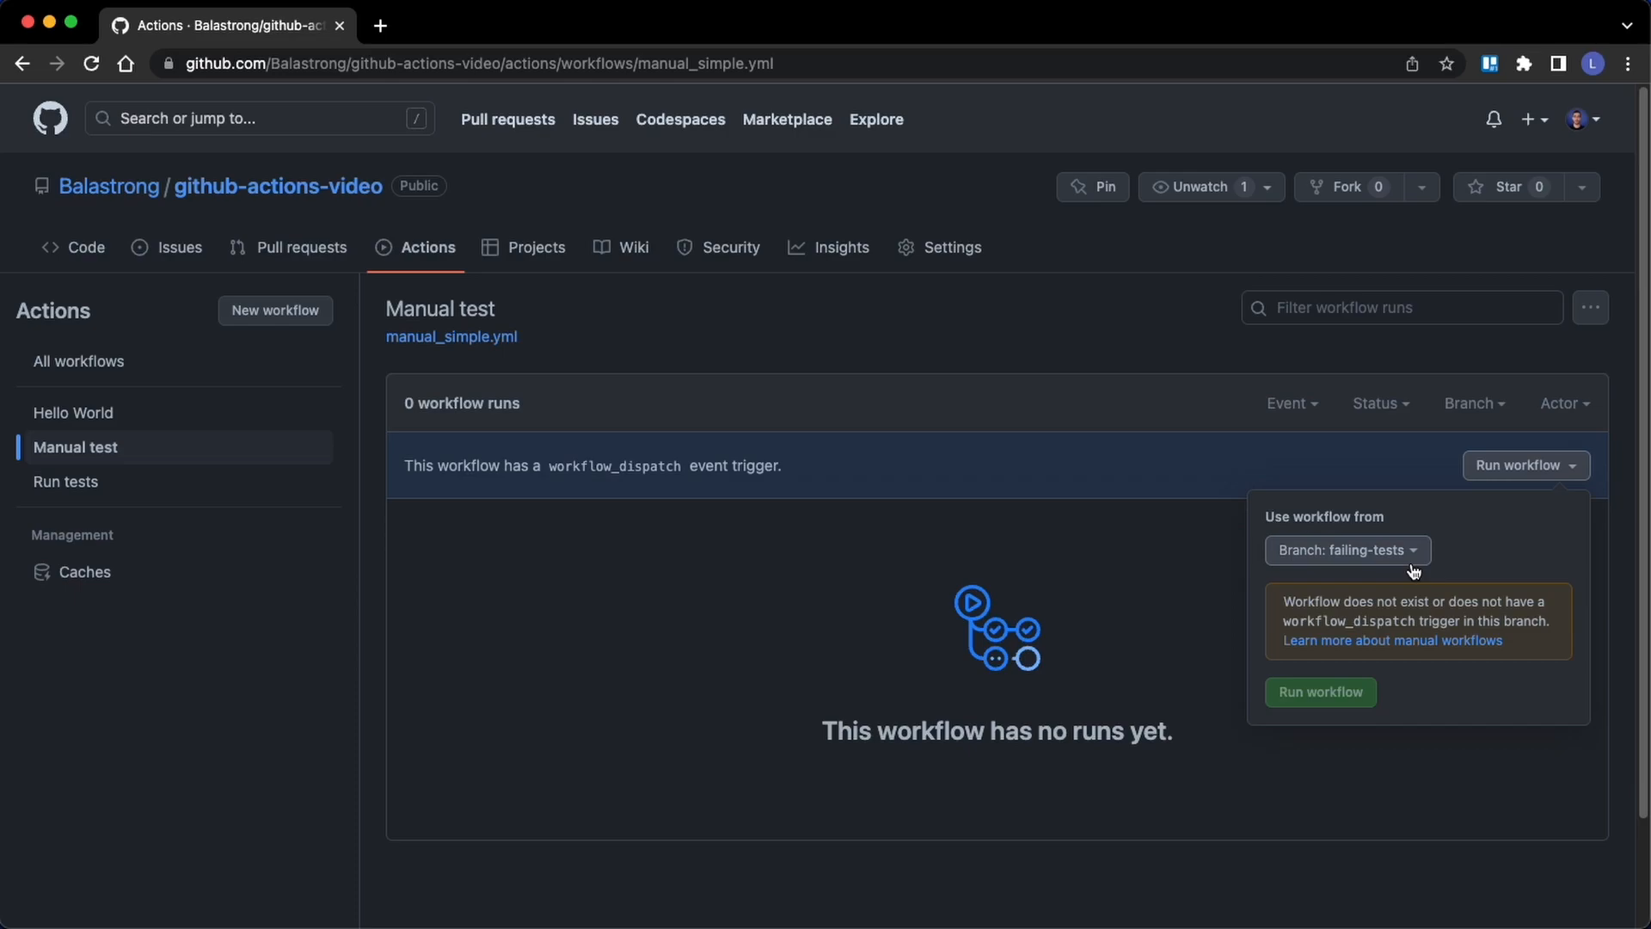
click(1345, 551)
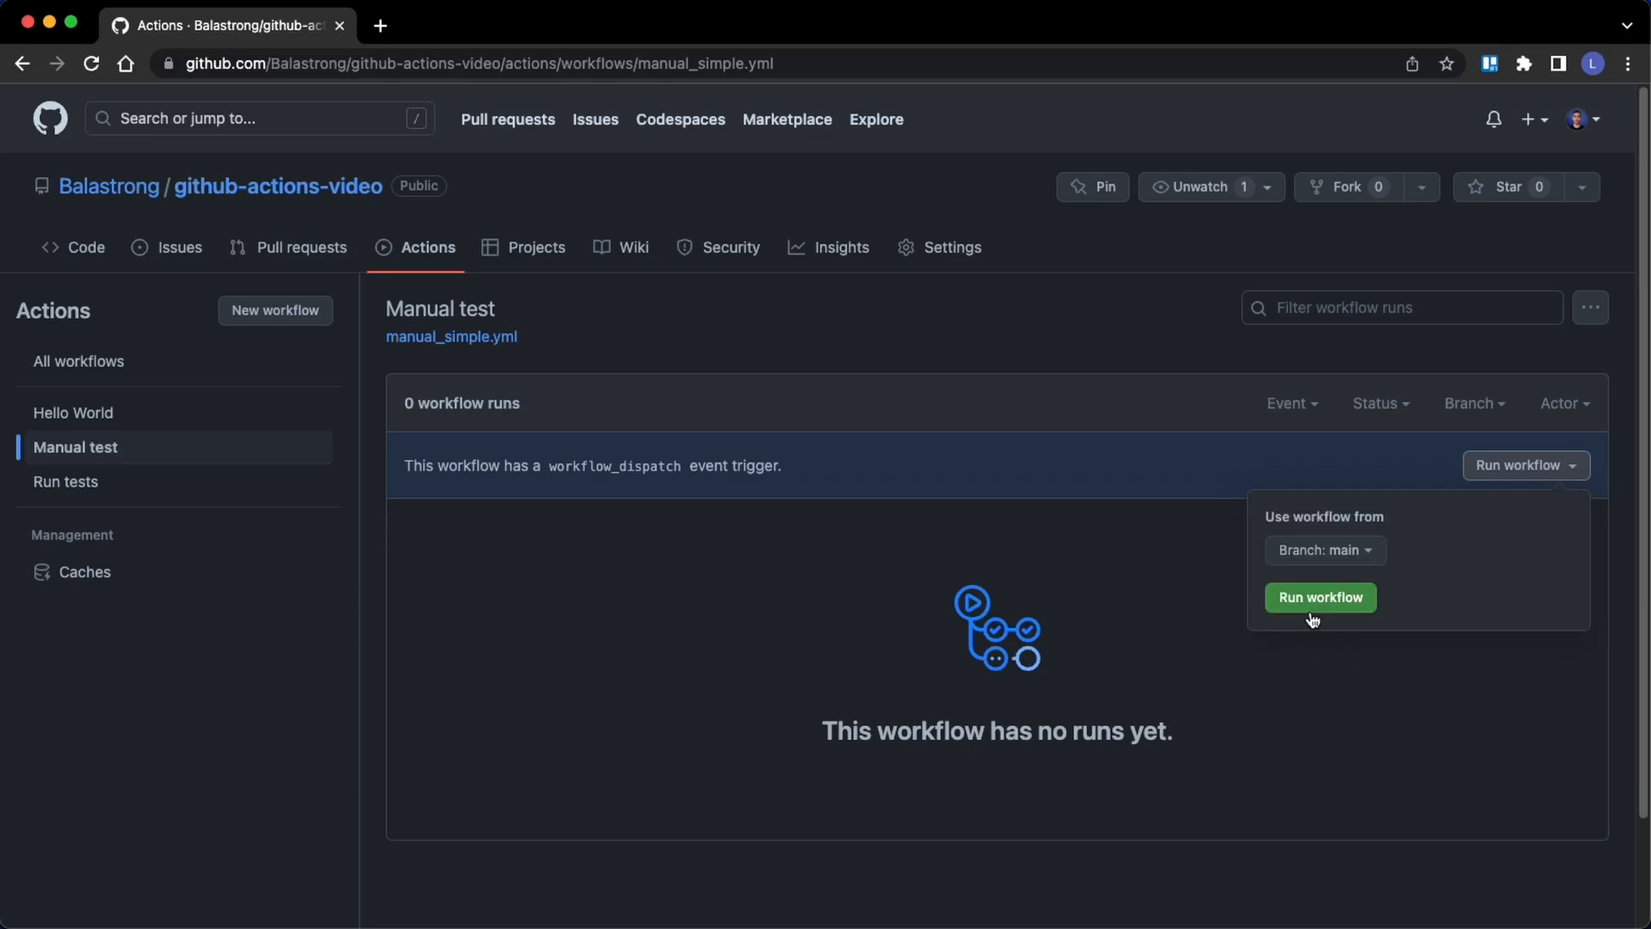
Run Manual test on main and read the do-something job's echo message in its log
click(1320, 597)
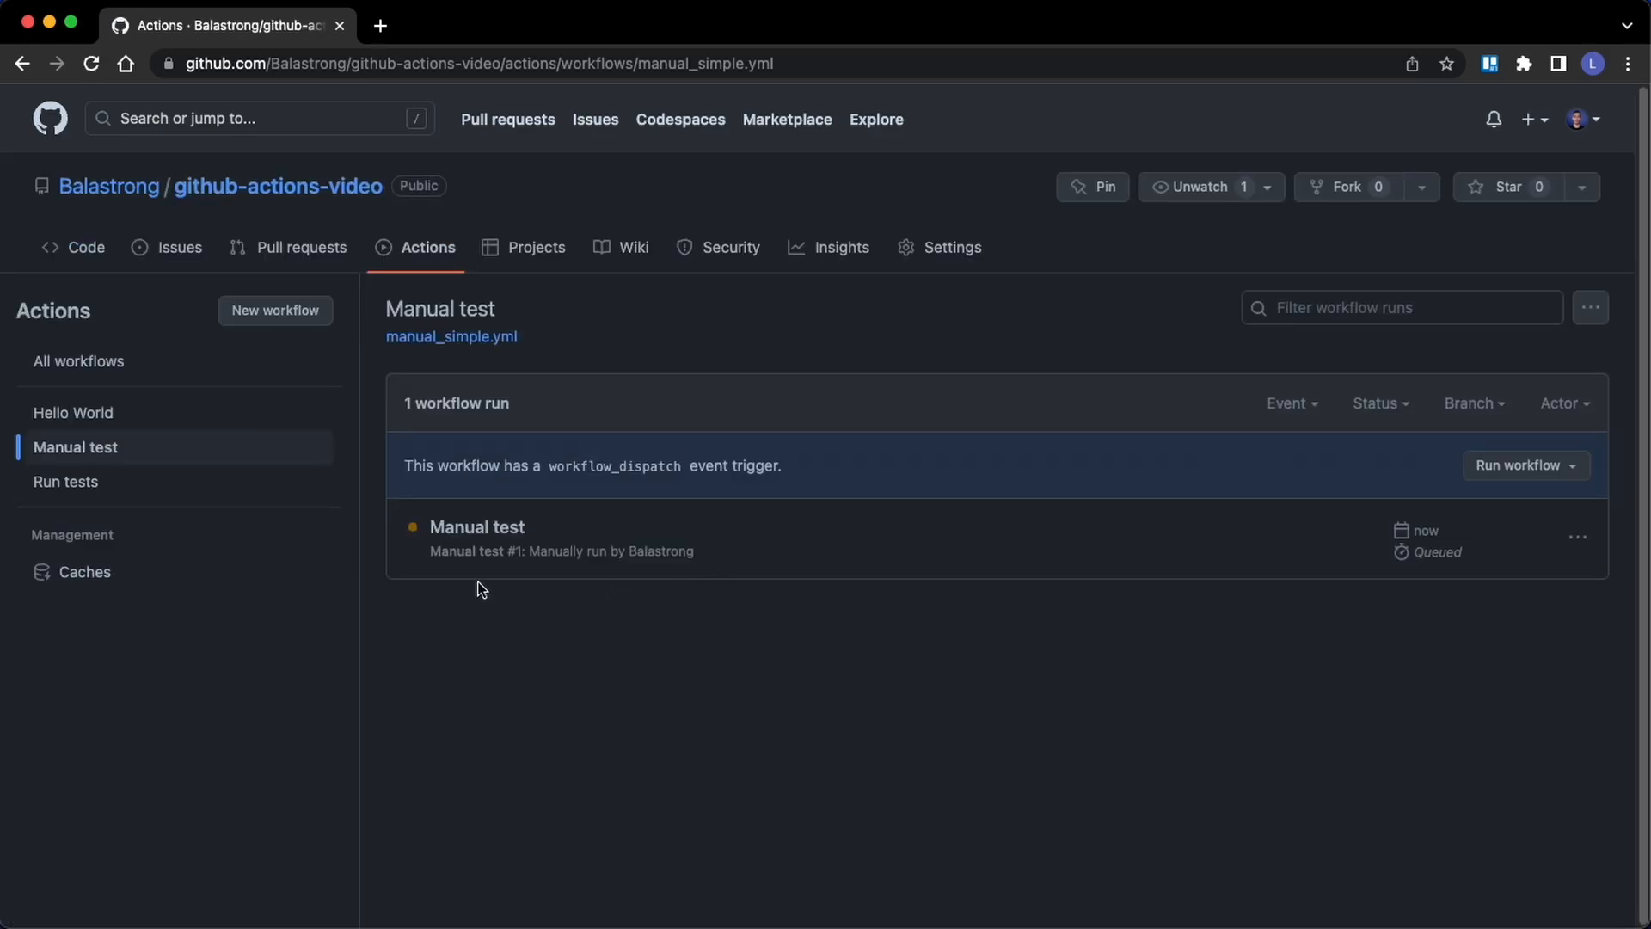
mouse_move(1416, 614)
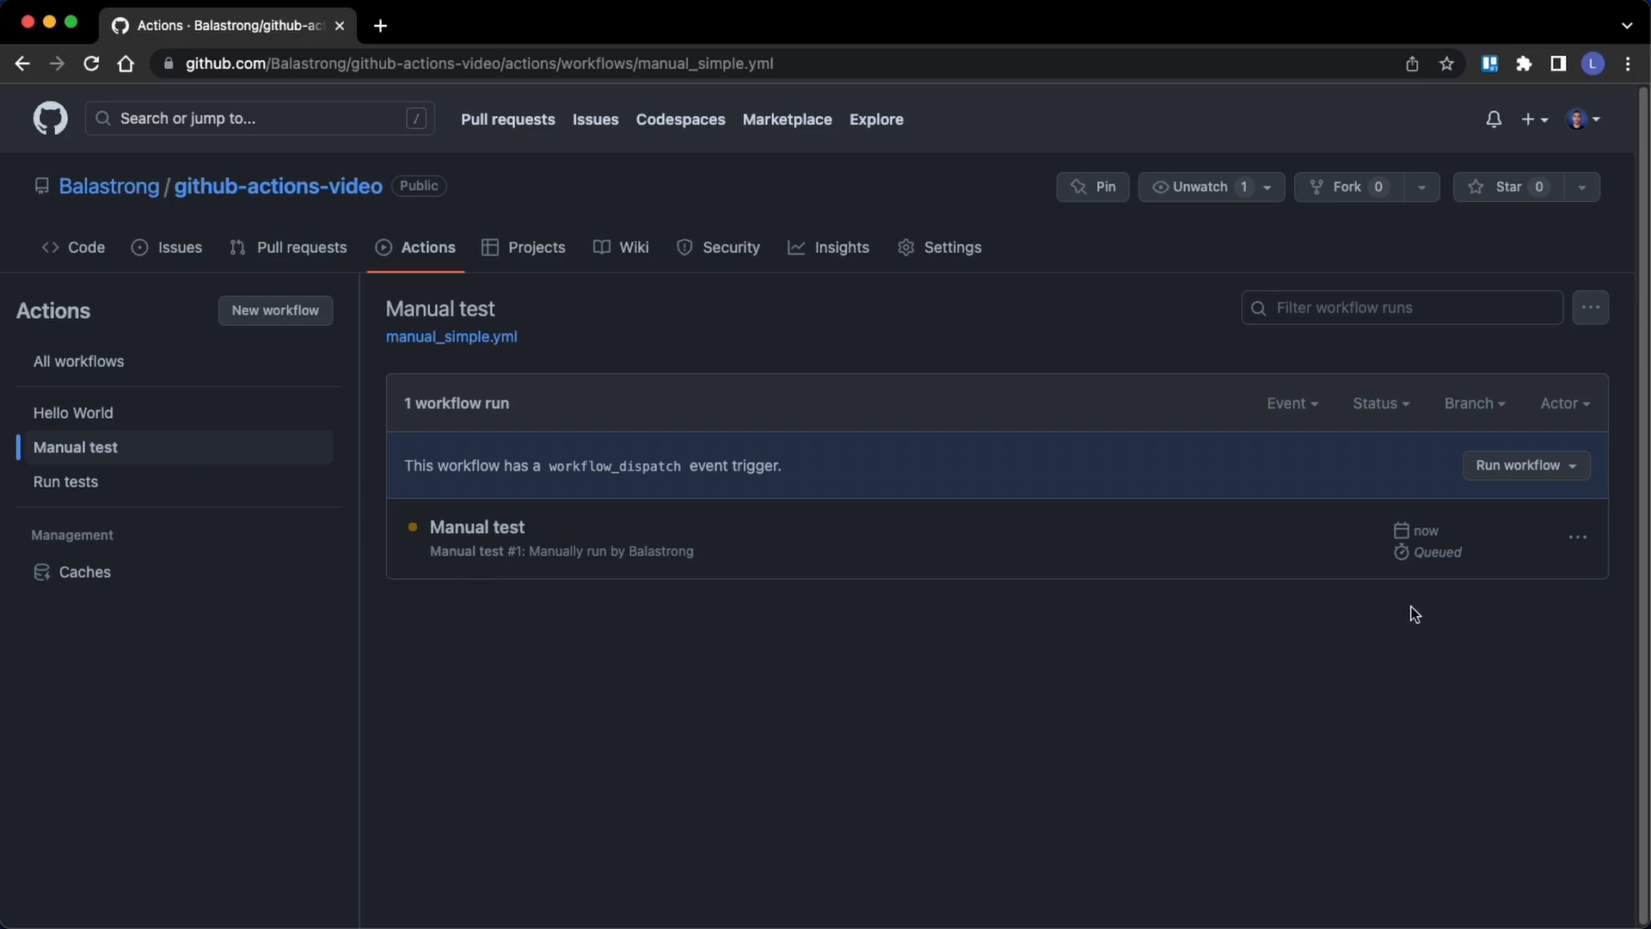
mouse_move(477, 534)
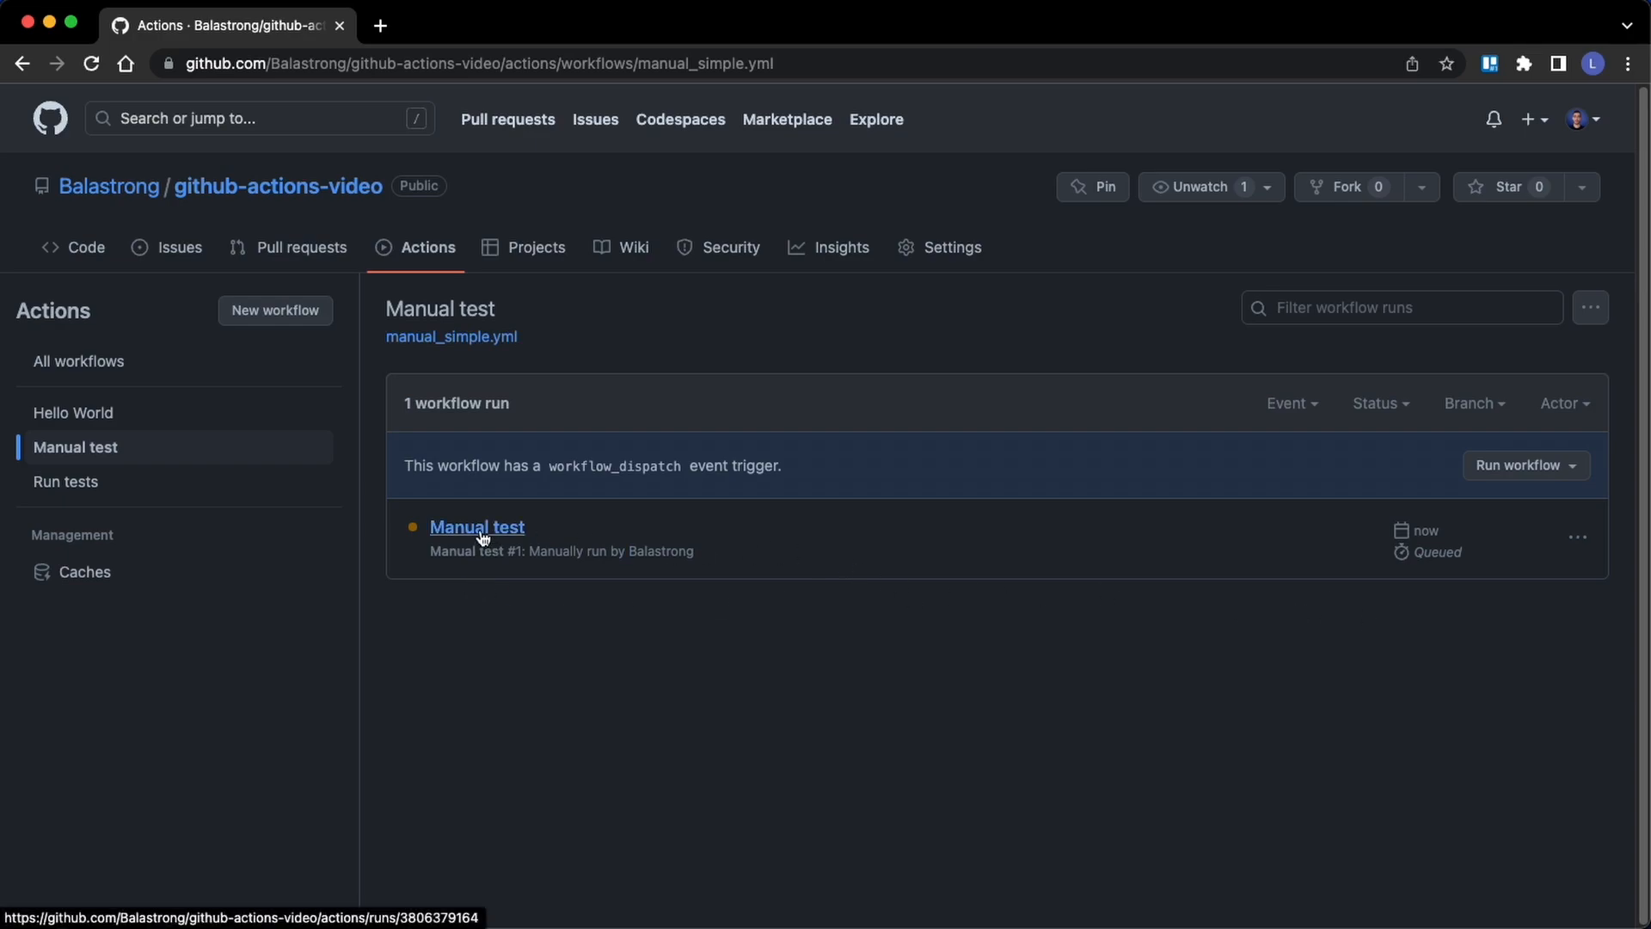
click(476, 527)
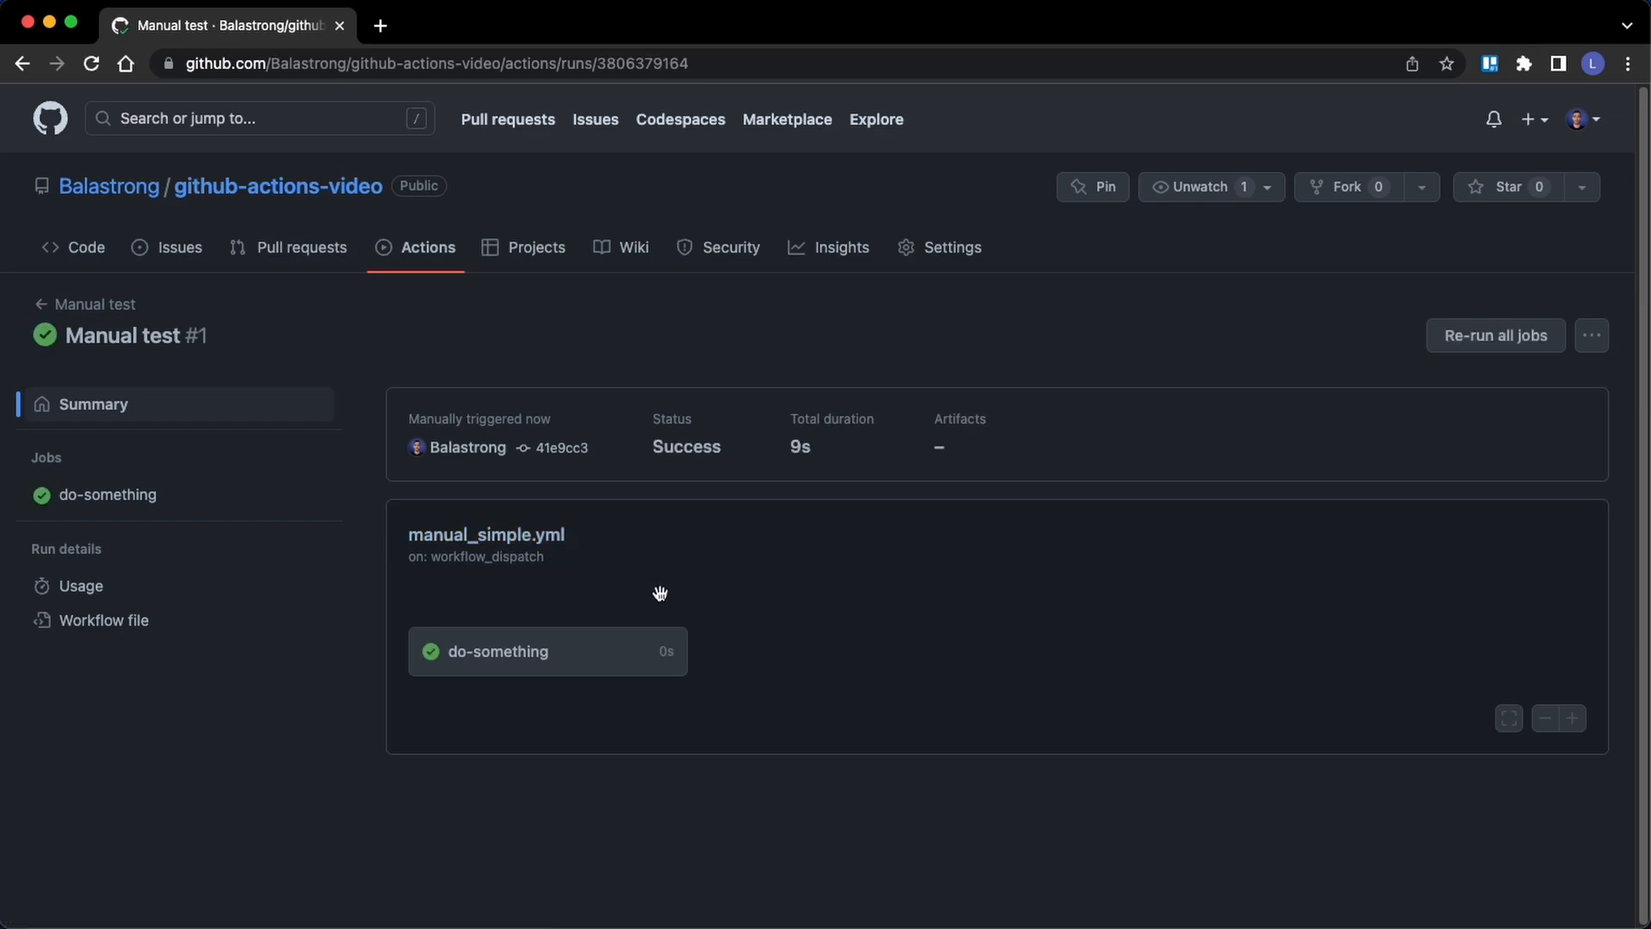
click(495, 650)
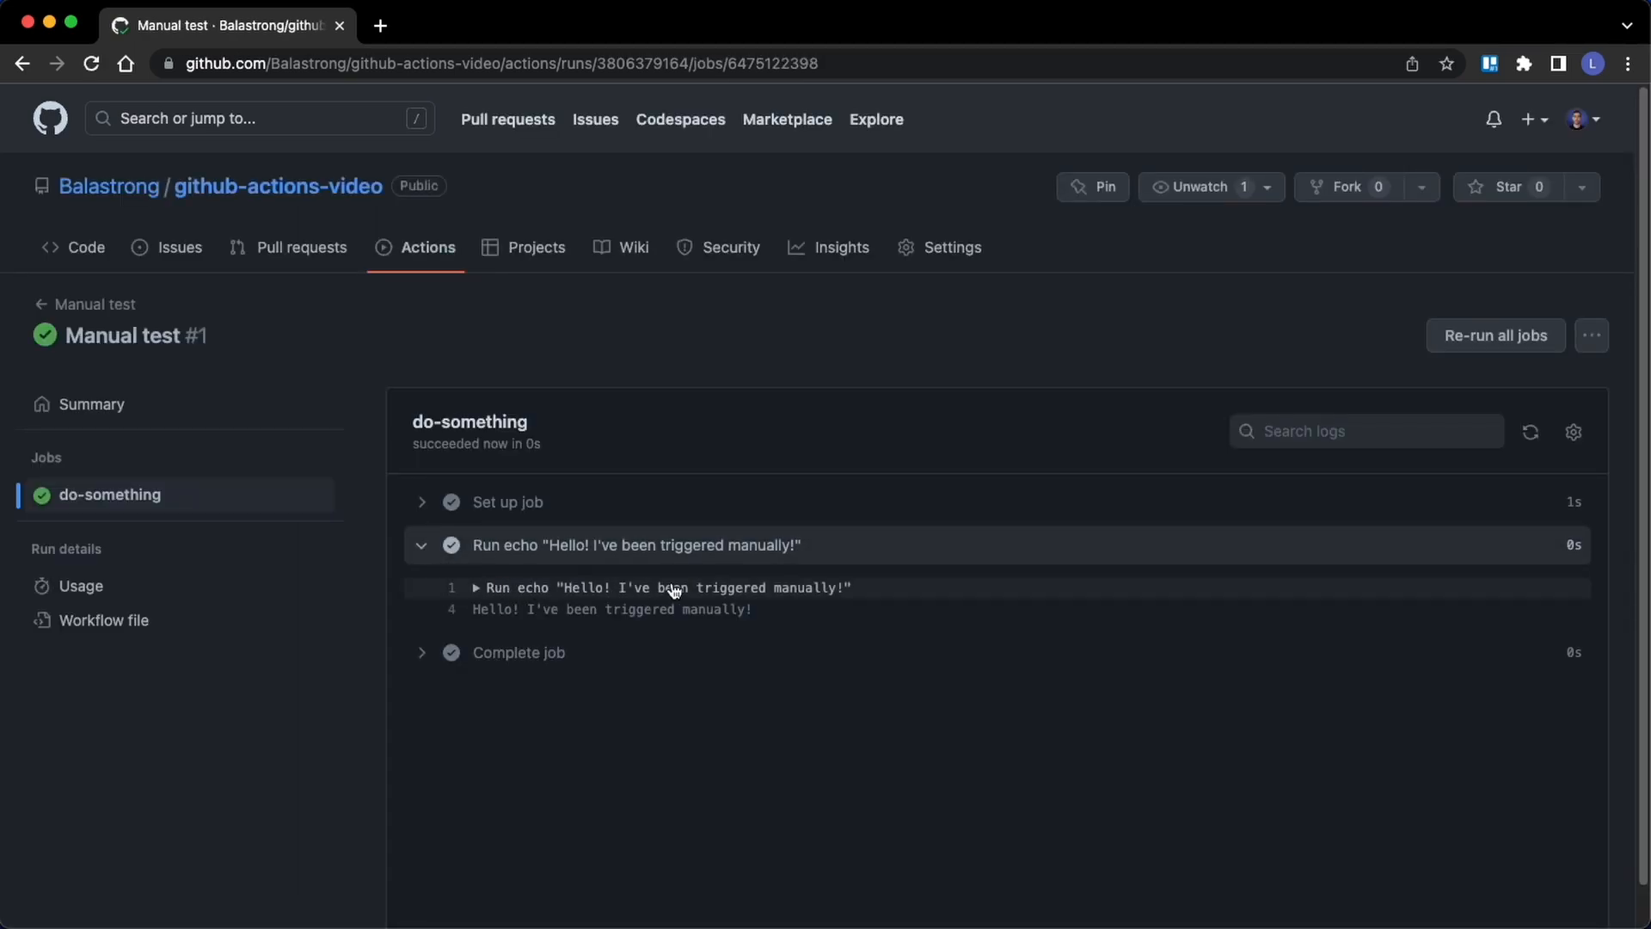
click(421, 546)
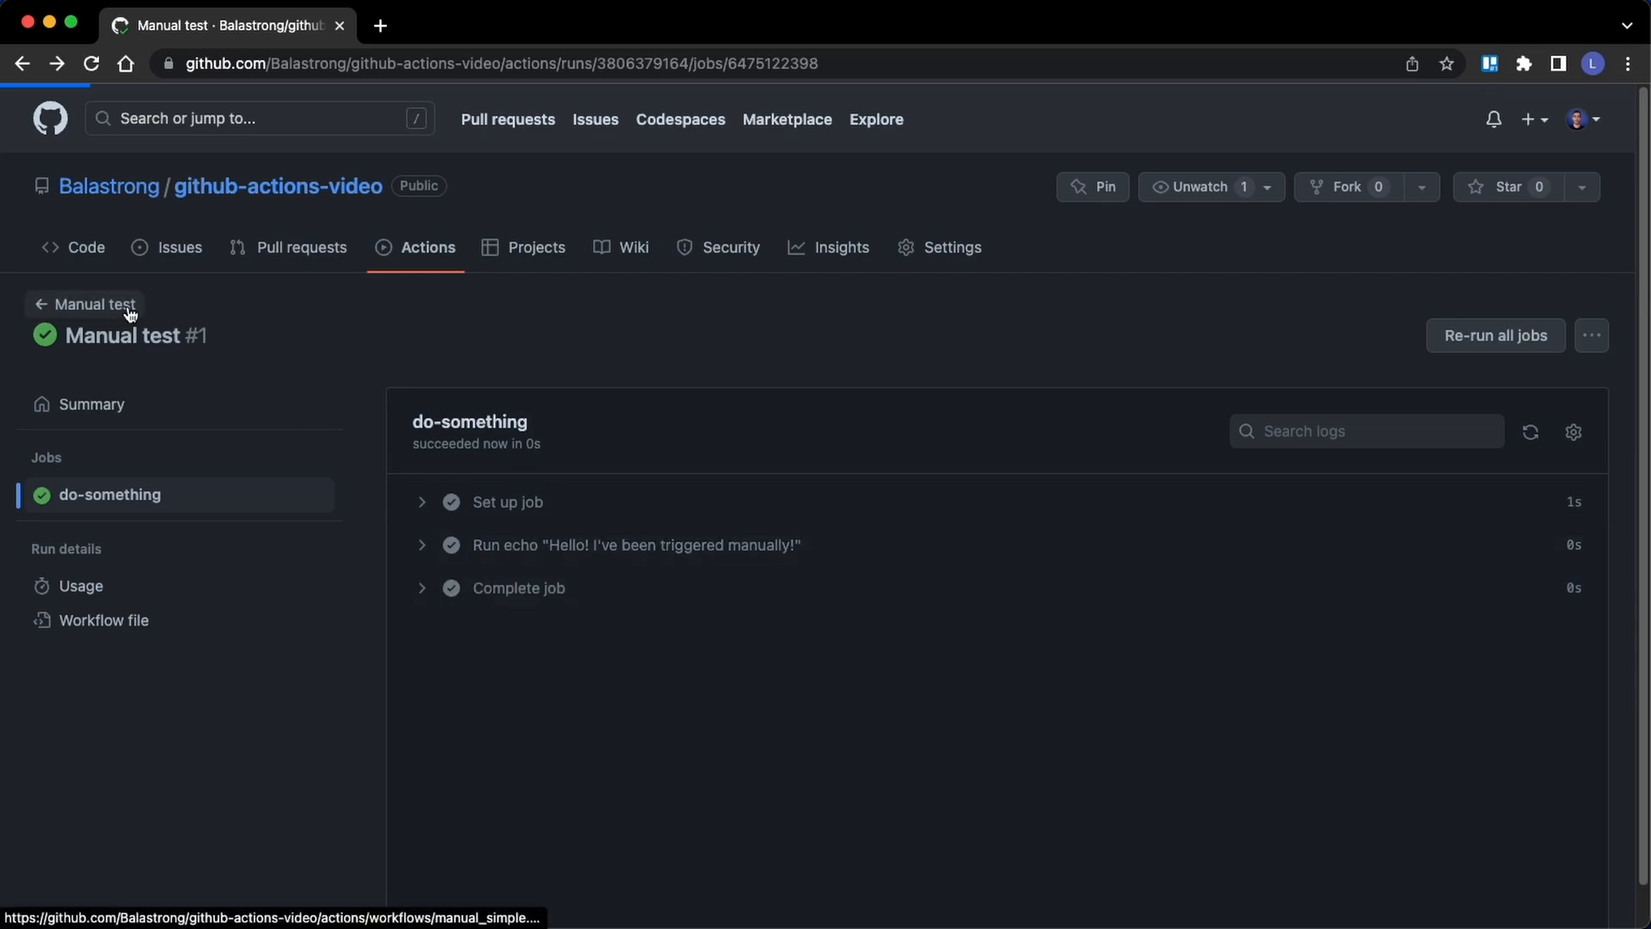
Return to the workflow list and view the Hello World workflow's runs
click(93, 306)
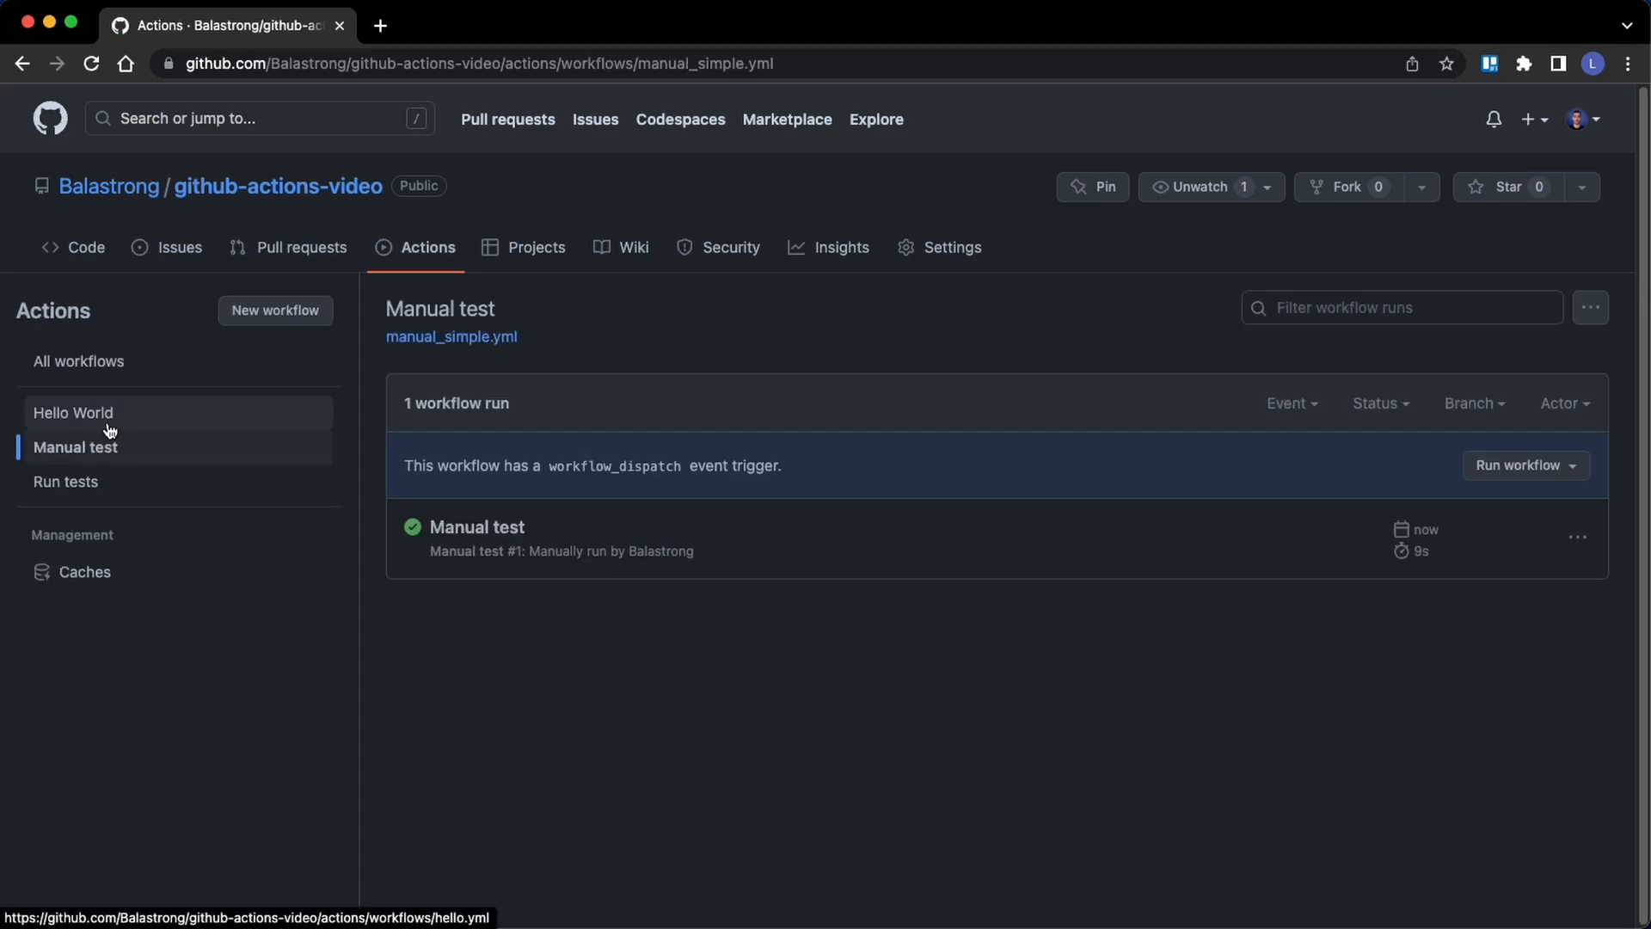
click(72, 411)
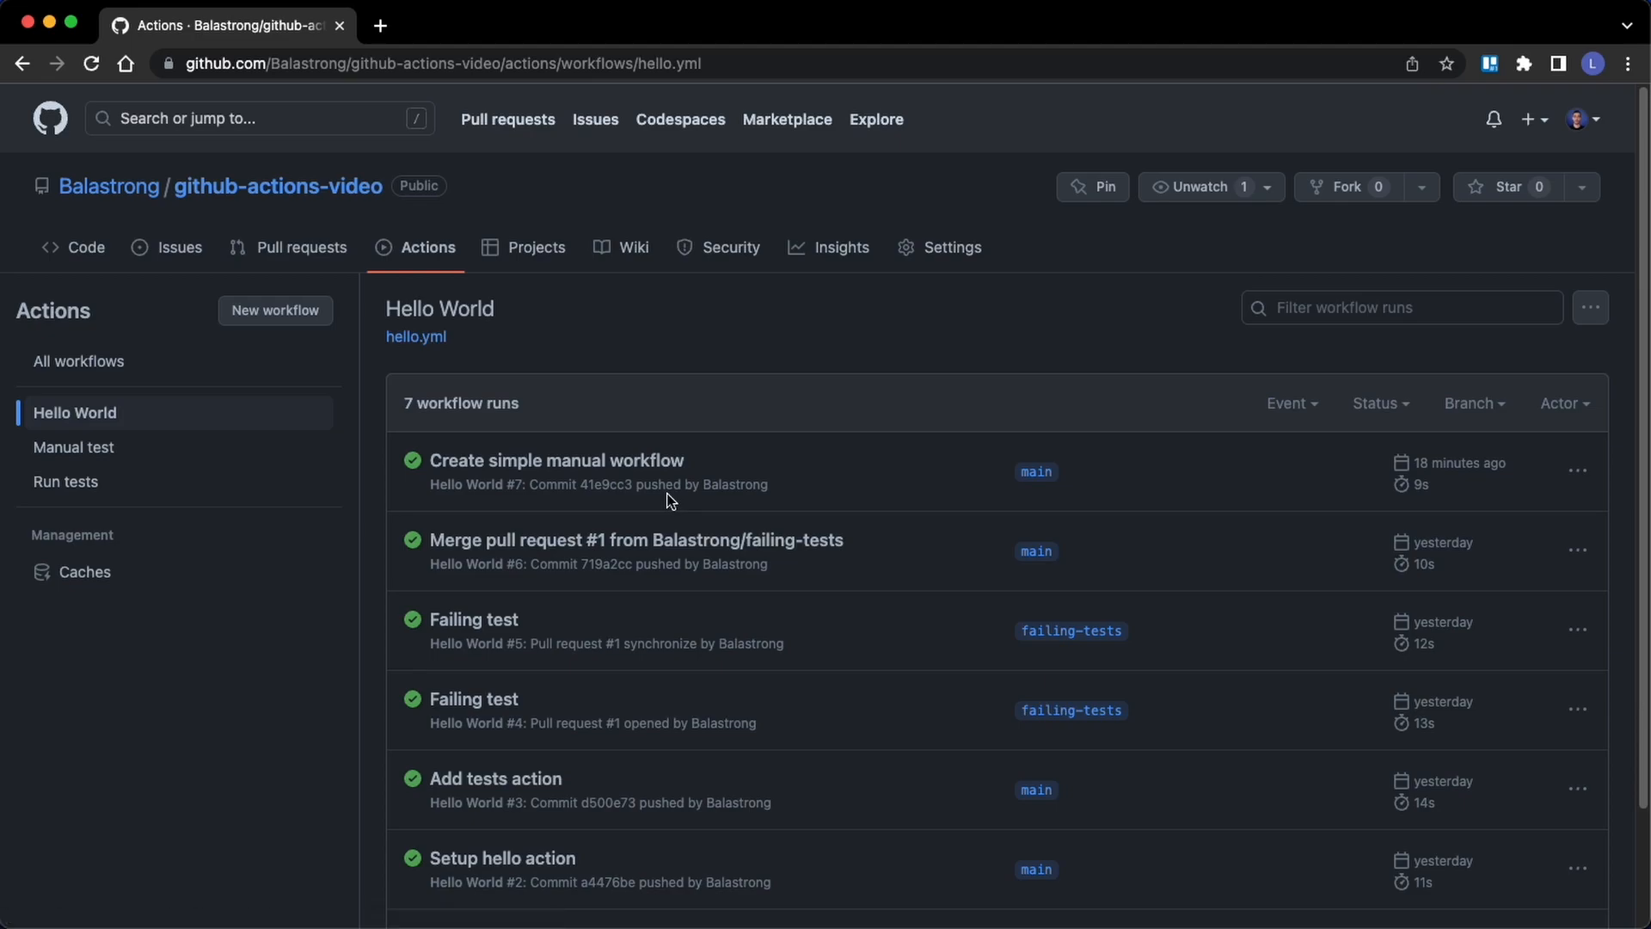
mouse_move(1075, 446)
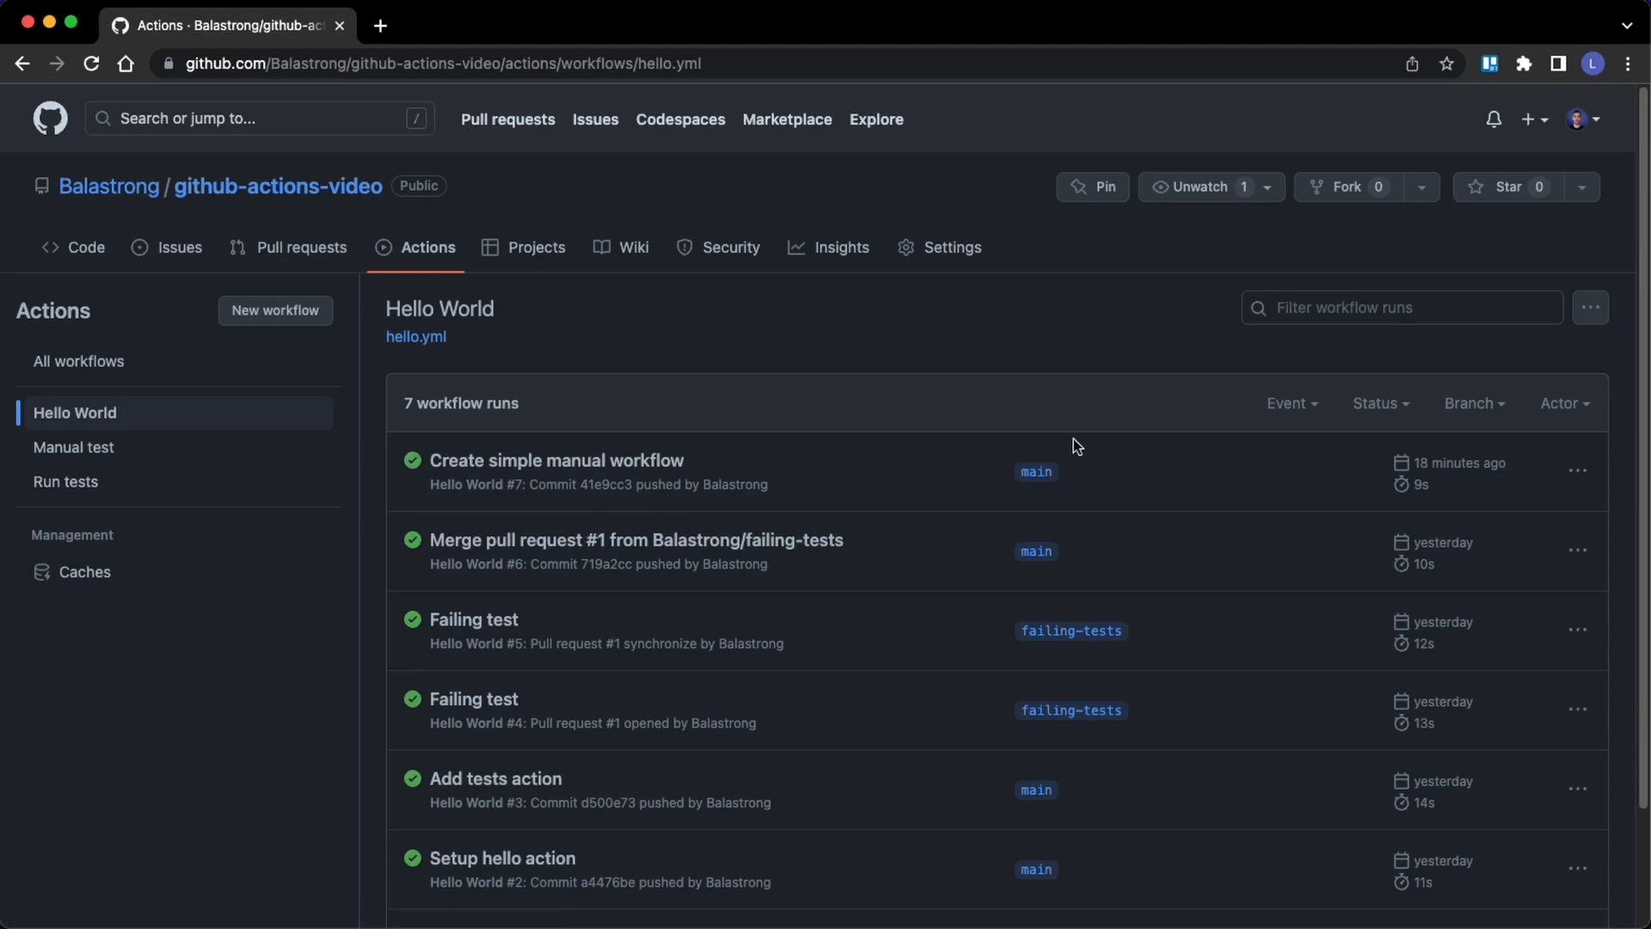
click(74, 447)
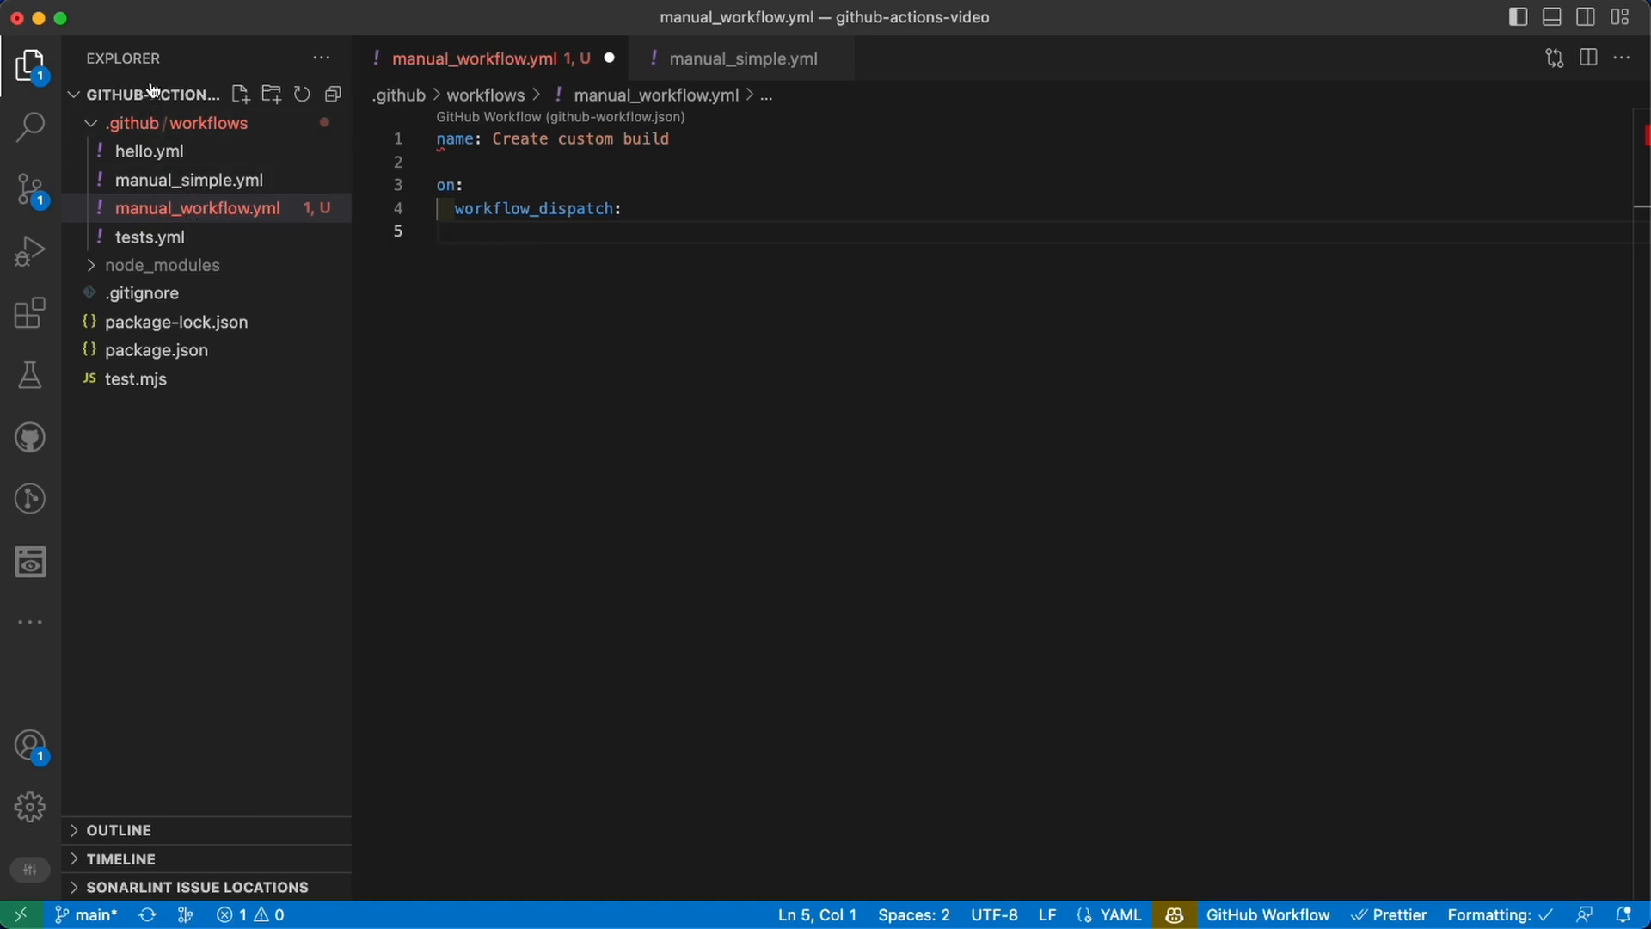
mouse_move(153, 93)
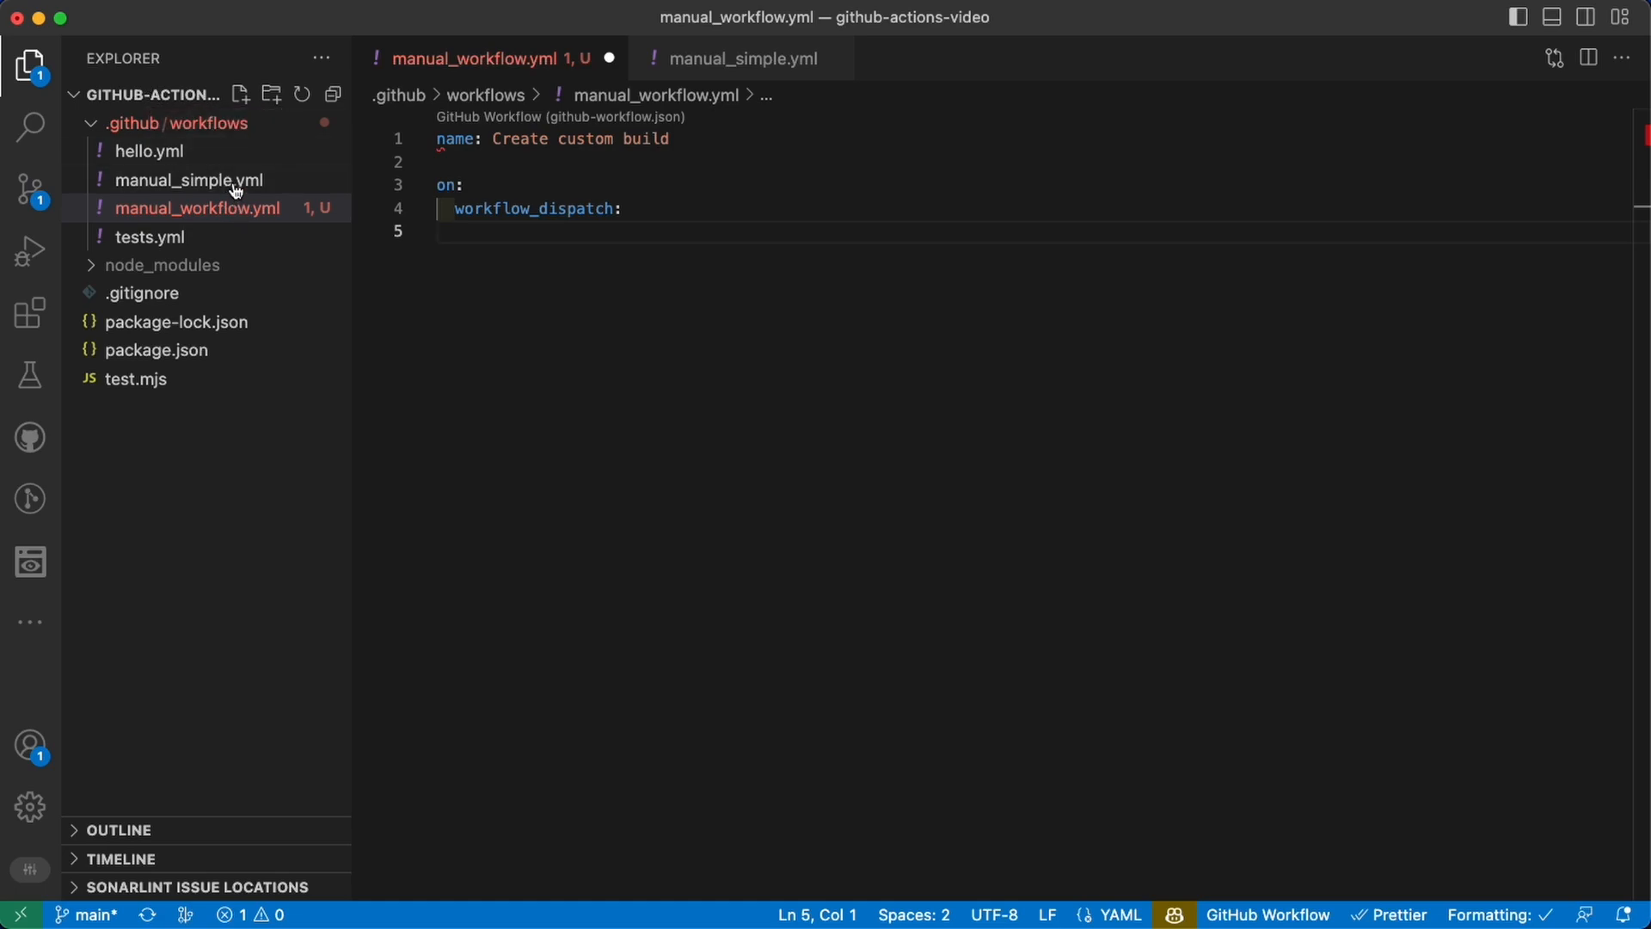
mouse_move(498, 313)
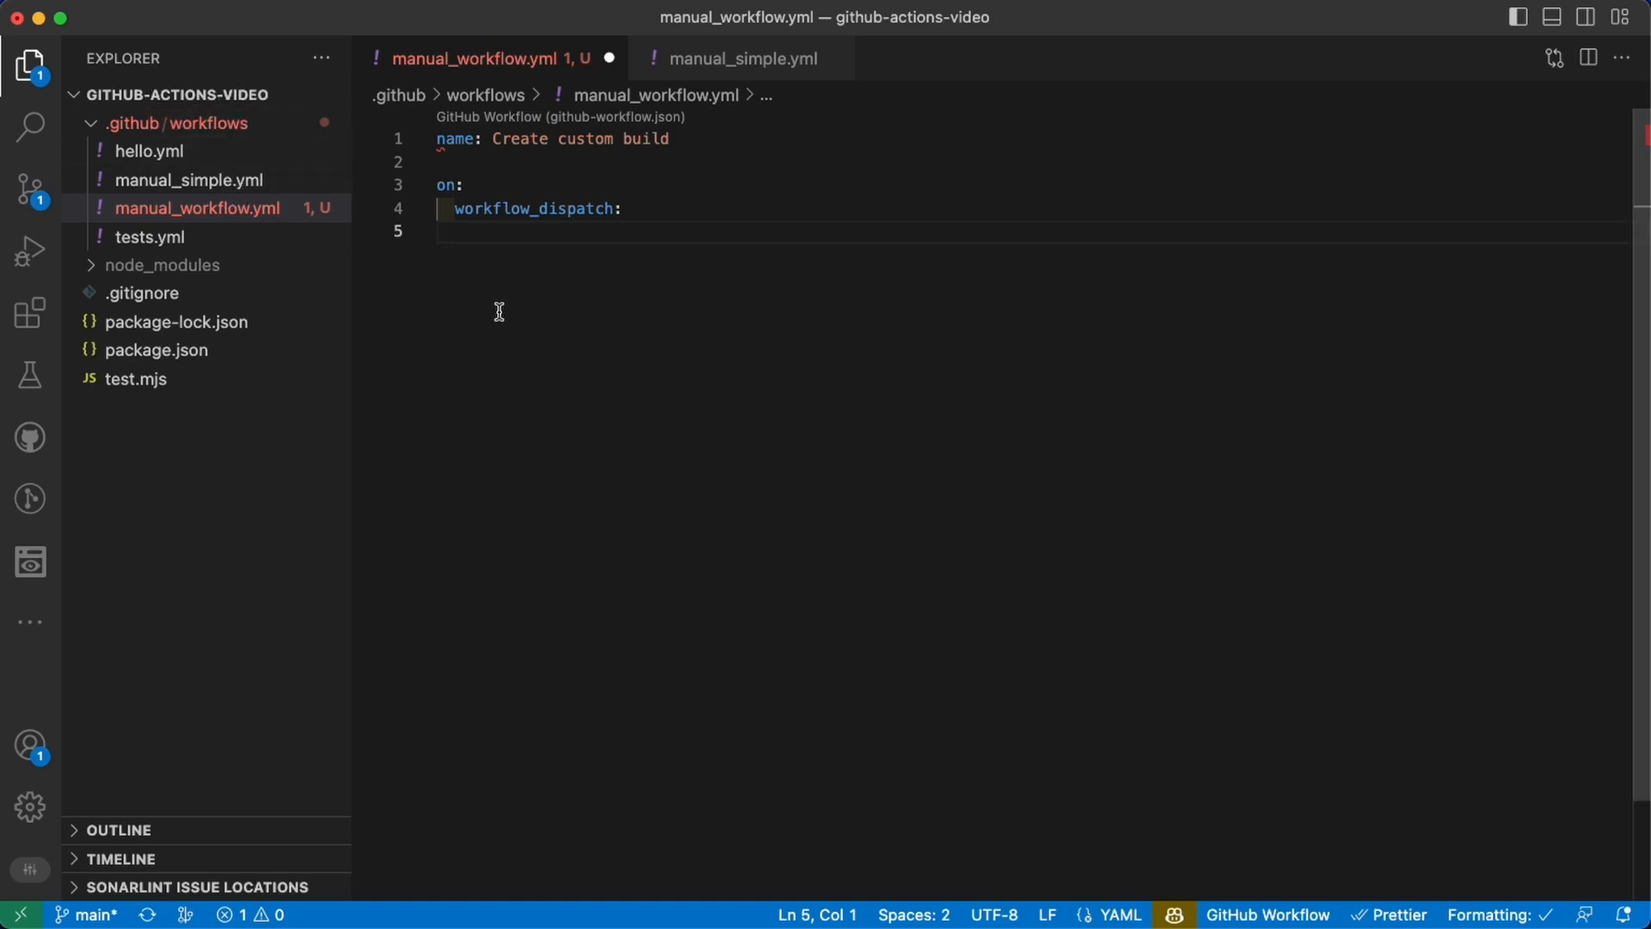
mouse_move(571, 229)
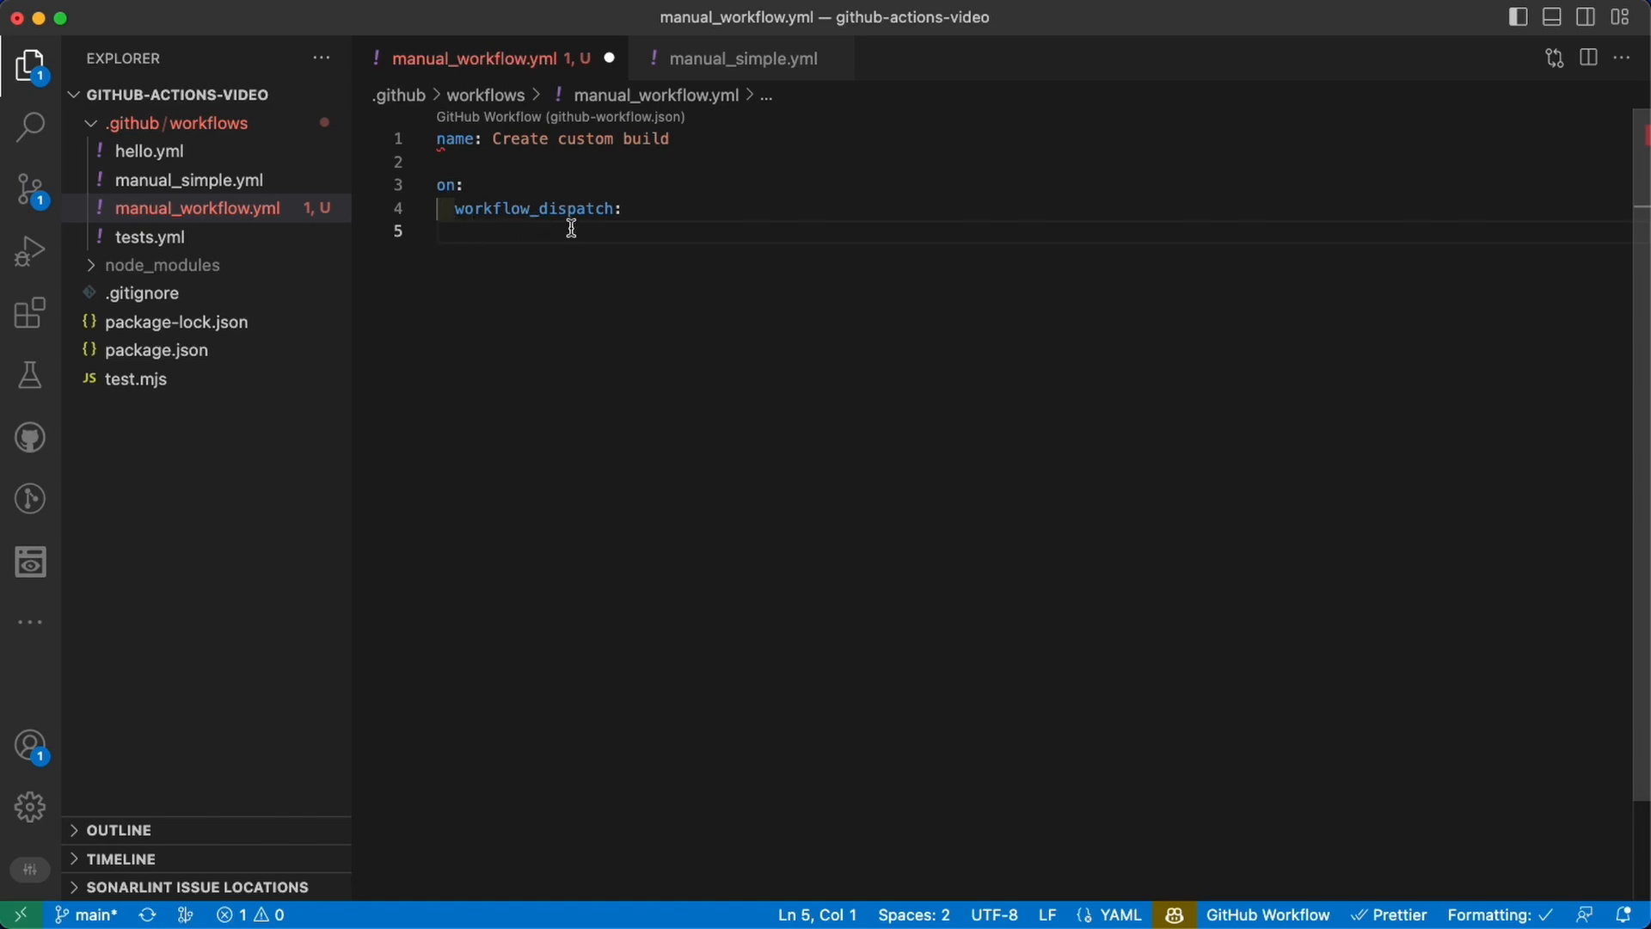
Define inputs: with a required customerName string and begin the isPremium input
text(inputs:)
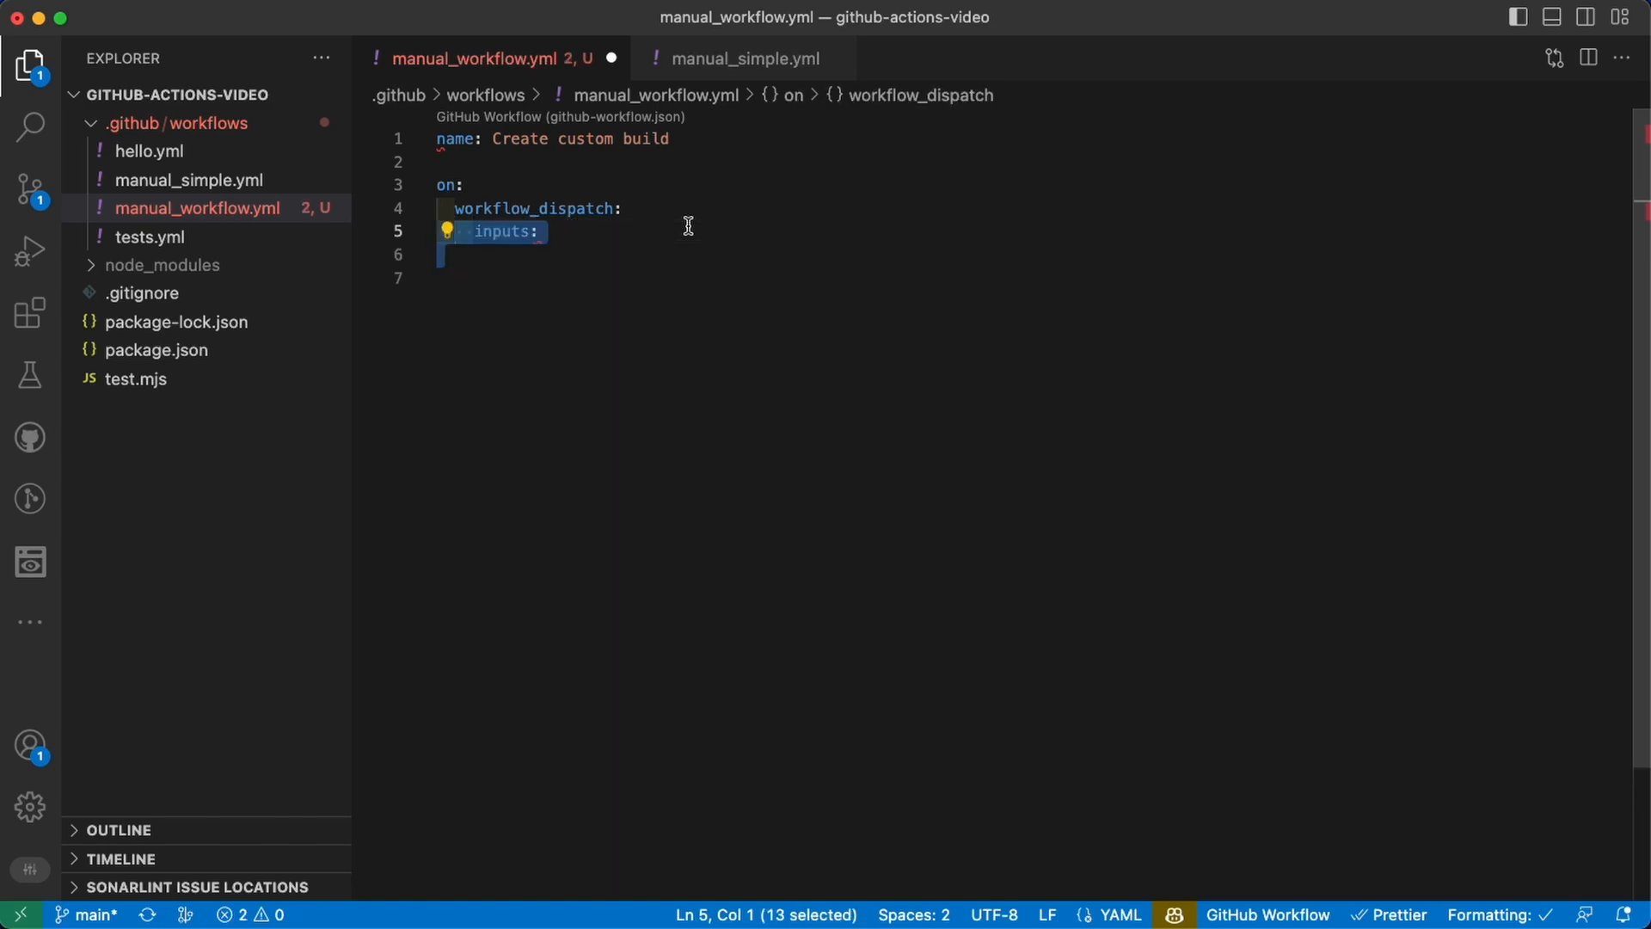
mouse_move(504, 232)
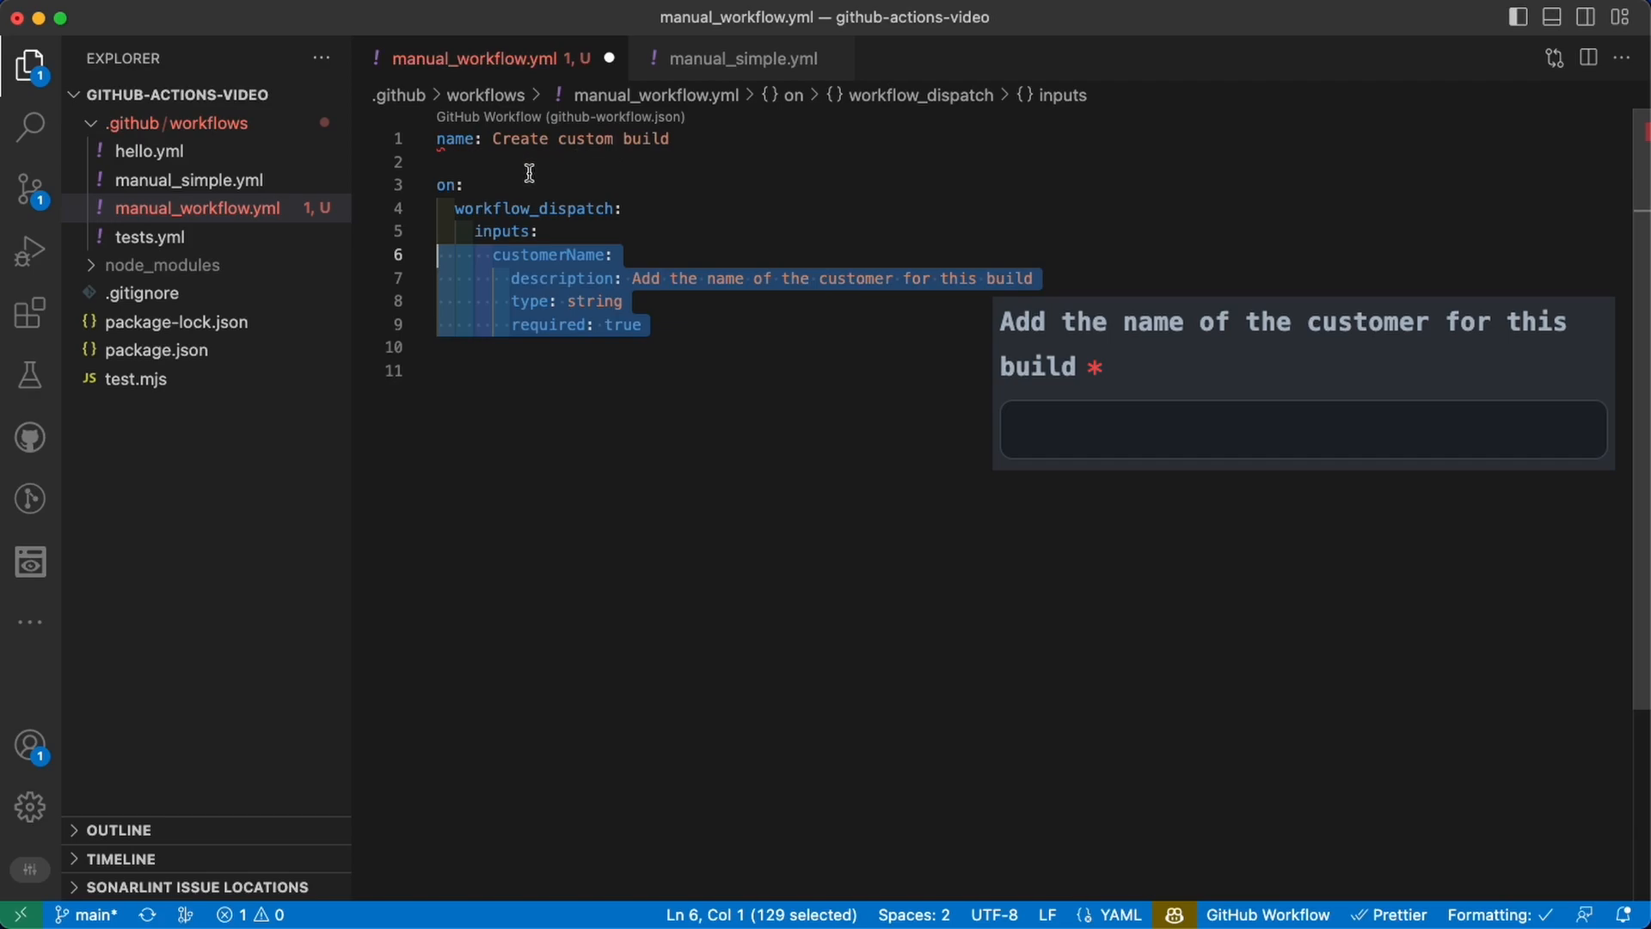
mouse_move(671, 172)
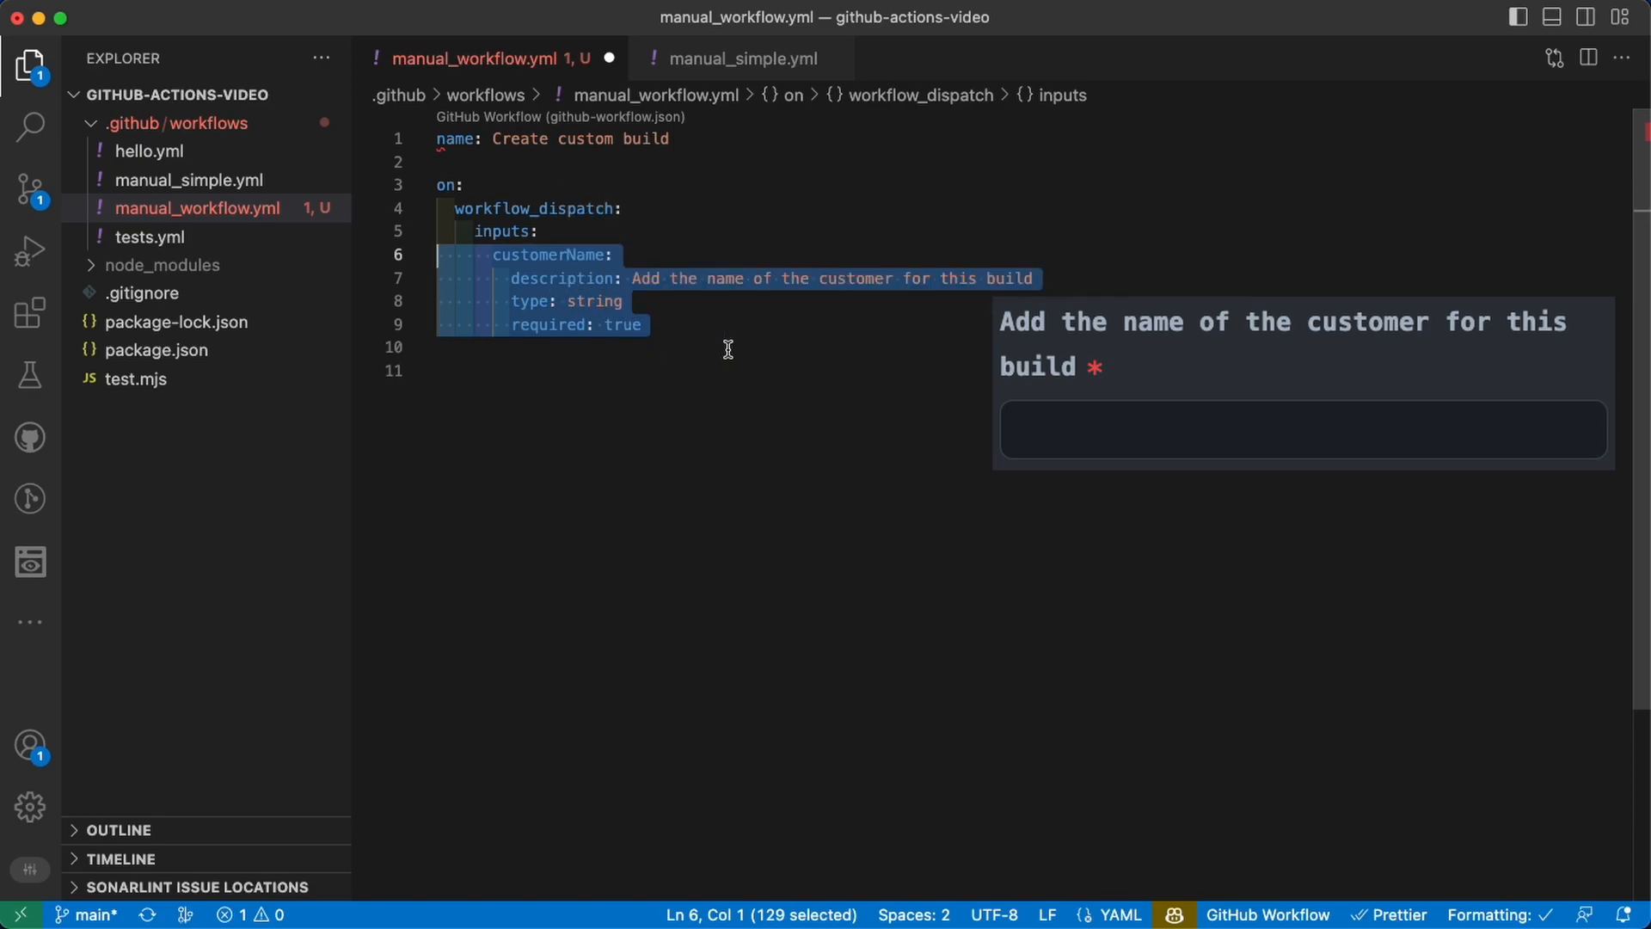
text(isPremium:)
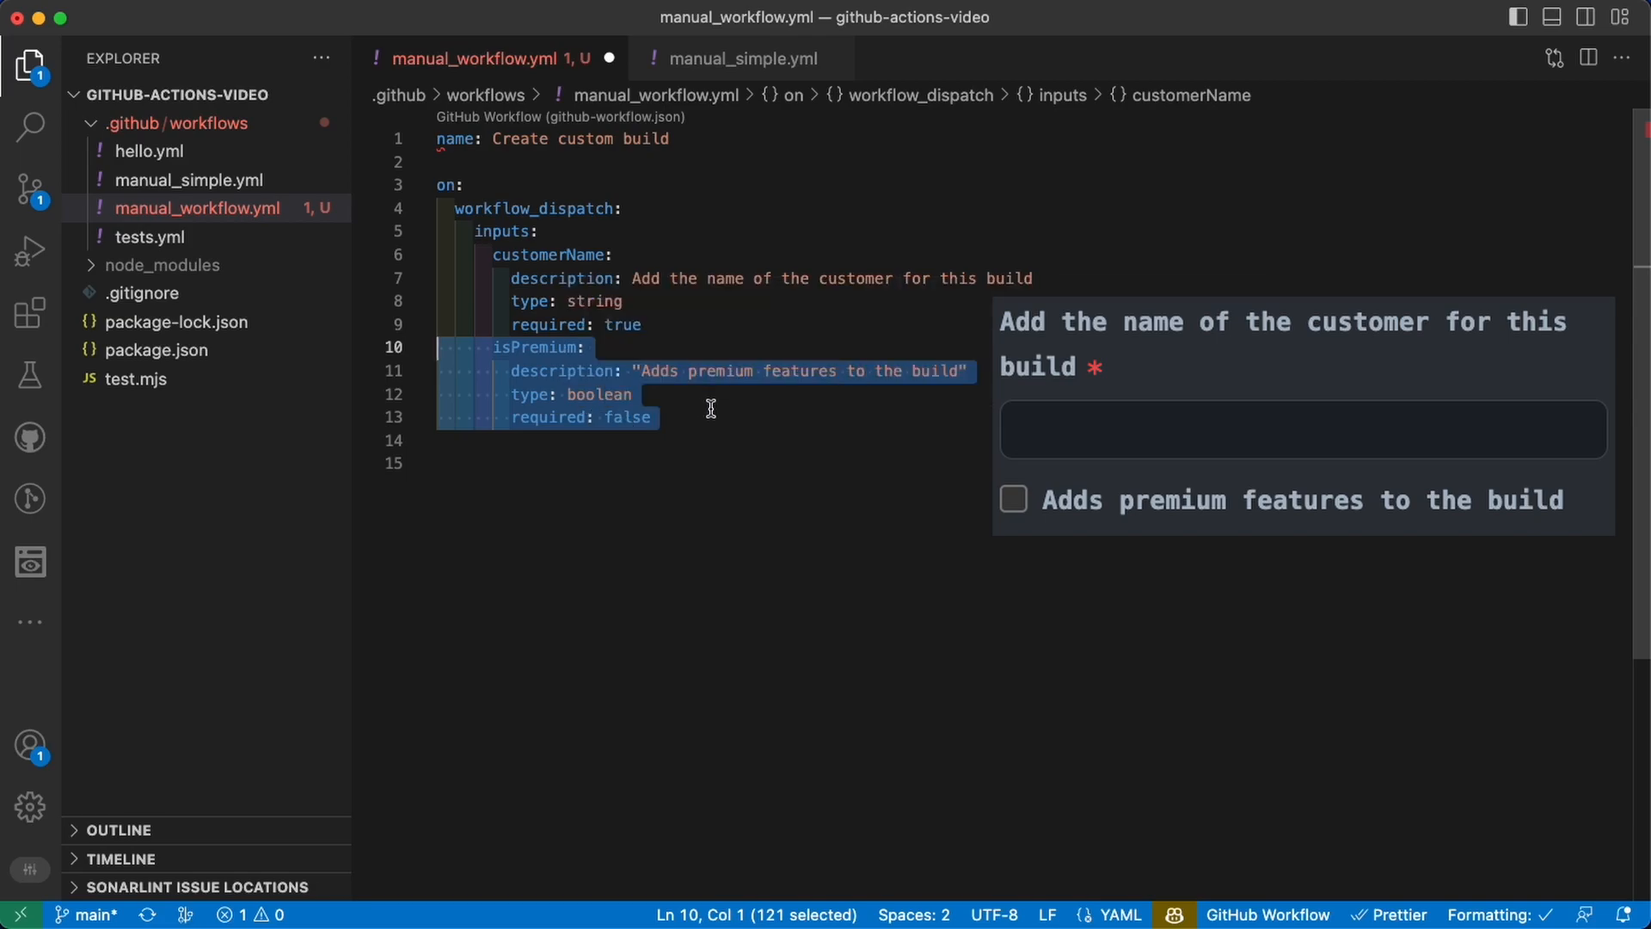
mouse_move(712, 415)
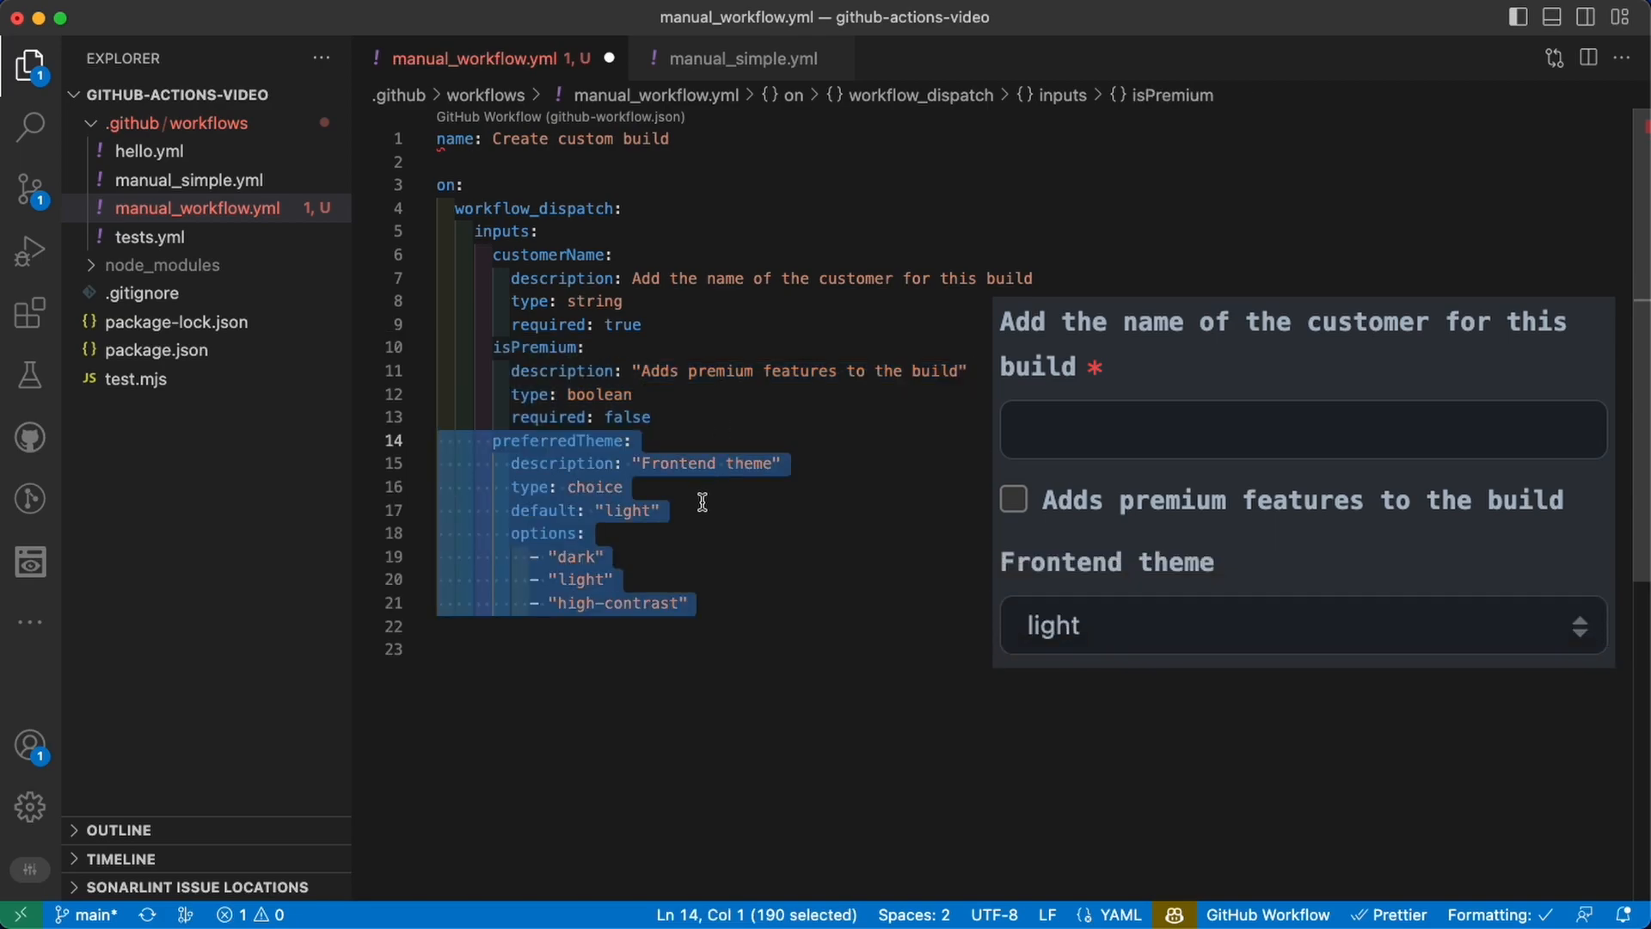
Add isPremium boolean and preferredTheme choice of dark, light, high-contrast, default light
click(593, 486)
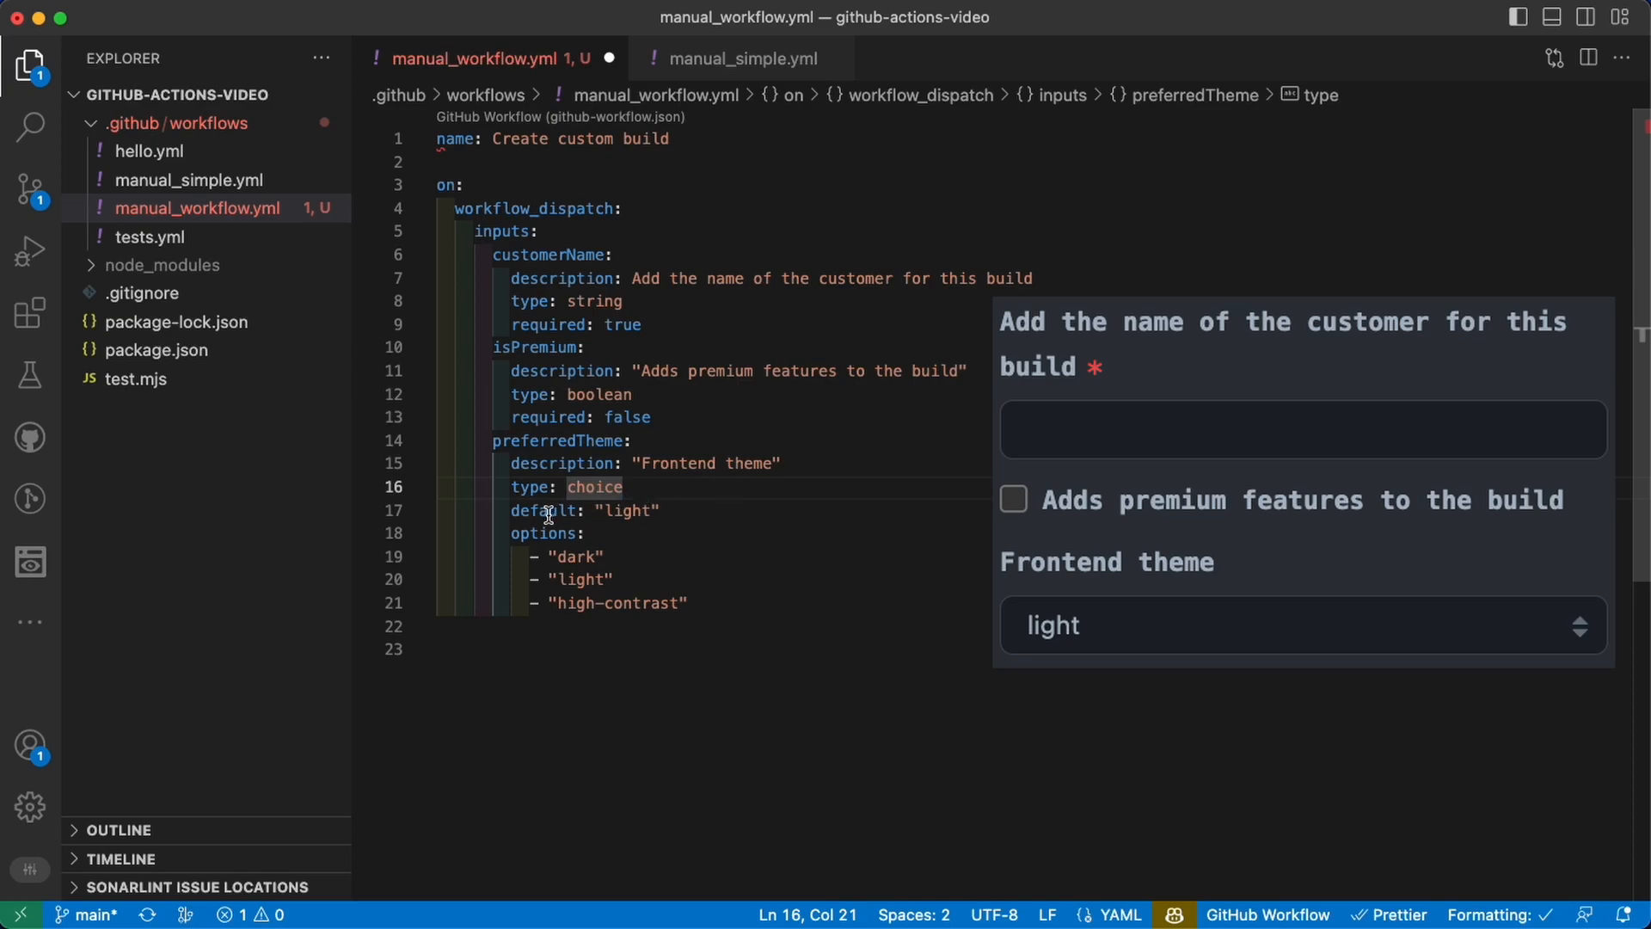
mouse_move(721, 520)
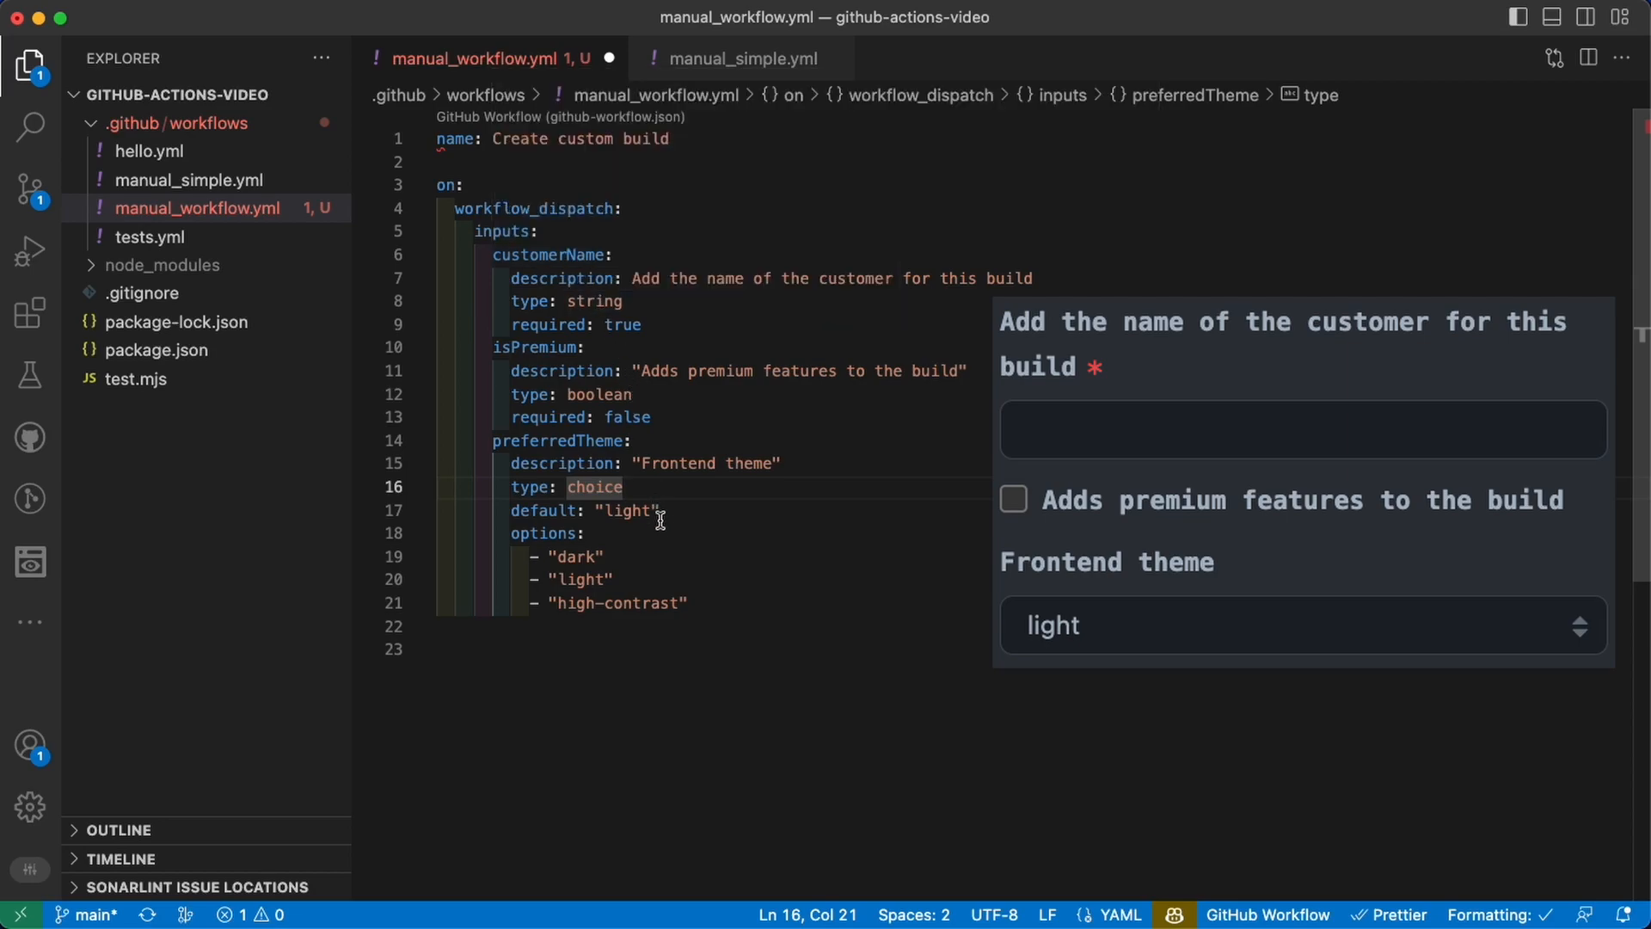
mouse_move(660, 531)
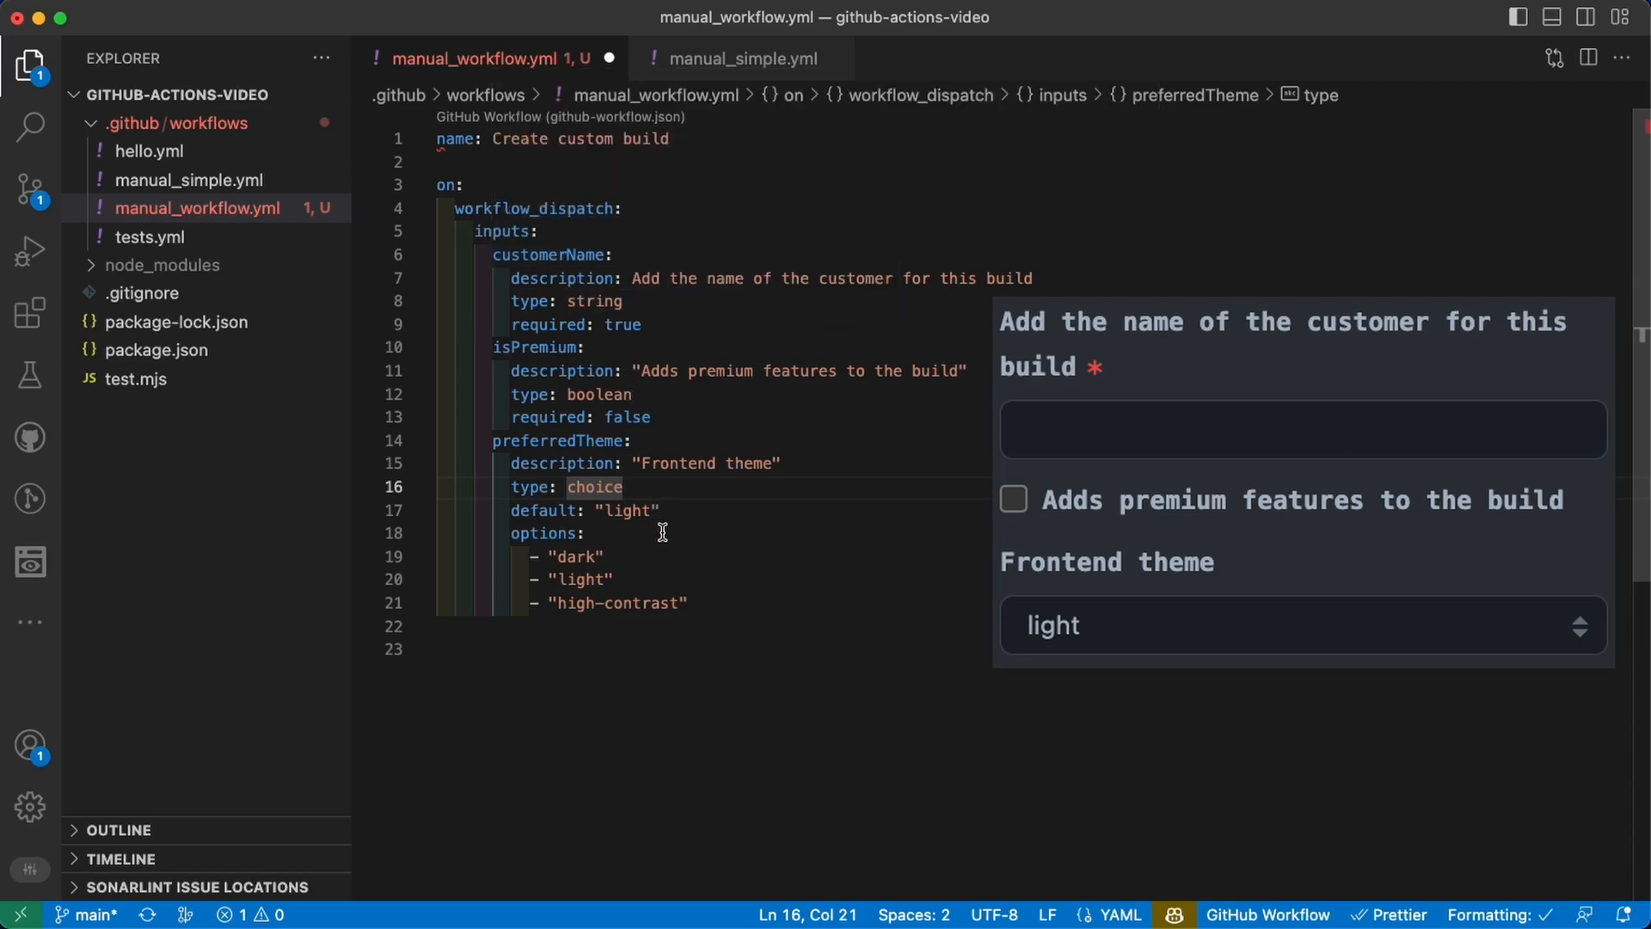
mouse_move(711, 605)
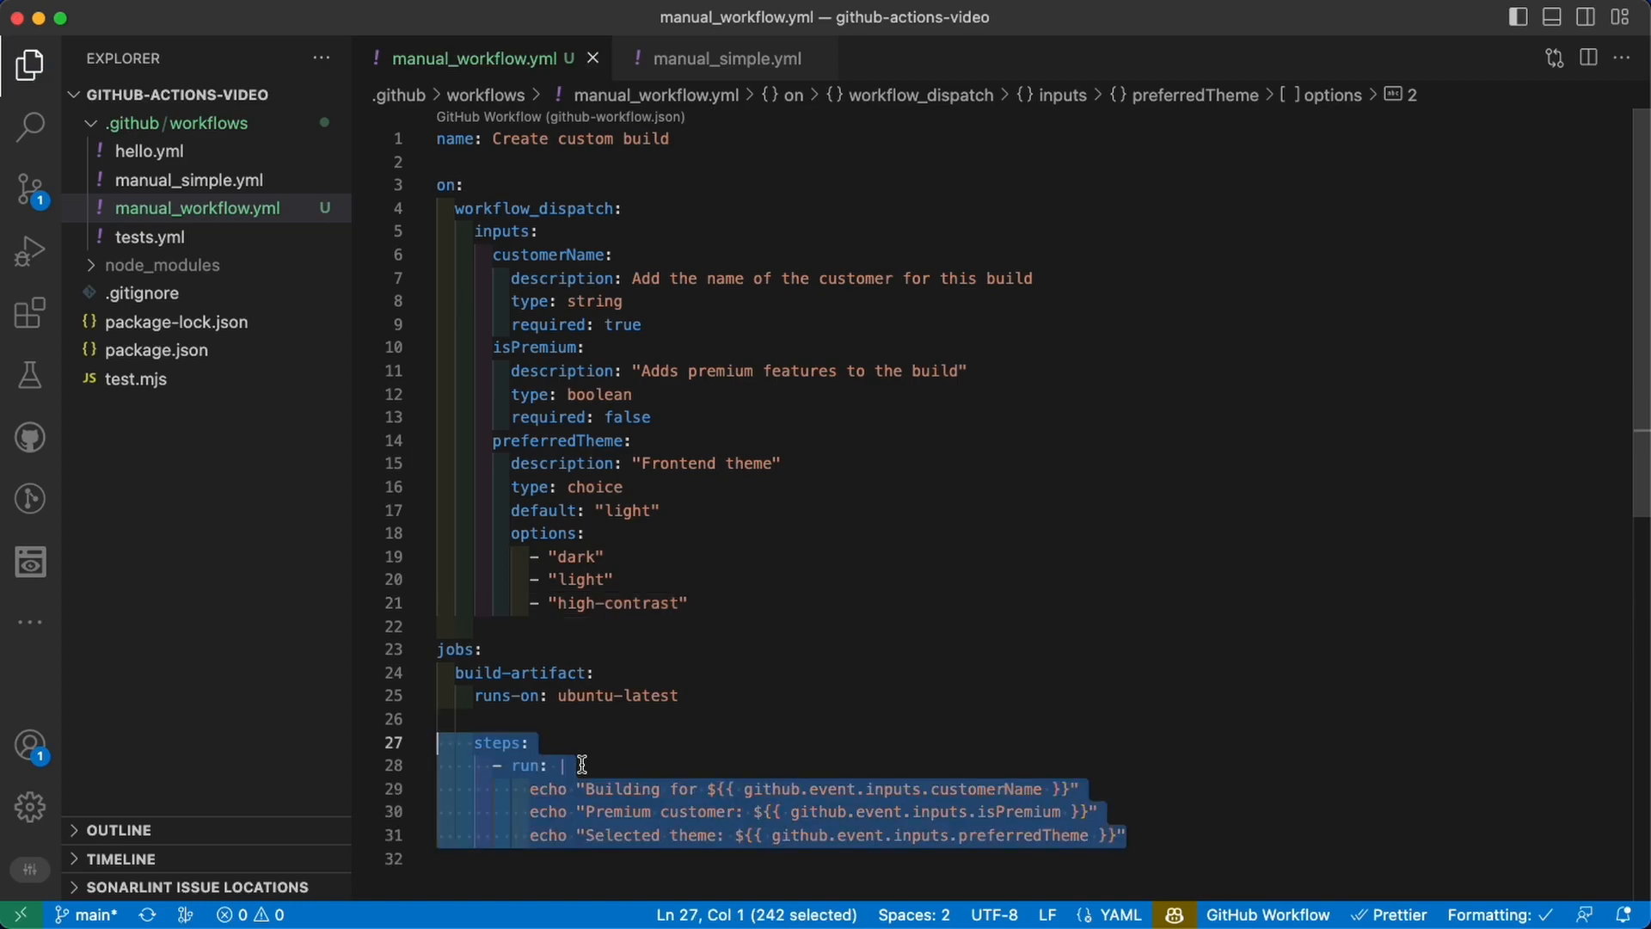
Add the build-artifact job on ubuntu-latest echoing the three inputs and save
click(700, 732)
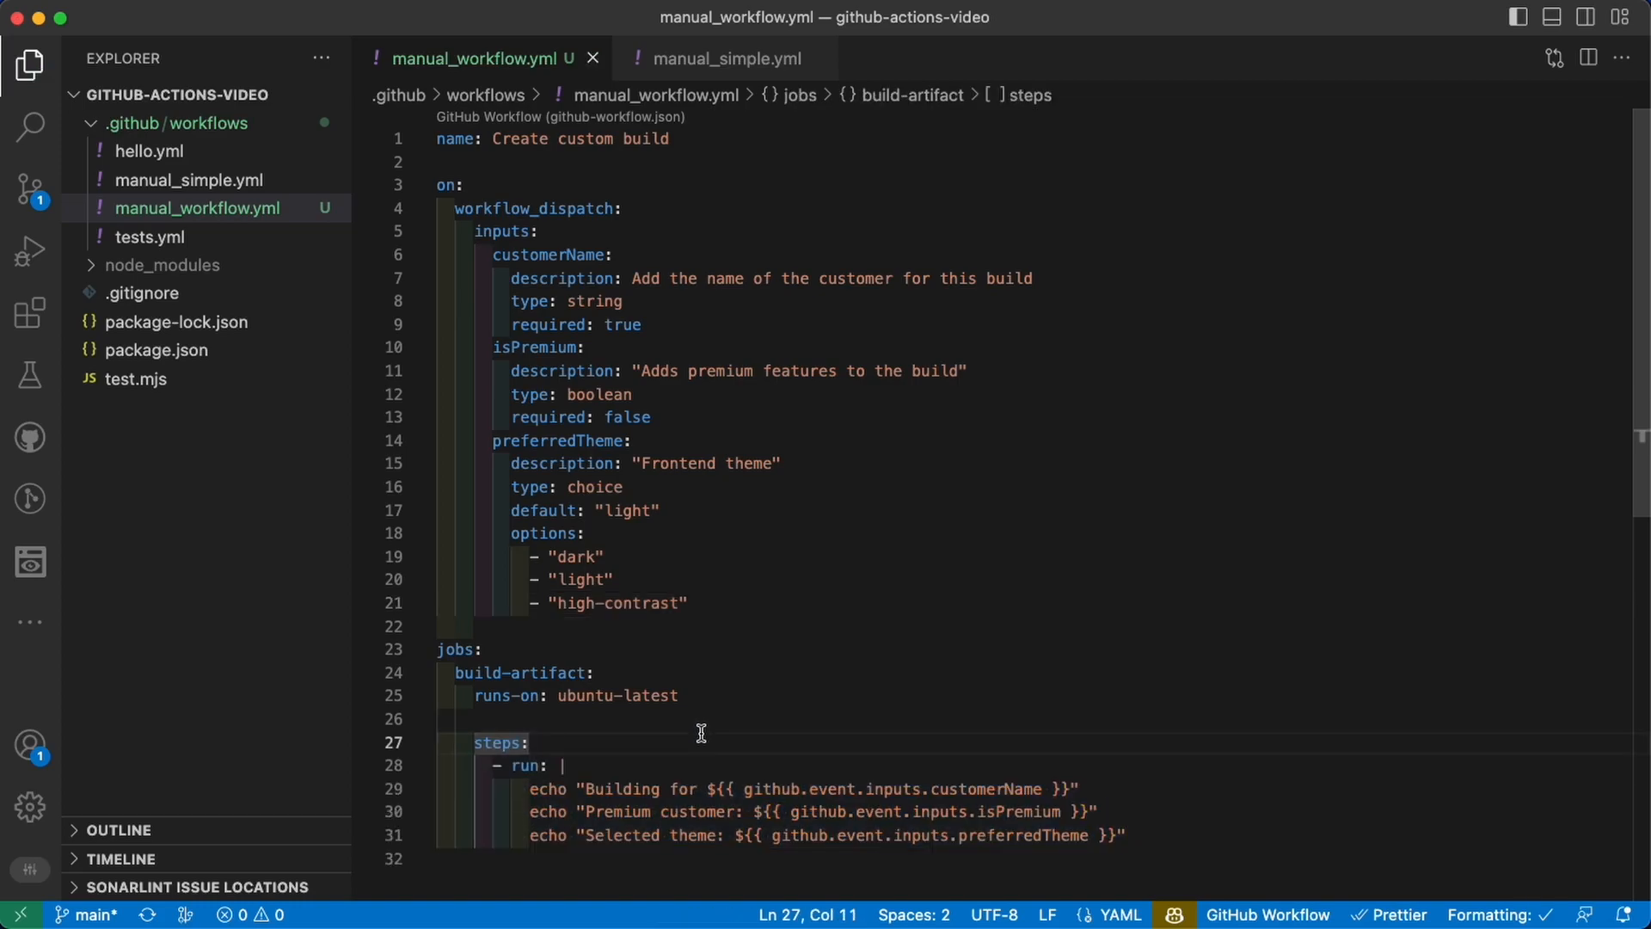
double_click(772, 789)
text(g)
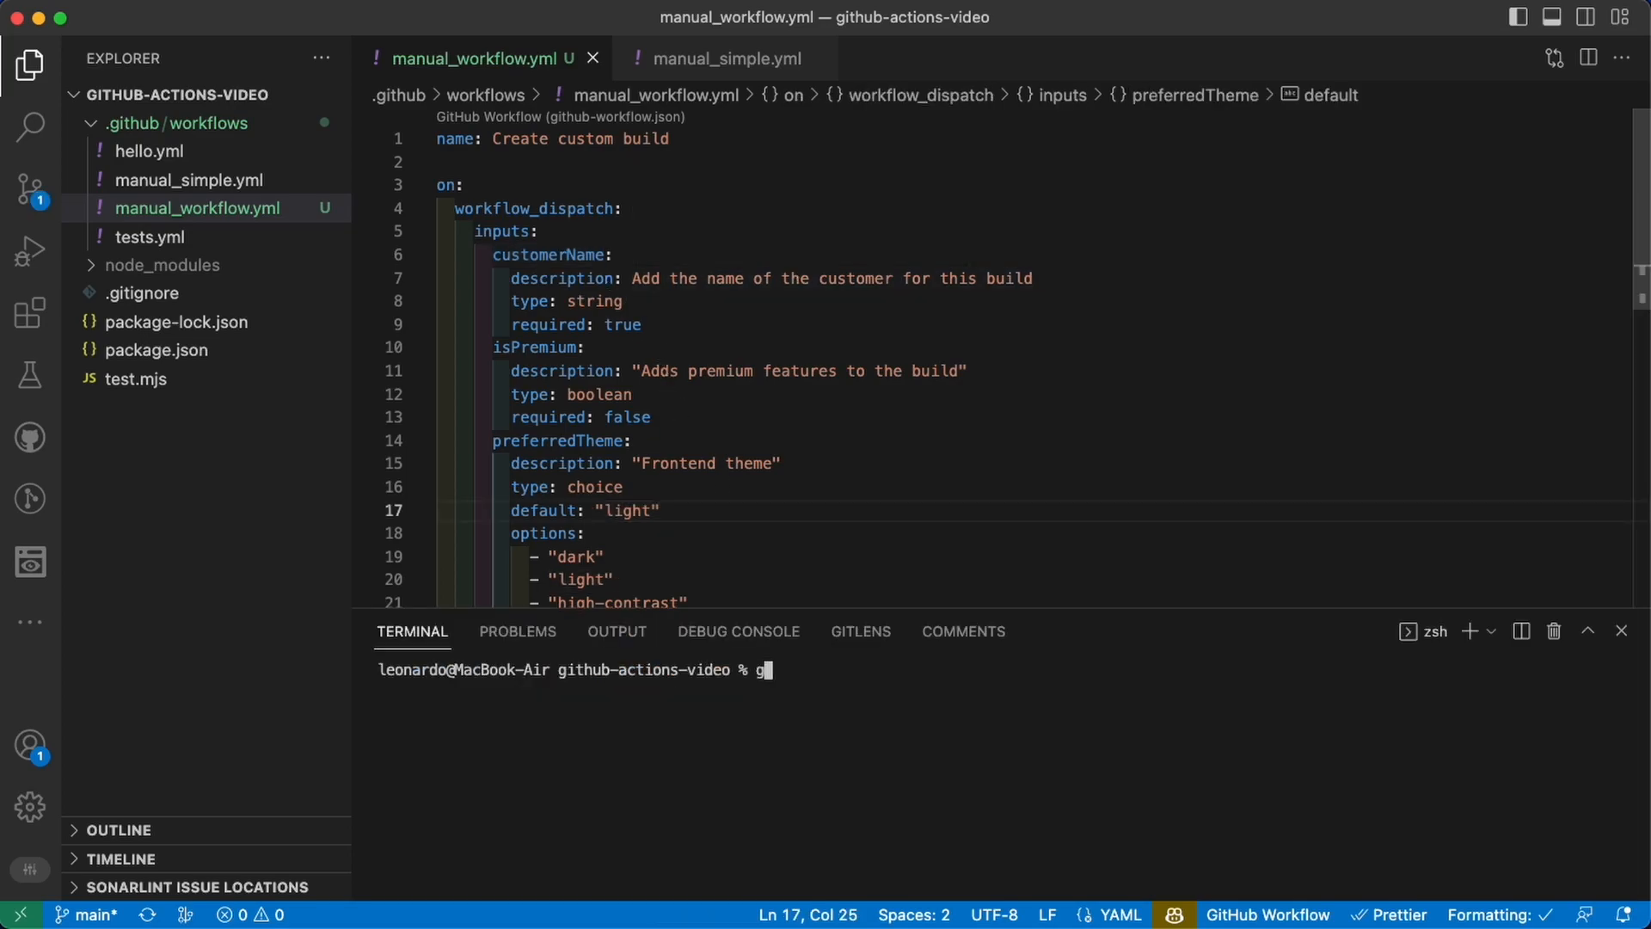
Commit via git cma with a message about adding the workflow with inputs
text(it cma "Add w)
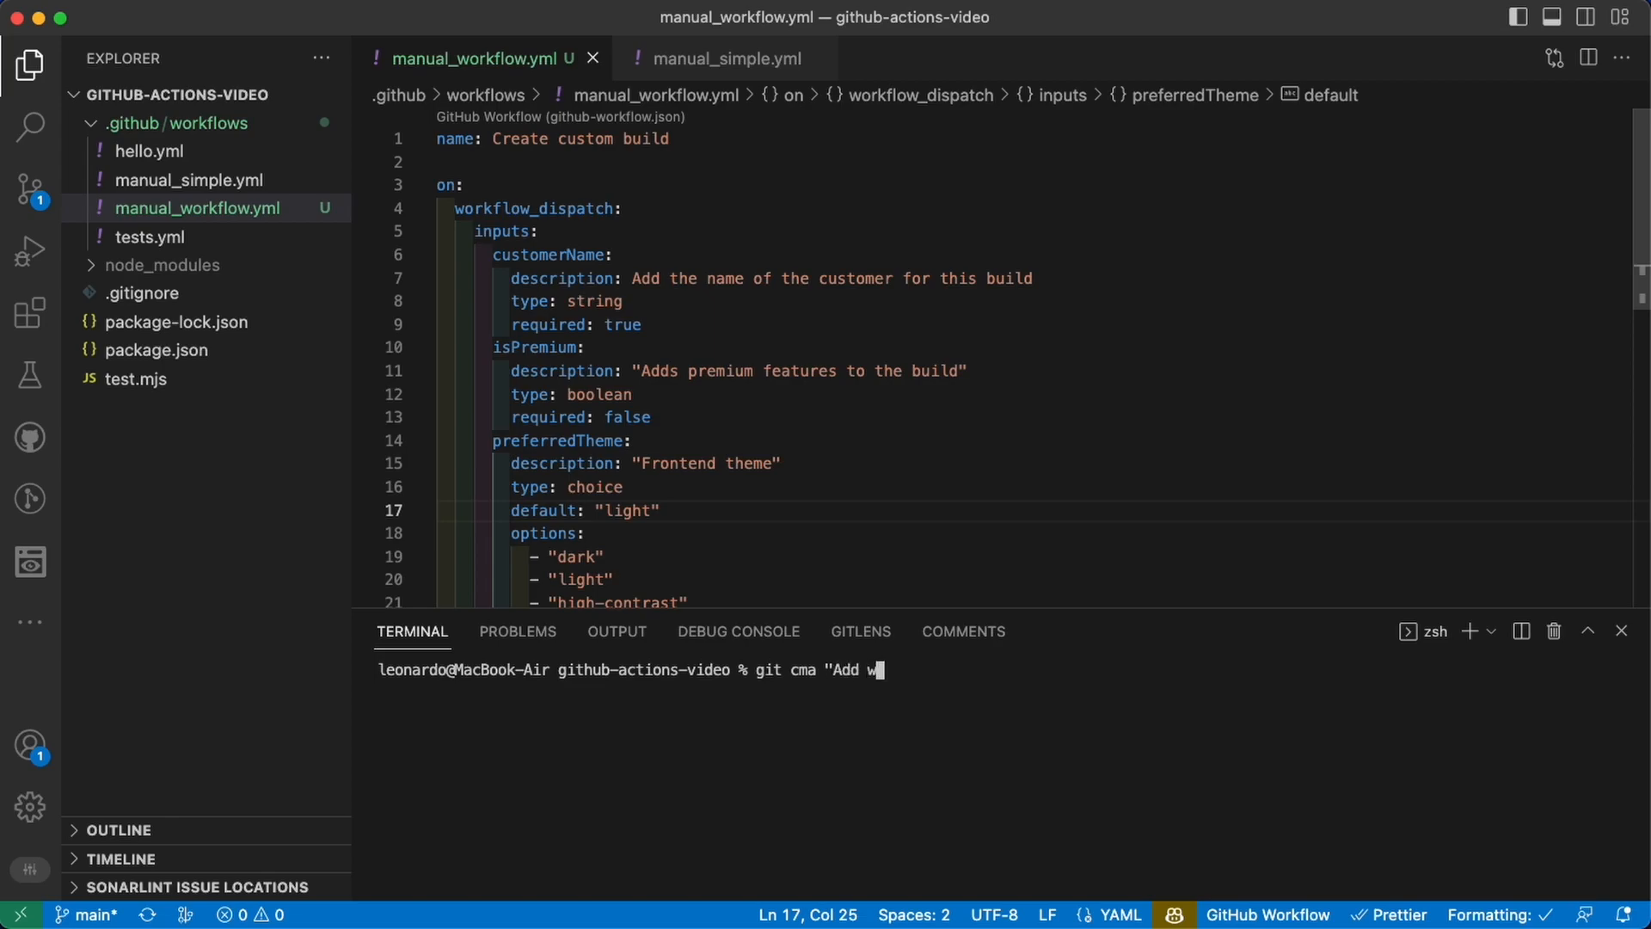
text(orkflow with in)
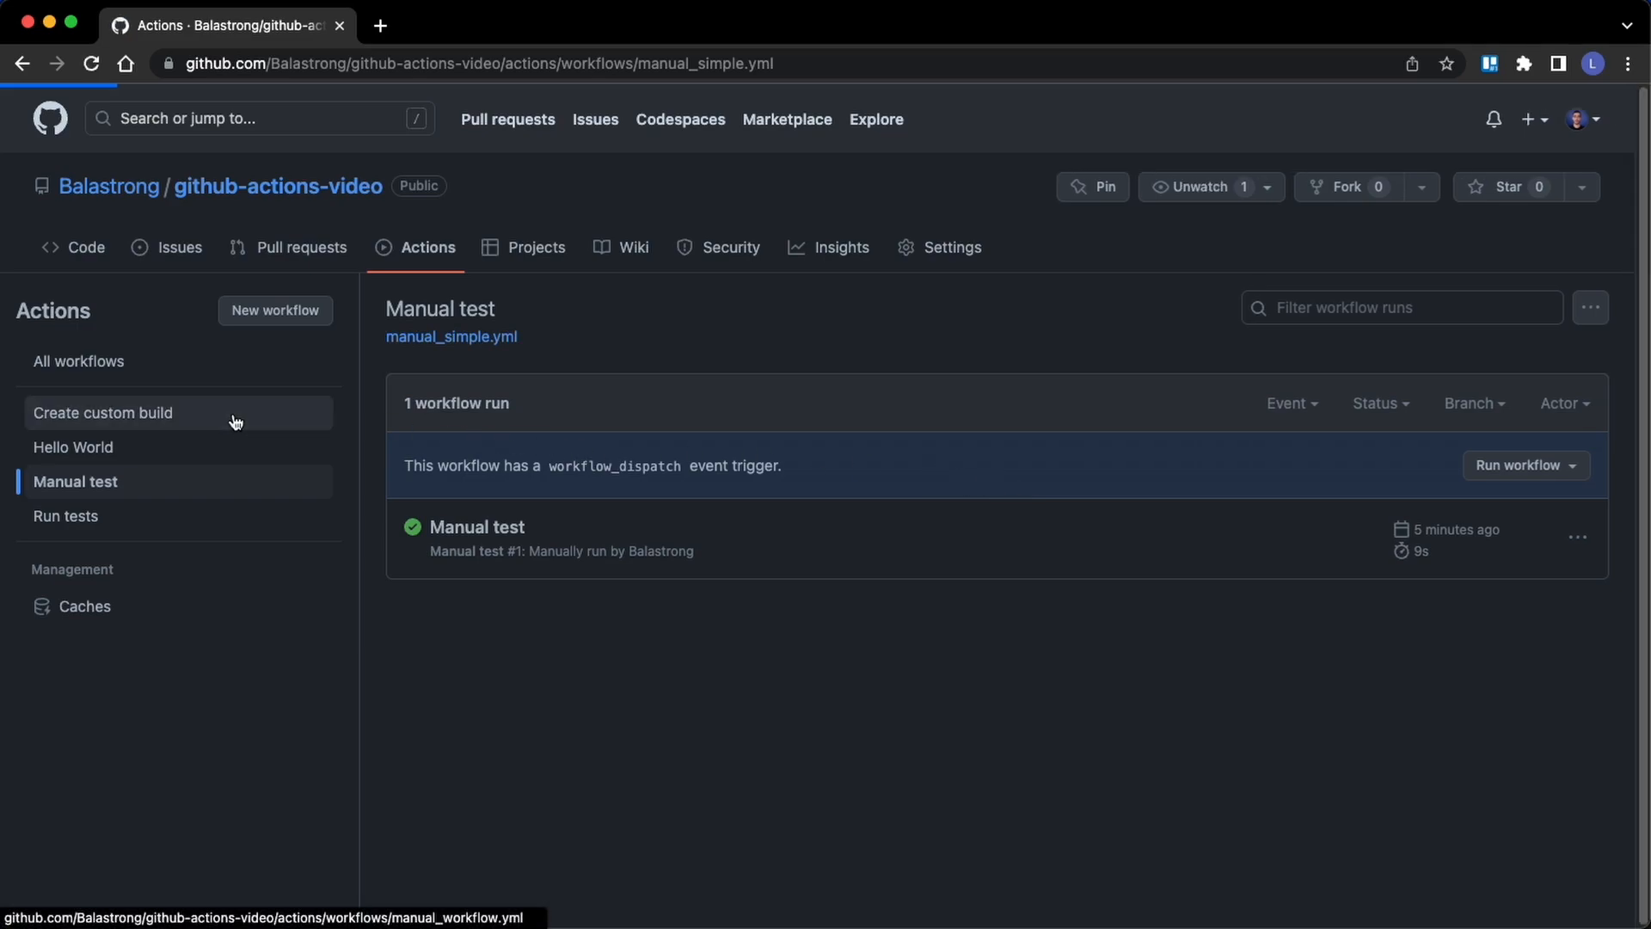
Open Create custom build's run form showing customer name, premium and theme fields
click(103, 411)
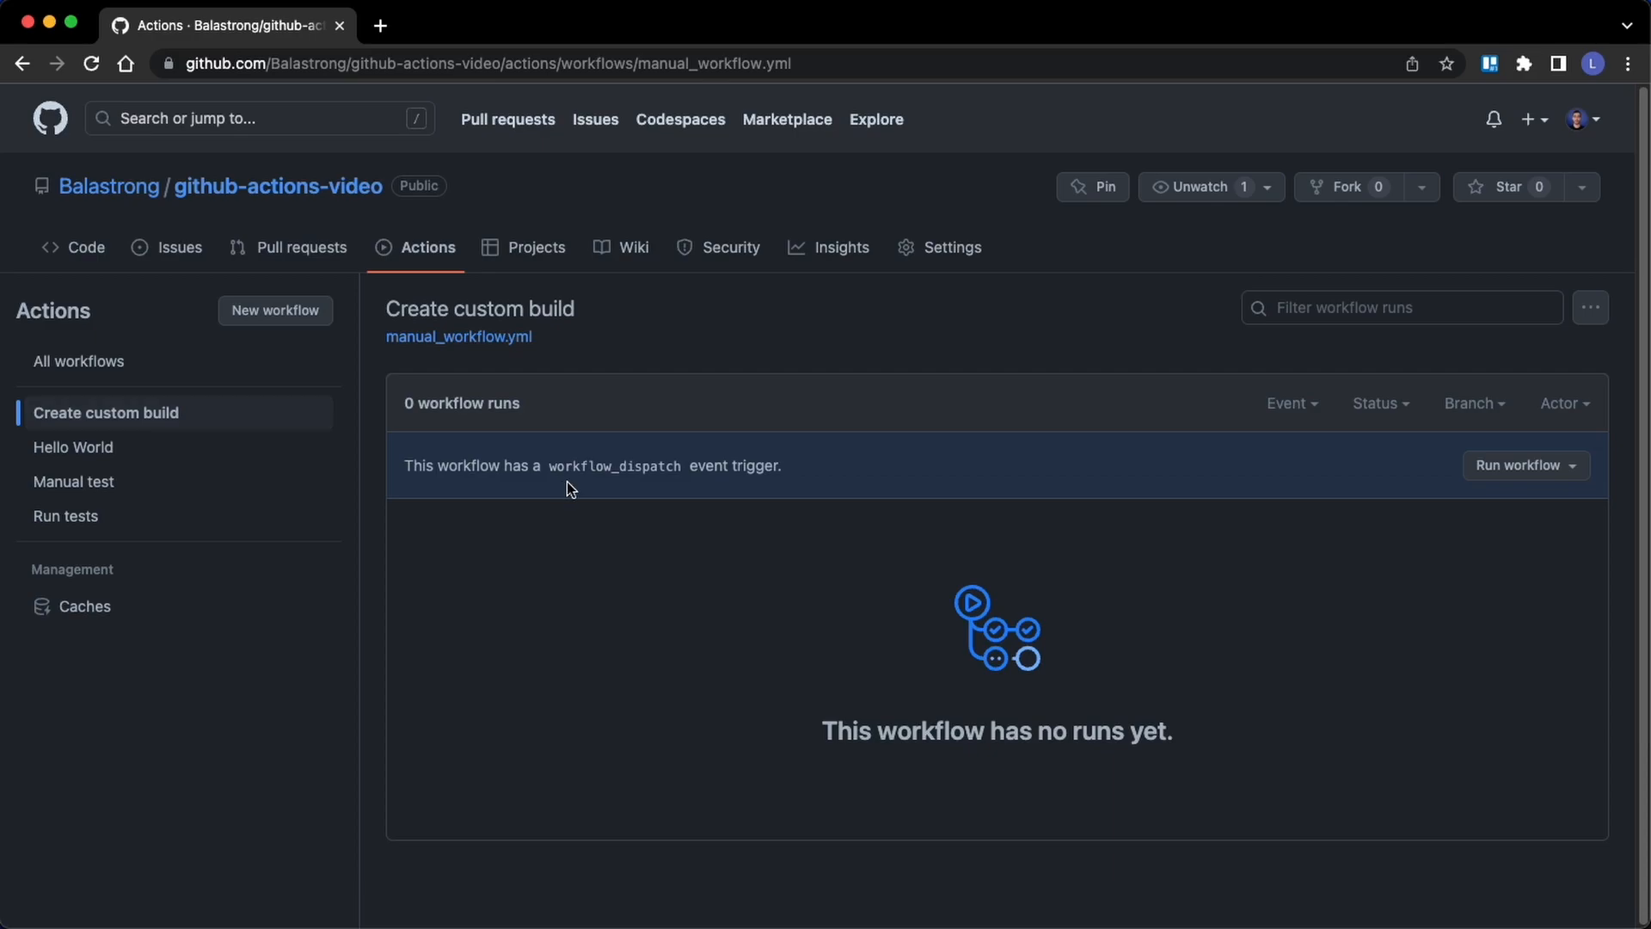
mouse_move(1348, 503)
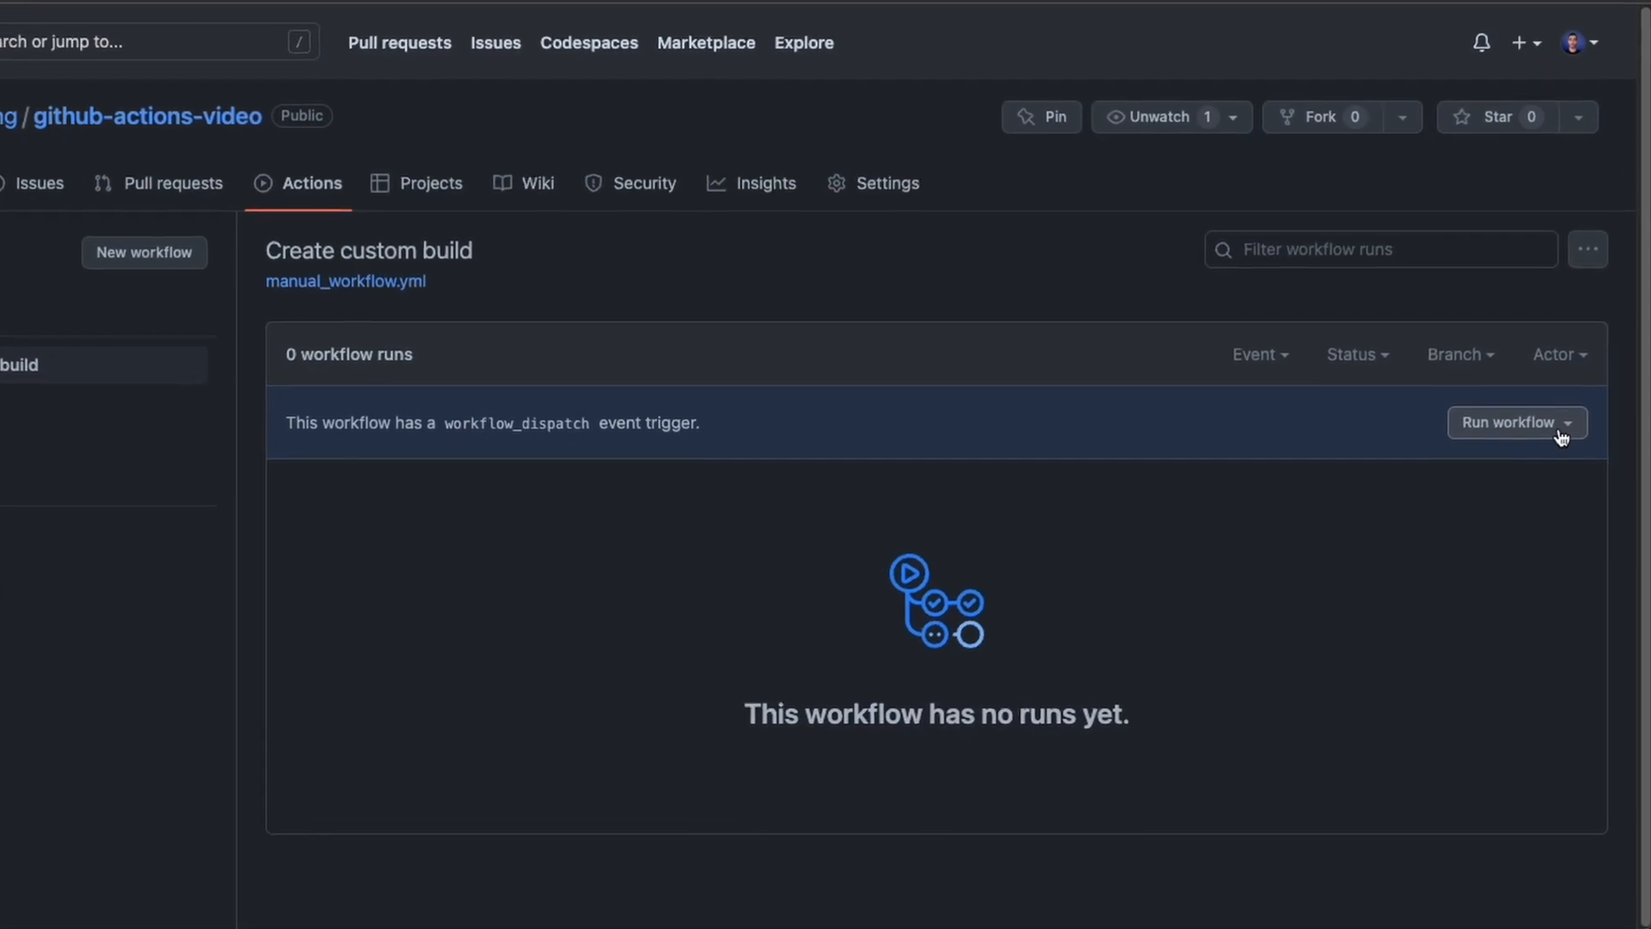
click(1514, 423)
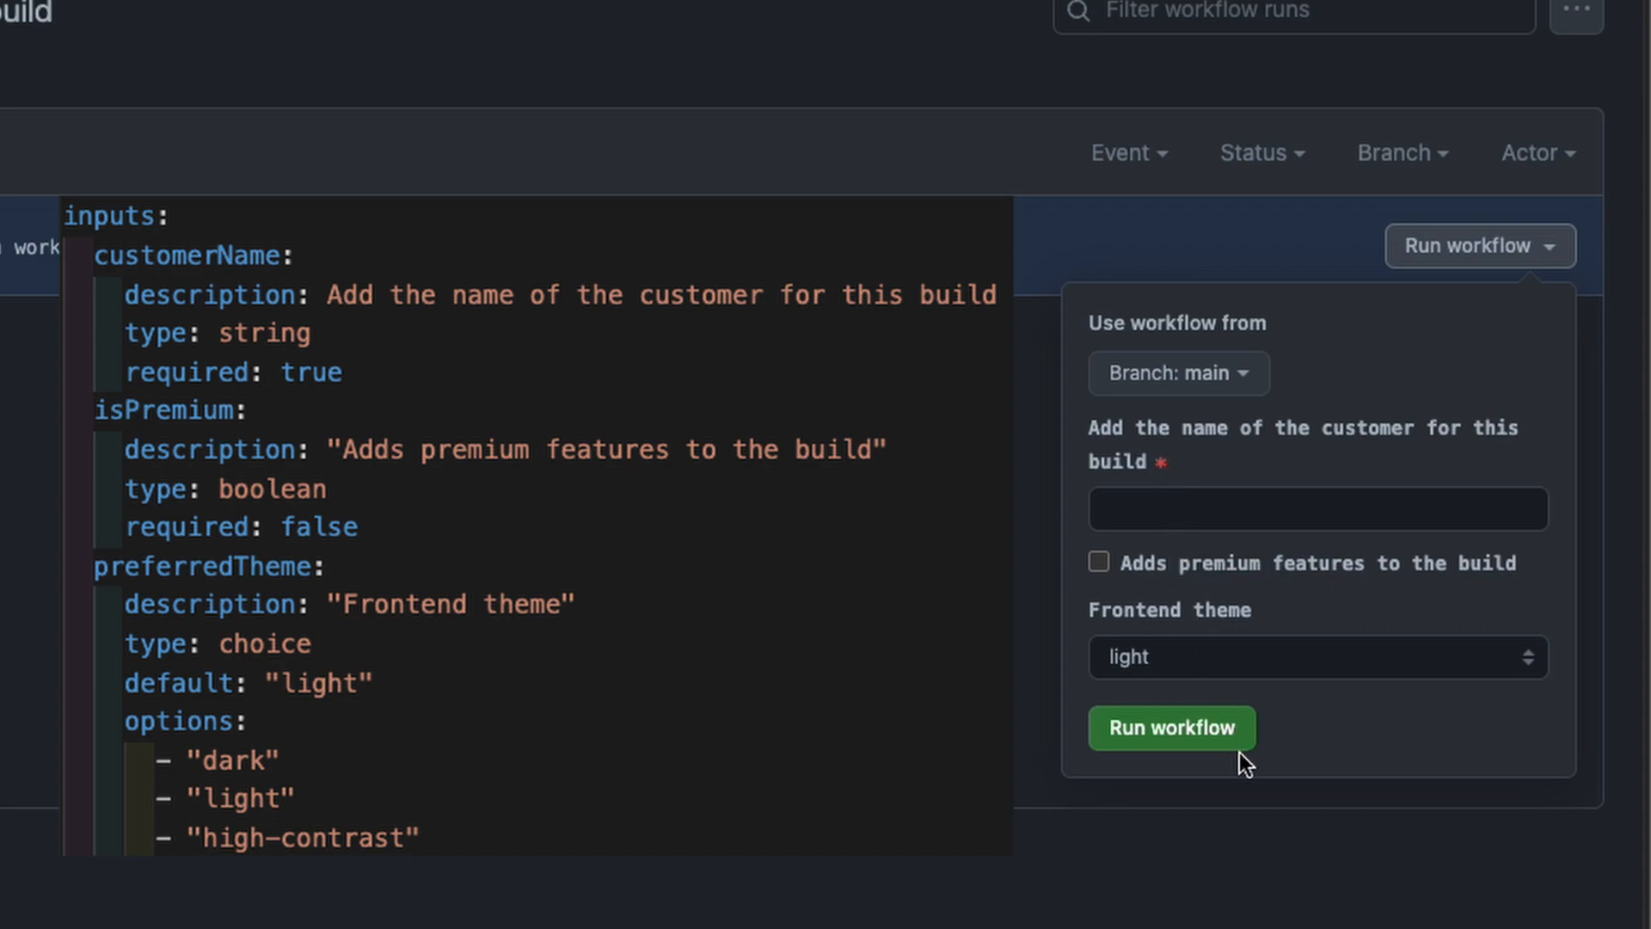
Run the workflow with customer name YouTube, premium unchecked and theme light
click(1170, 728)
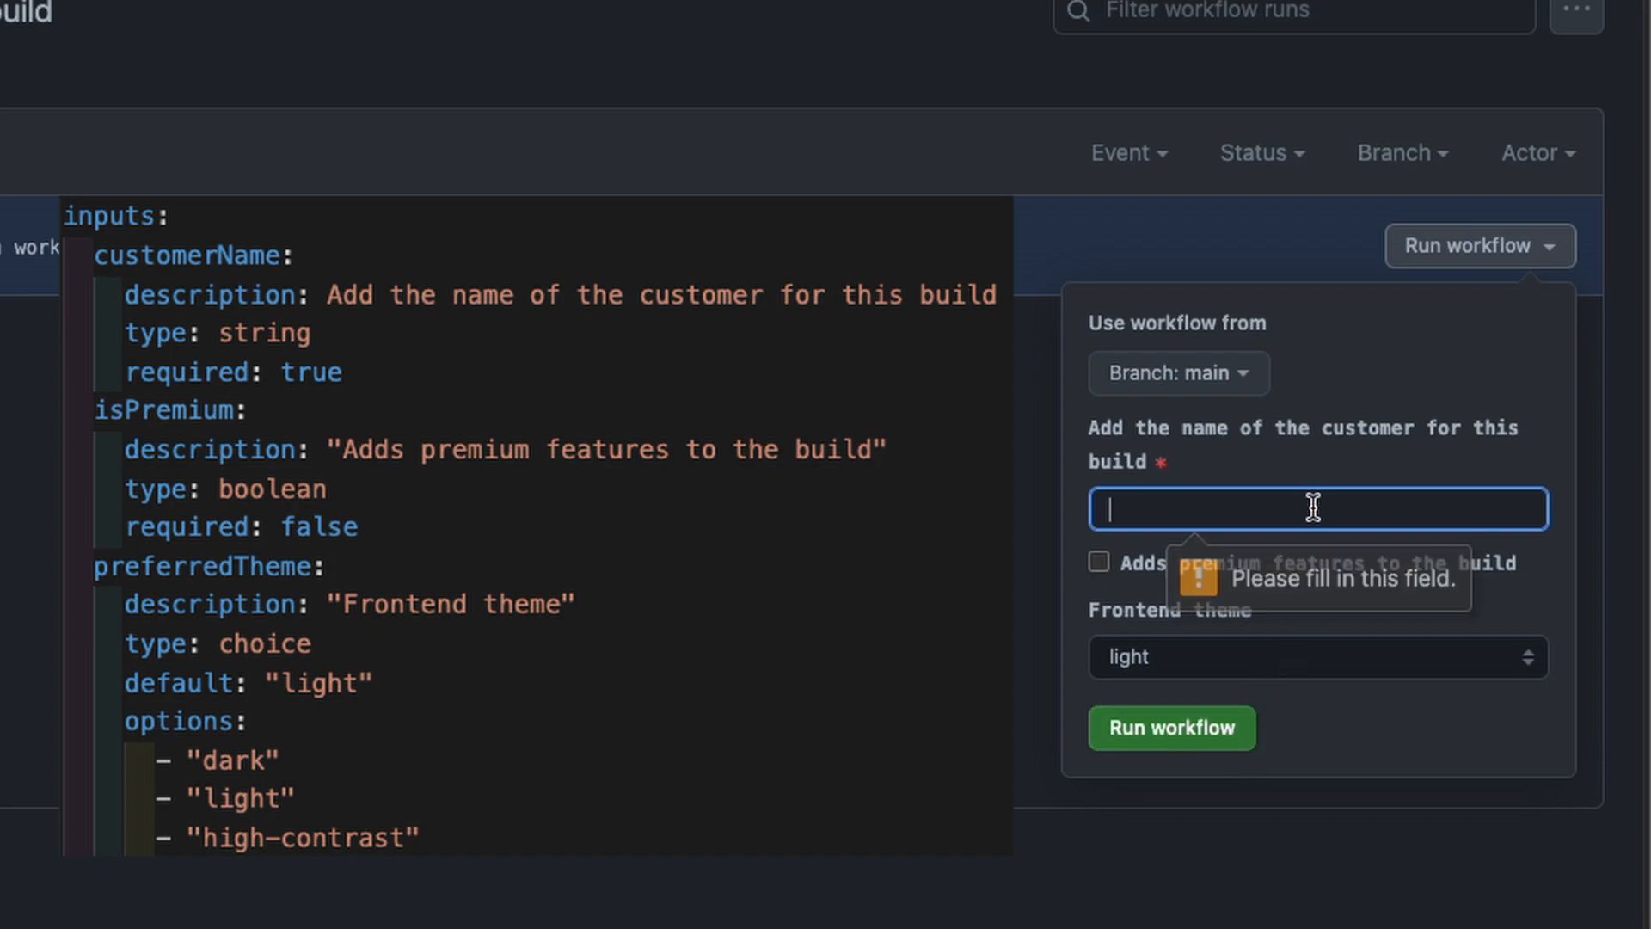
text(YouTube)
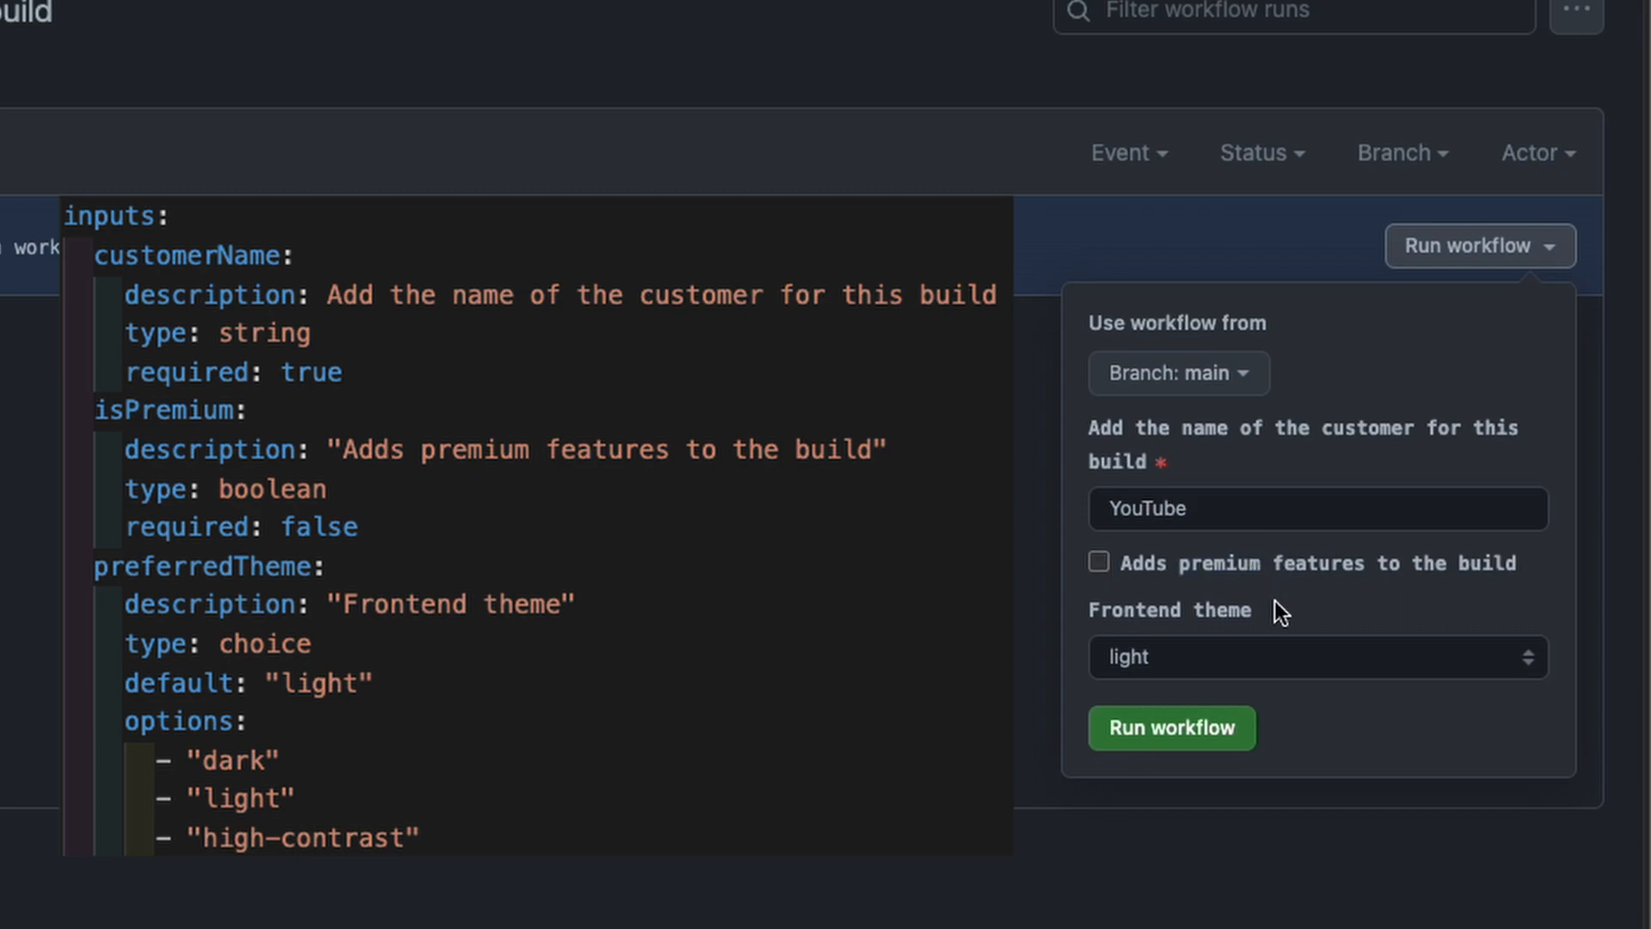
click(1315, 657)
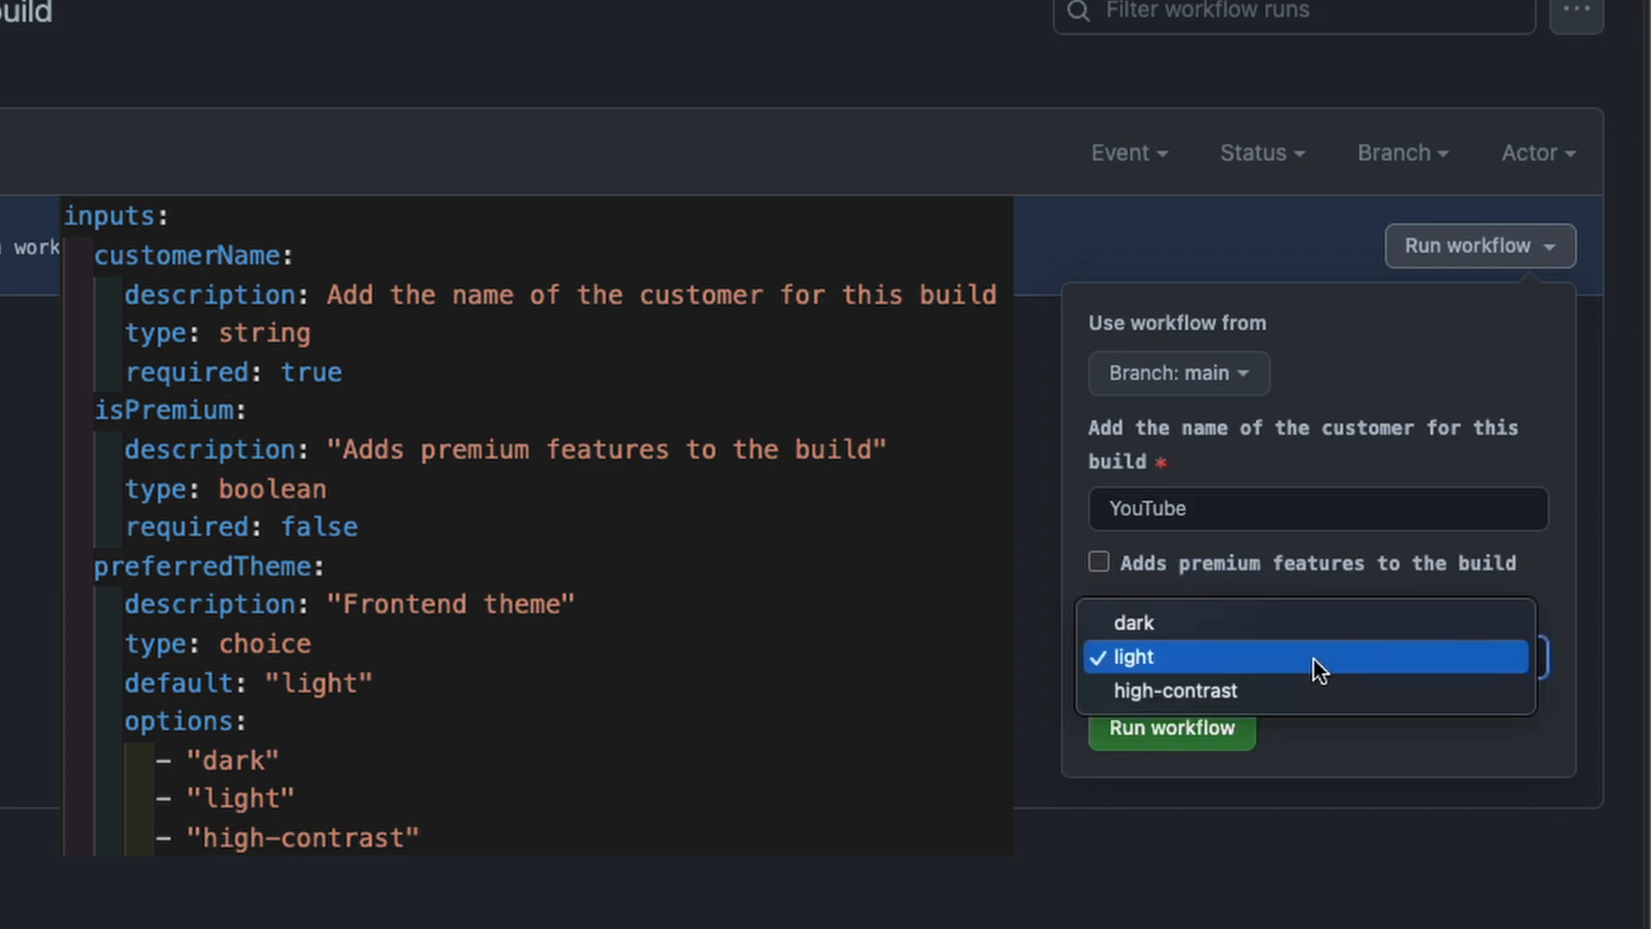
mouse_move(1310, 691)
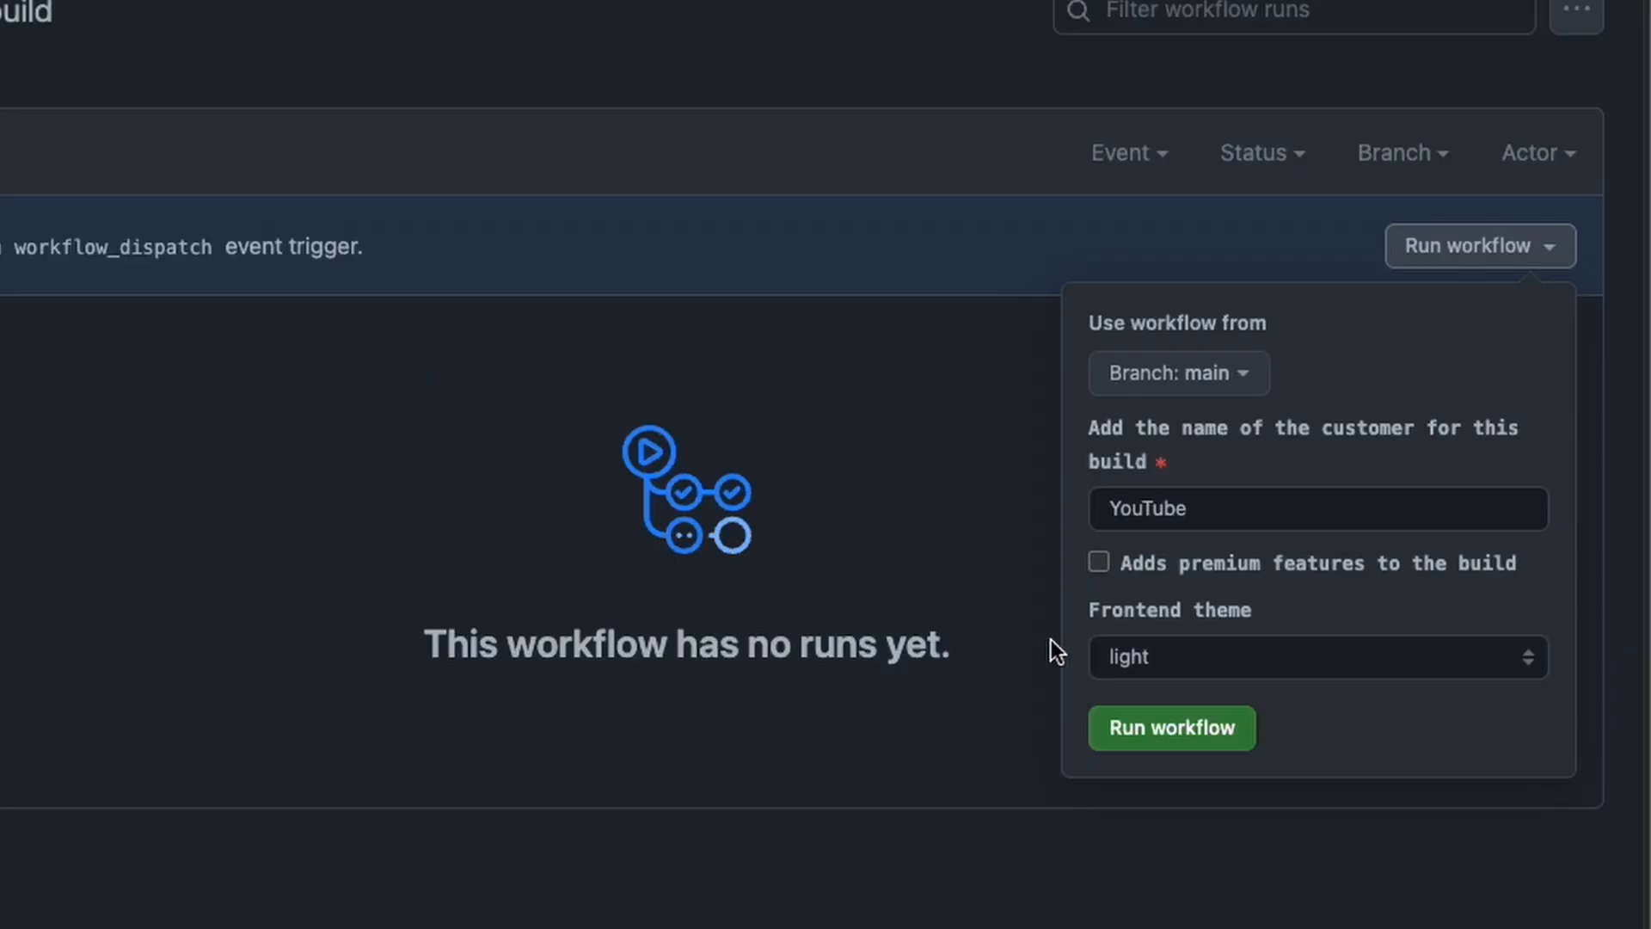
mouse_move(1262, 642)
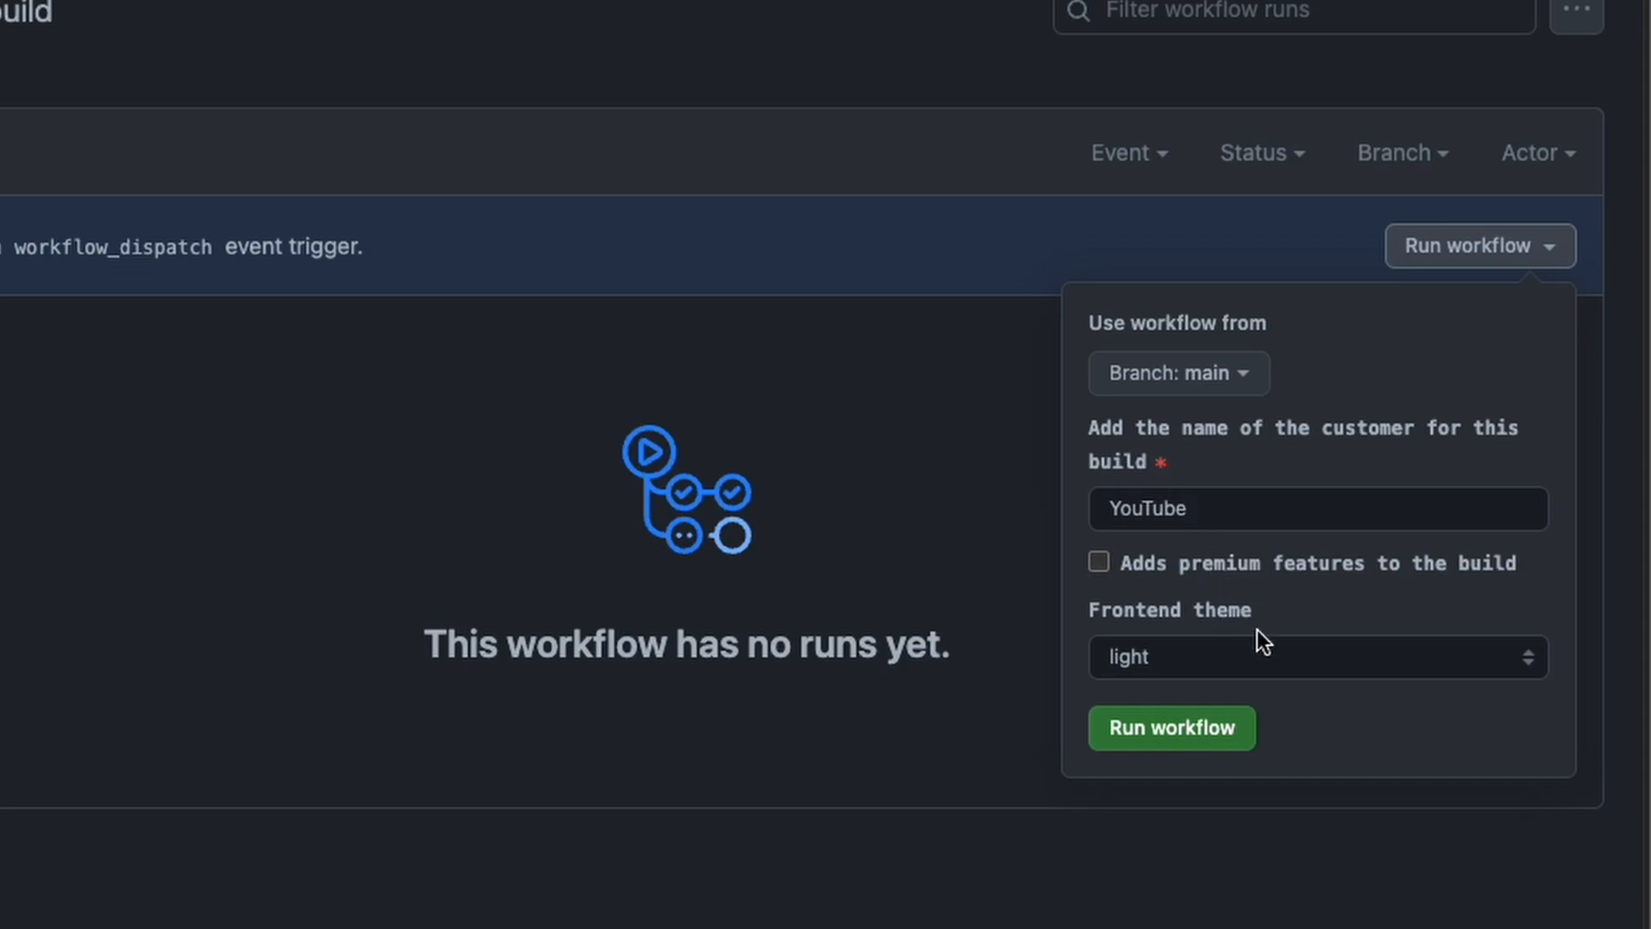
click(1170, 727)
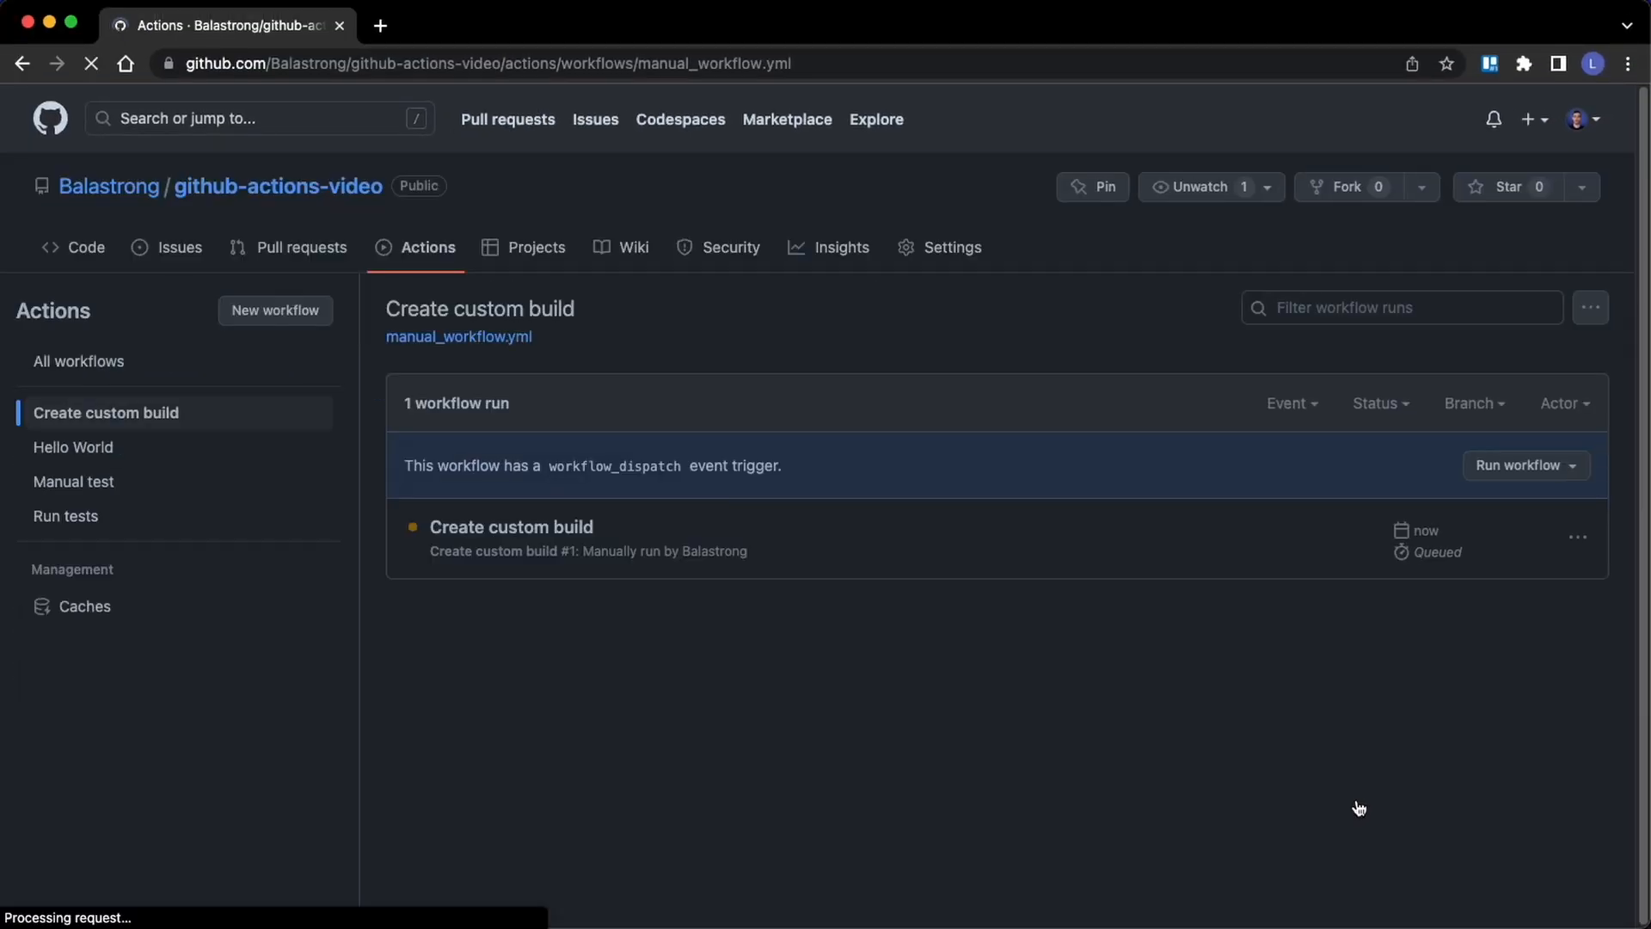
mouse_move(538, 538)
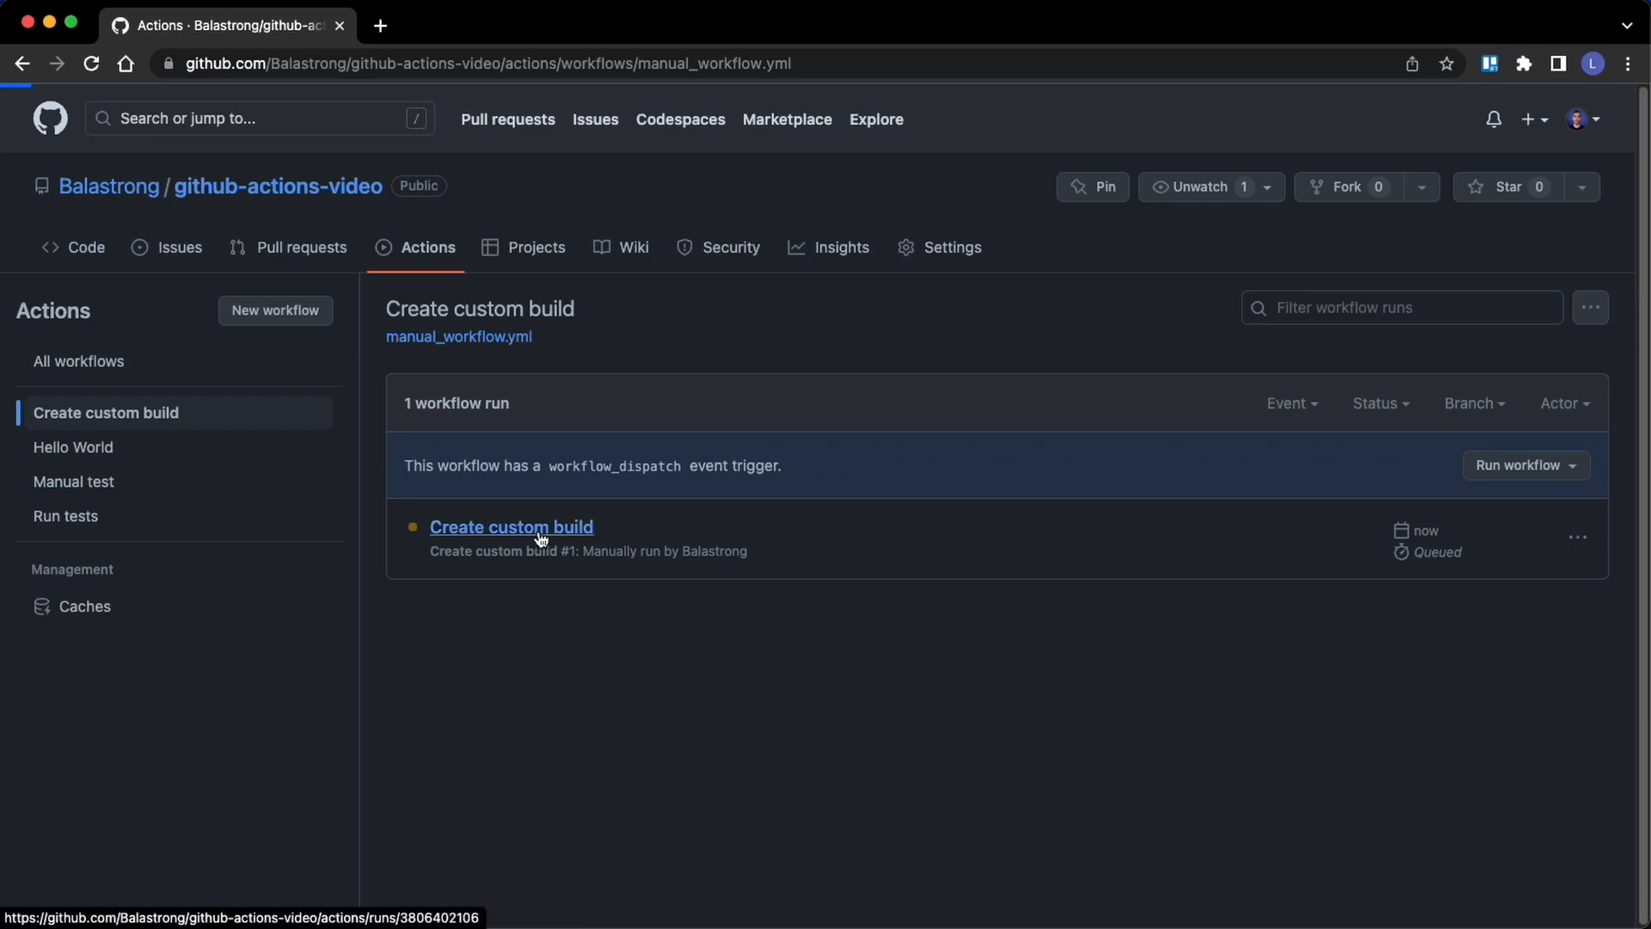
View the build-artifact log lines: Building for YouTube, Premium customer: false, Selected theme: light
click(511, 527)
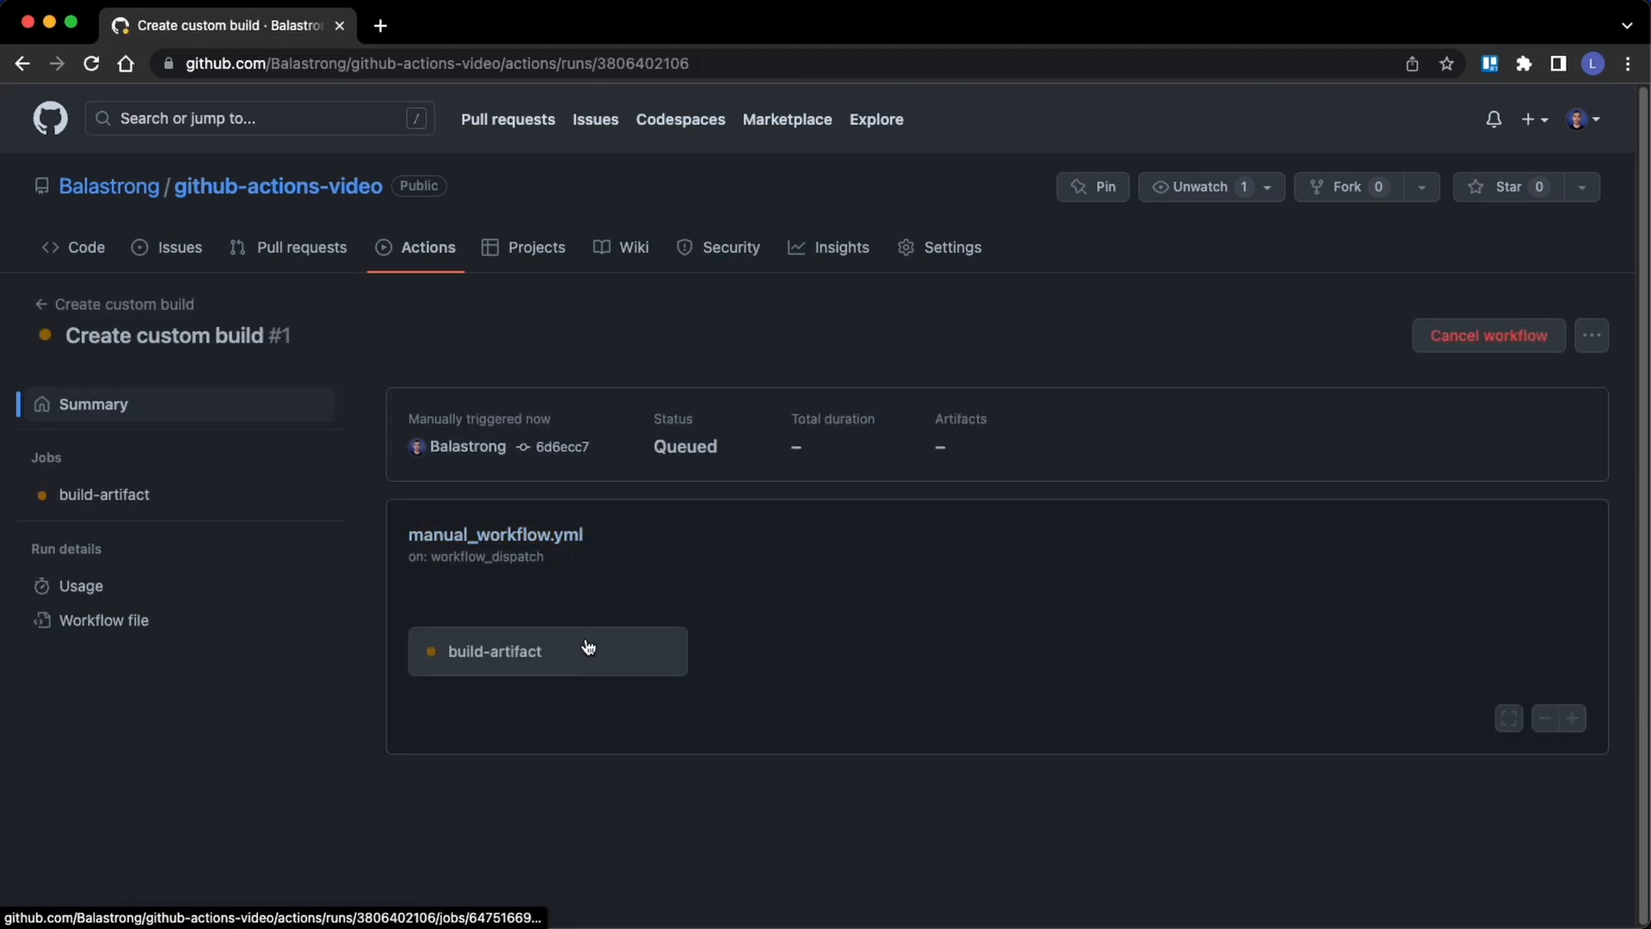
click(495, 650)
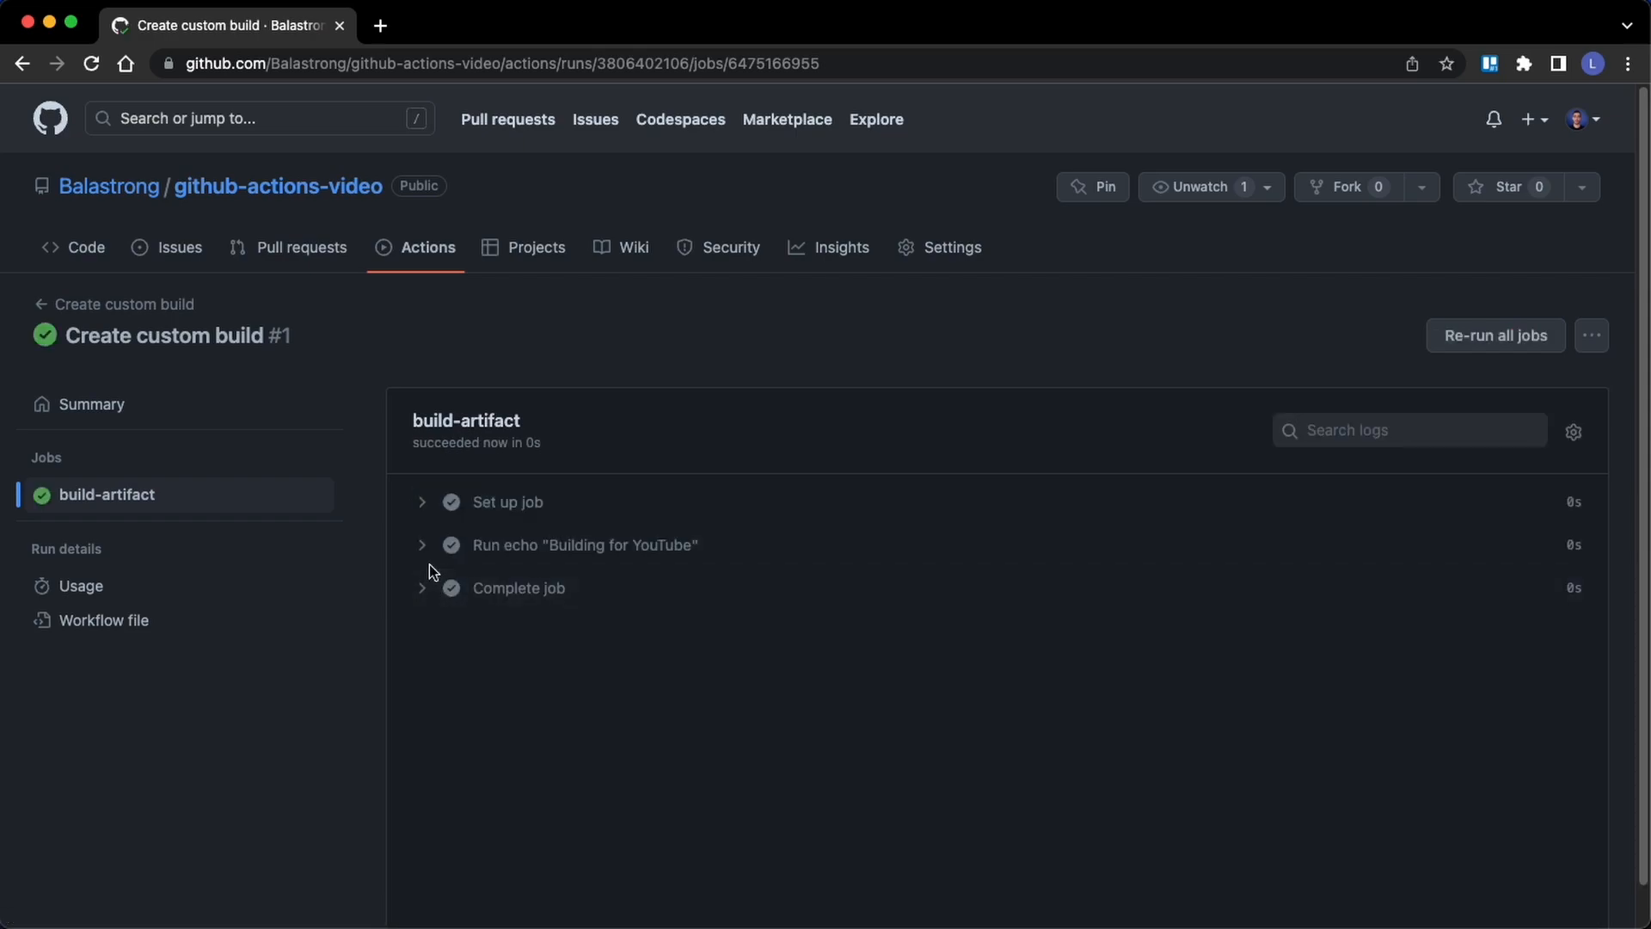
click(585, 545)
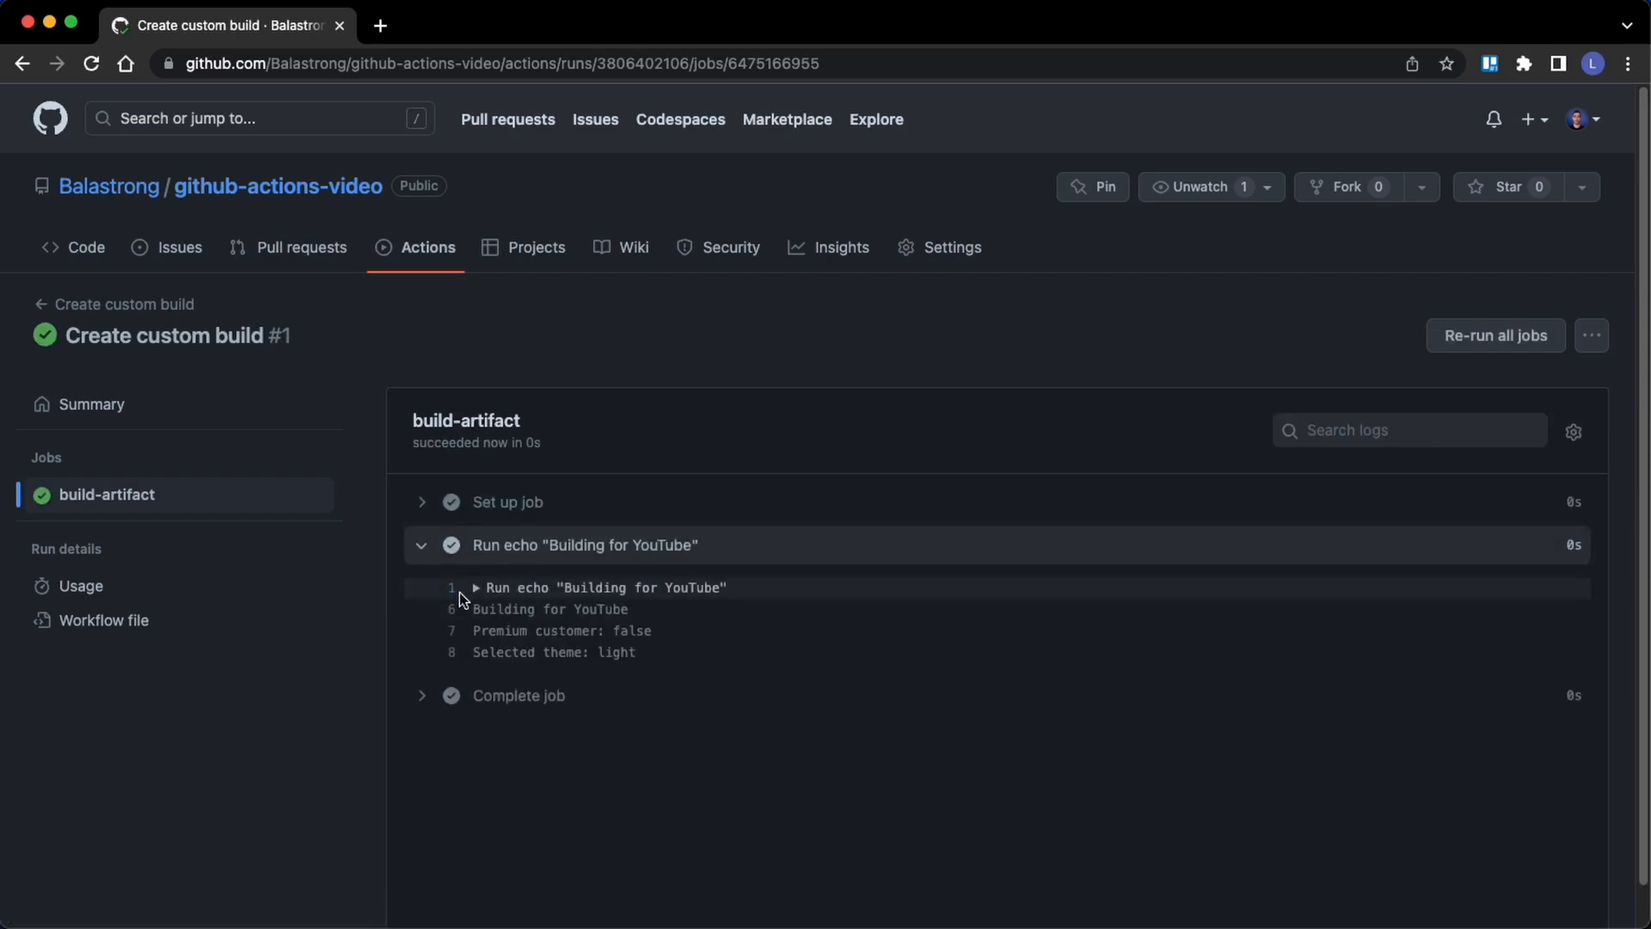
drag(475, 609, 649, 652)
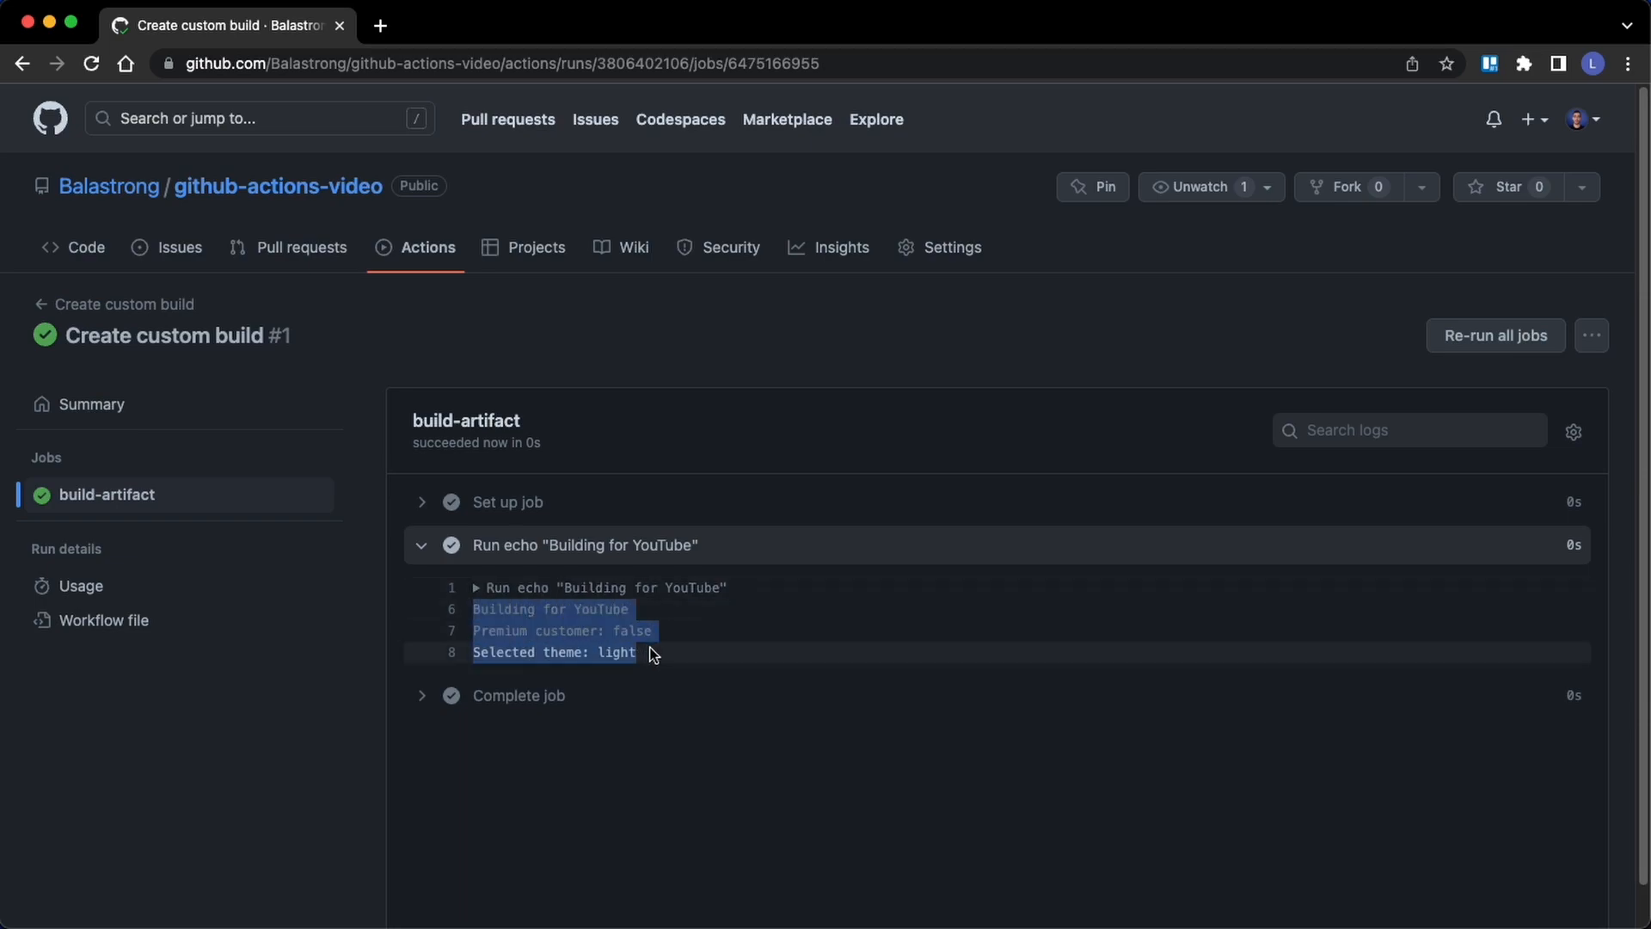